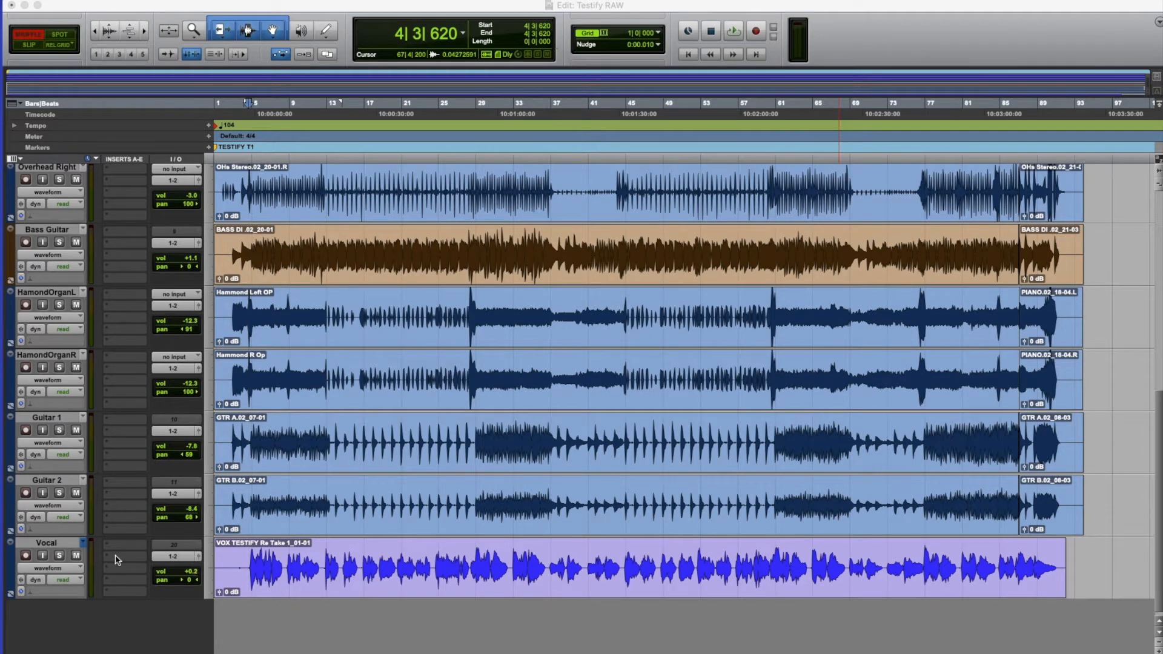
pyautogui.moveTo(261, 575)
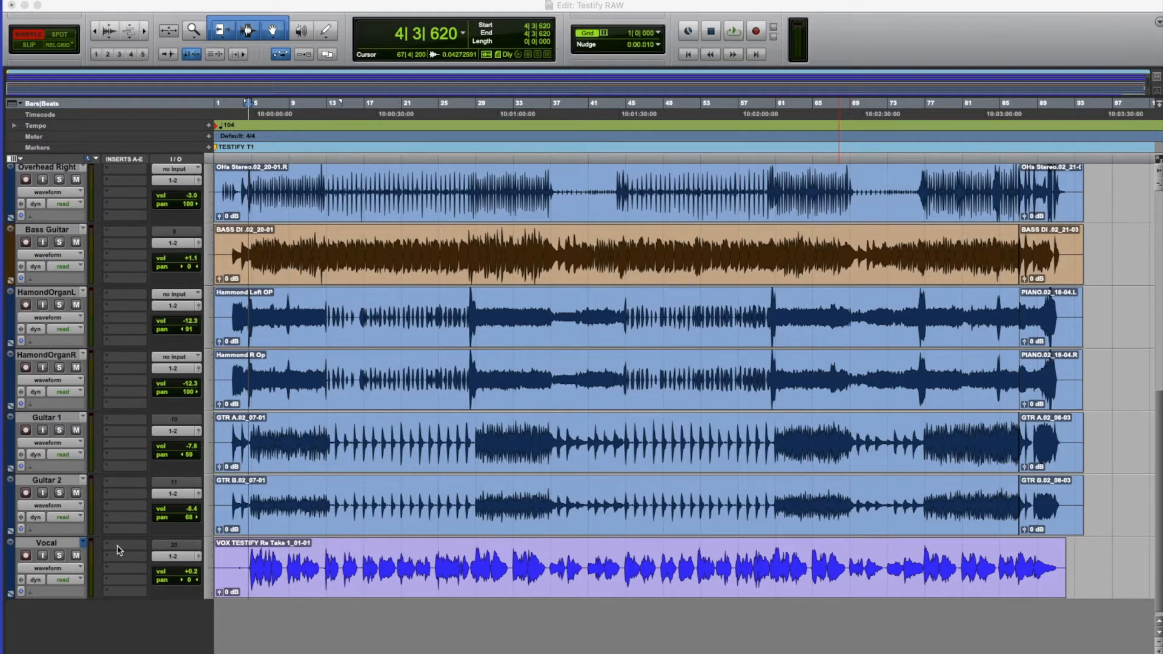
pyautogui.moveTo(133, 558)
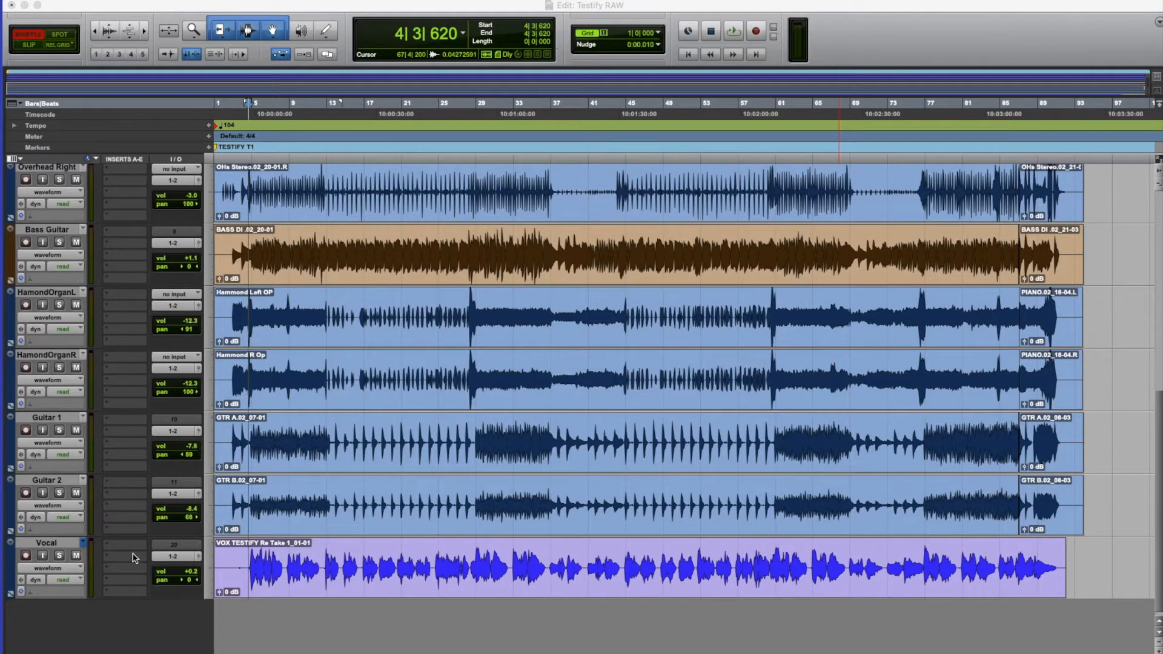
# - Insert Melodyne (mono) from the Other plug-ins on the Vocal track, opening its empty editor
pyautogui.click(732, 31)
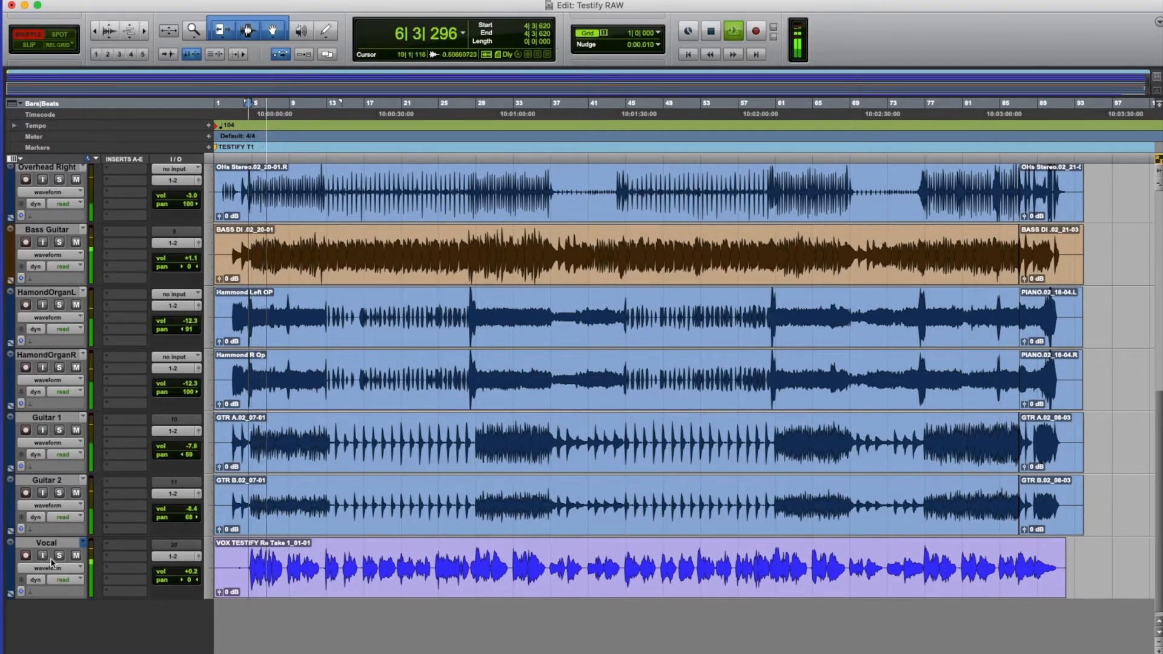
pyautogui.click(59, 555)
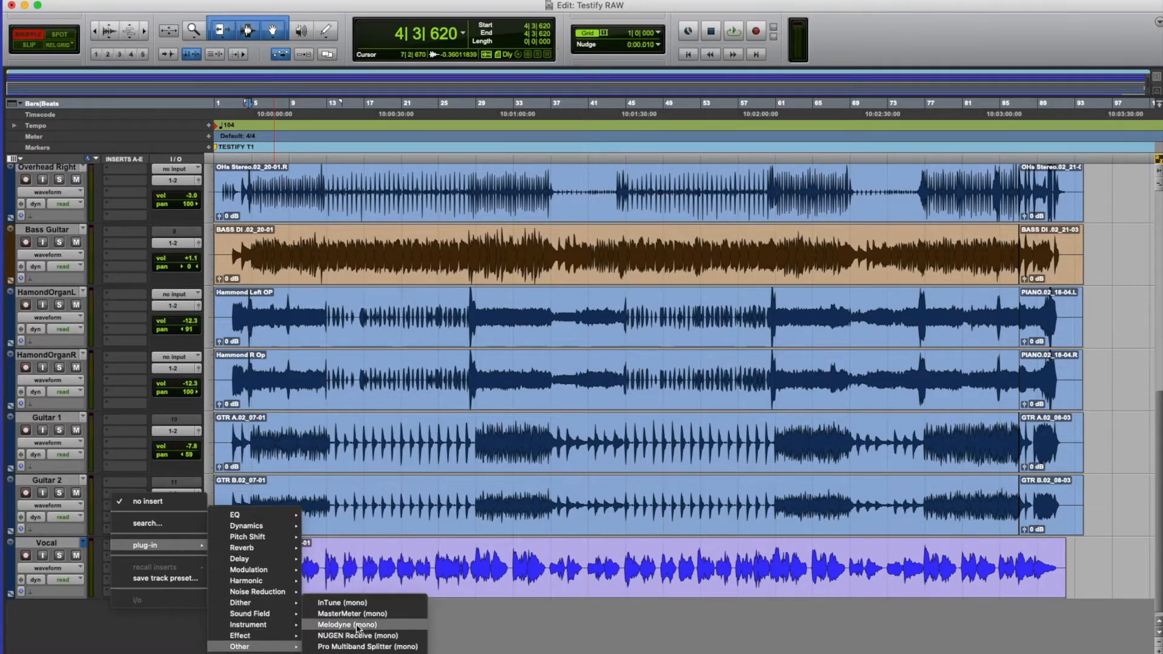
pyautogui.moveTo(257, 591)
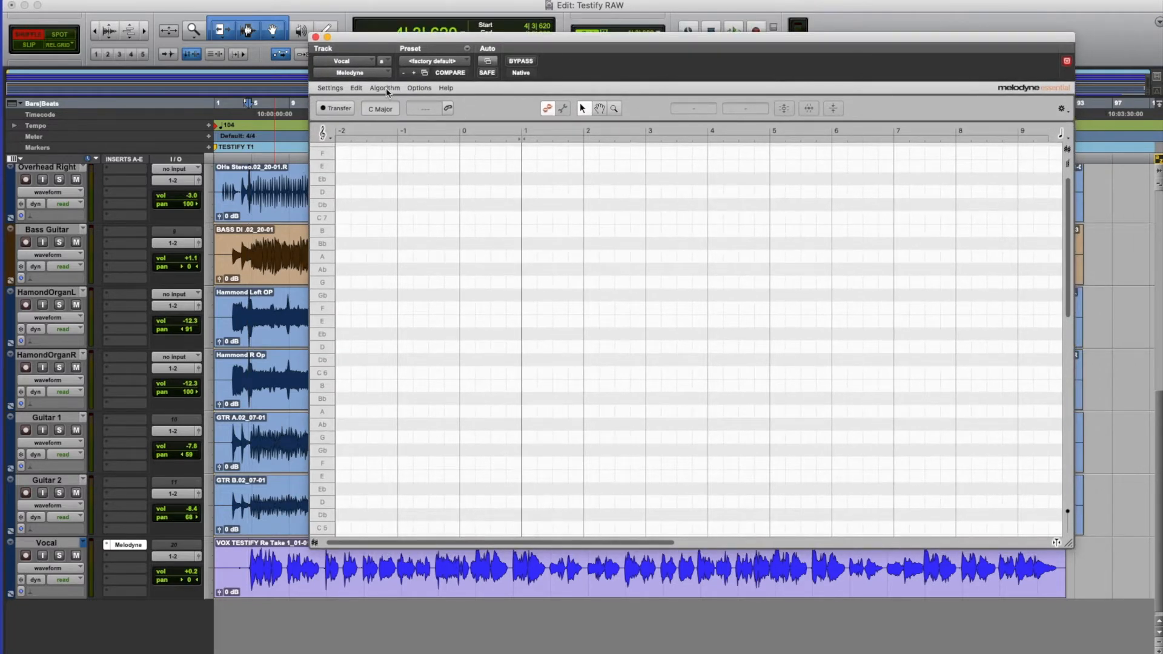
pyautogui.click(386, 87)
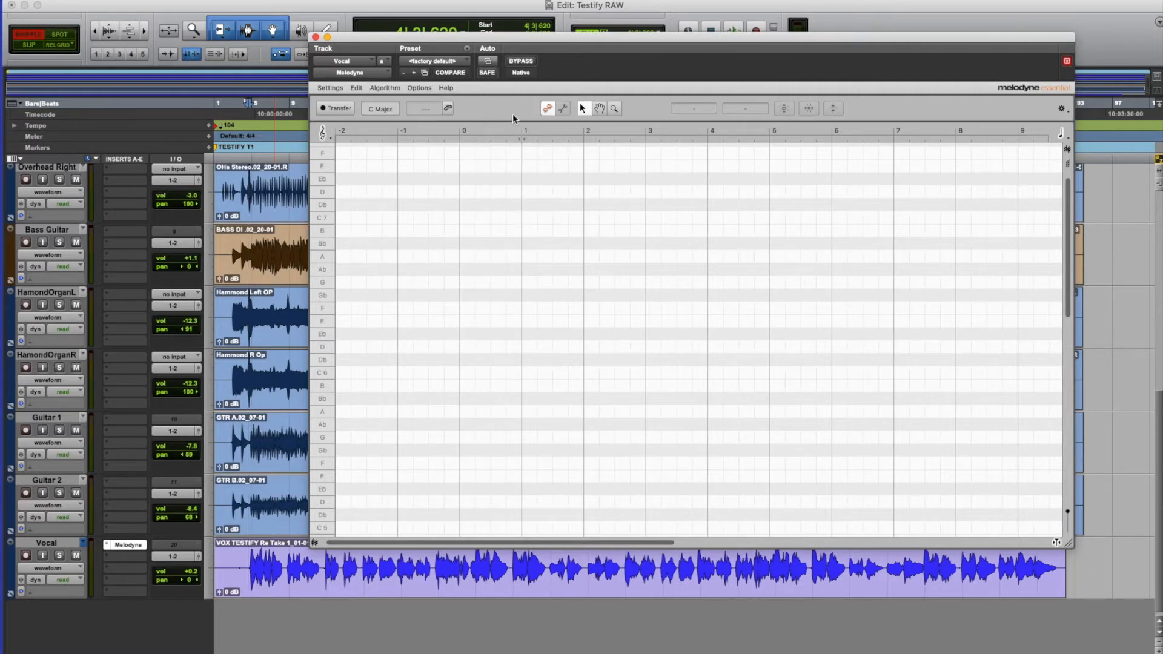
pyautogui.moveTo(516, 256)
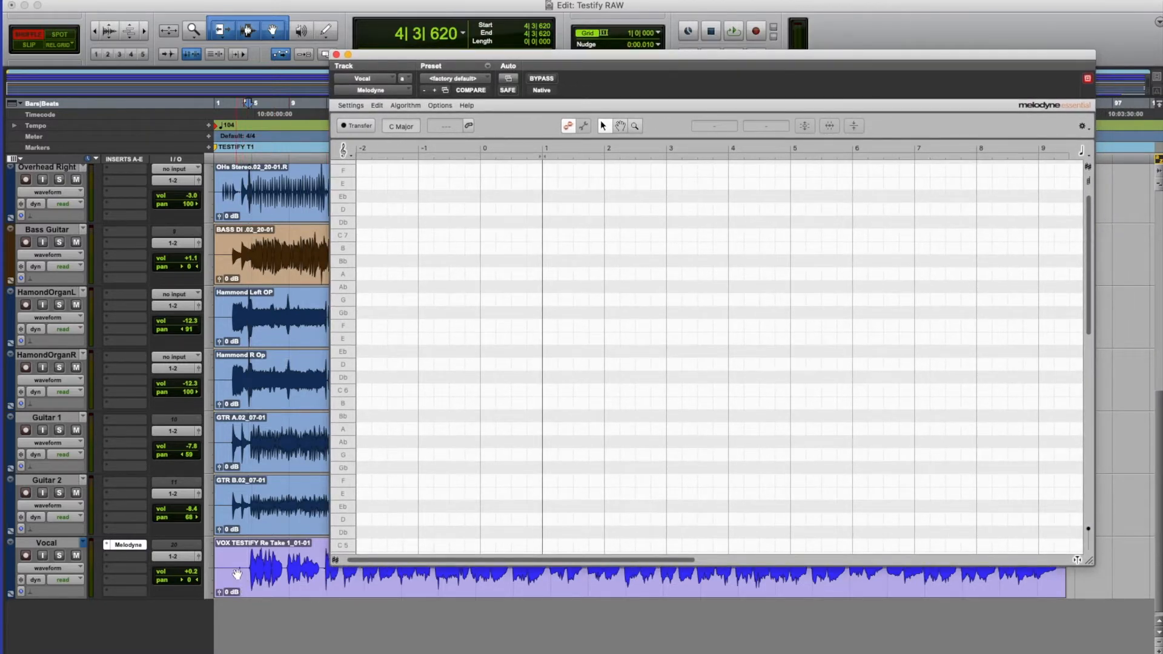
pyautogui.moveTo(579, 411)
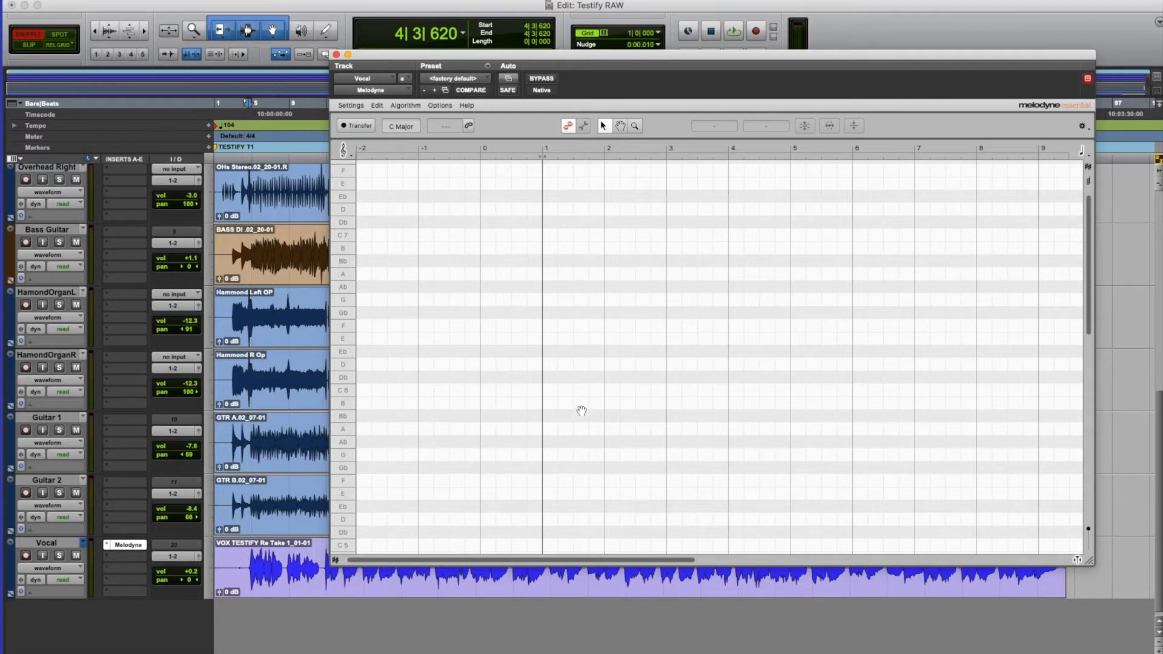
pyautogui.moveTo(555, 322)
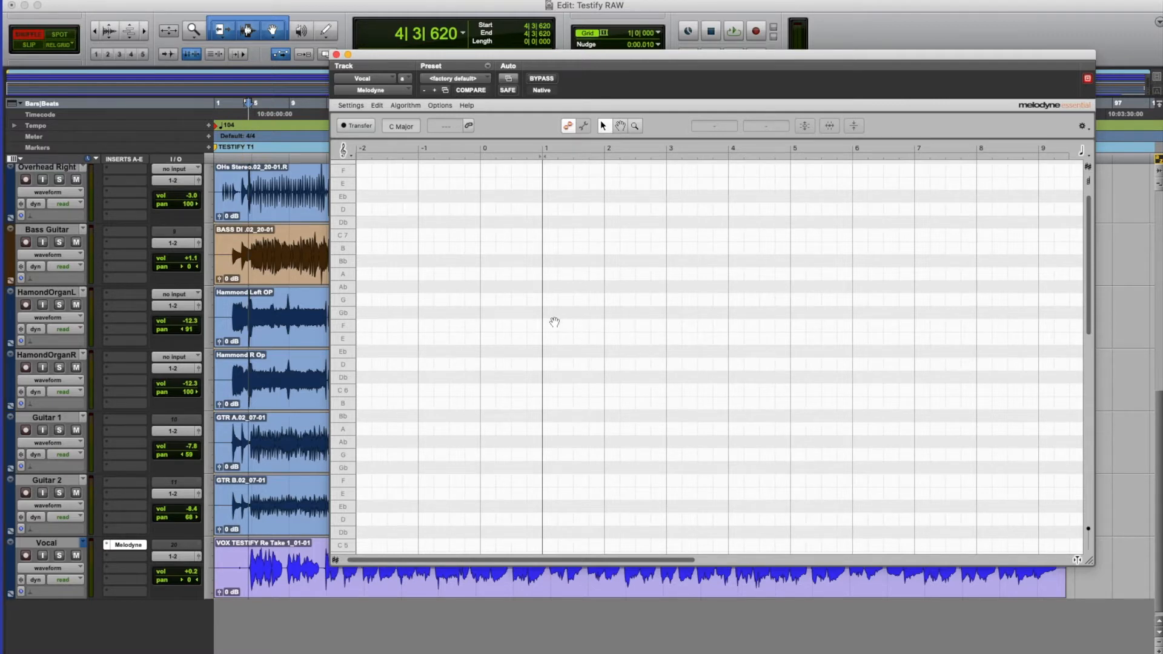
pyautogui.moveTo(403, 192)
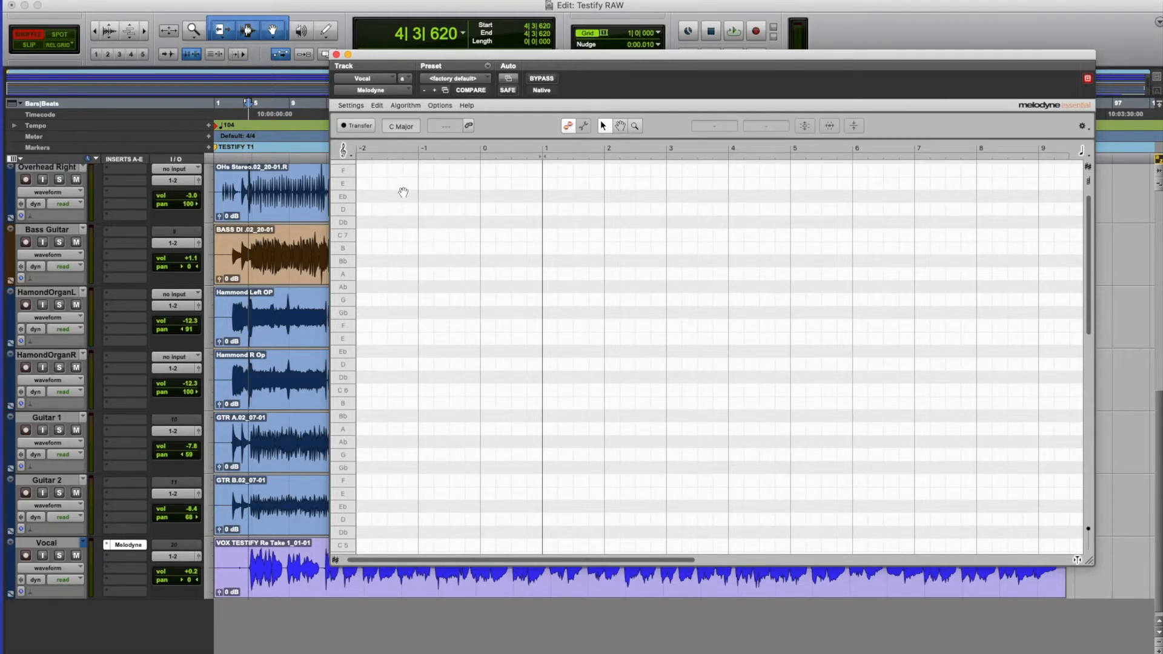
pyautogui.moveTo(380, 243)
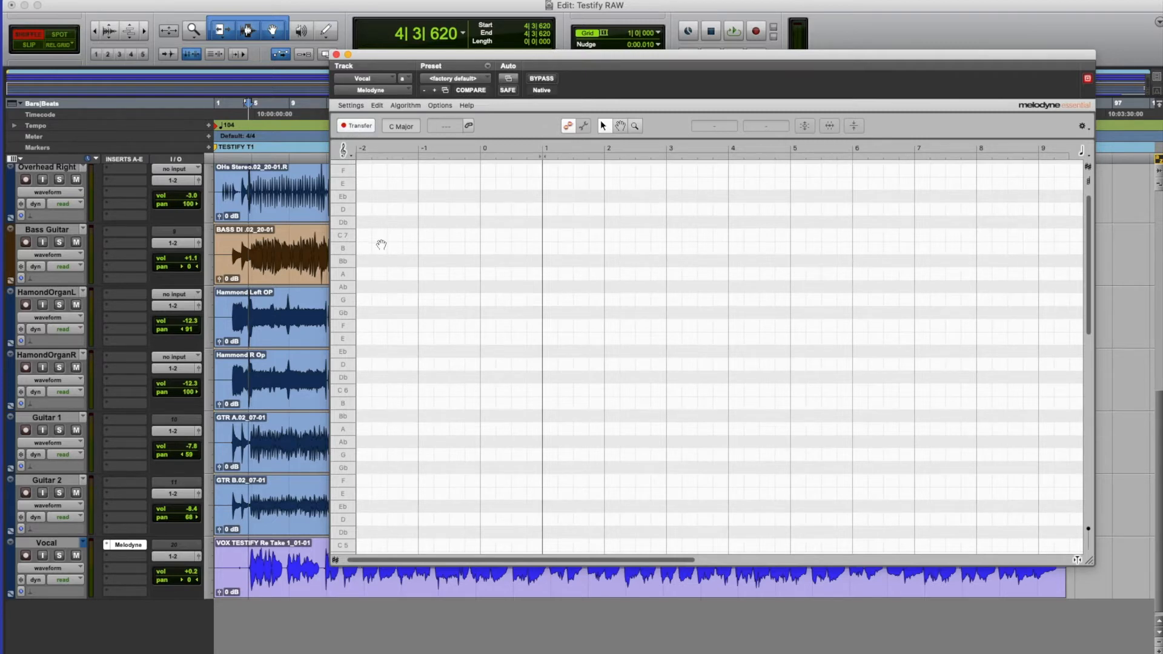
pyautogui.moveTo(344, 279)
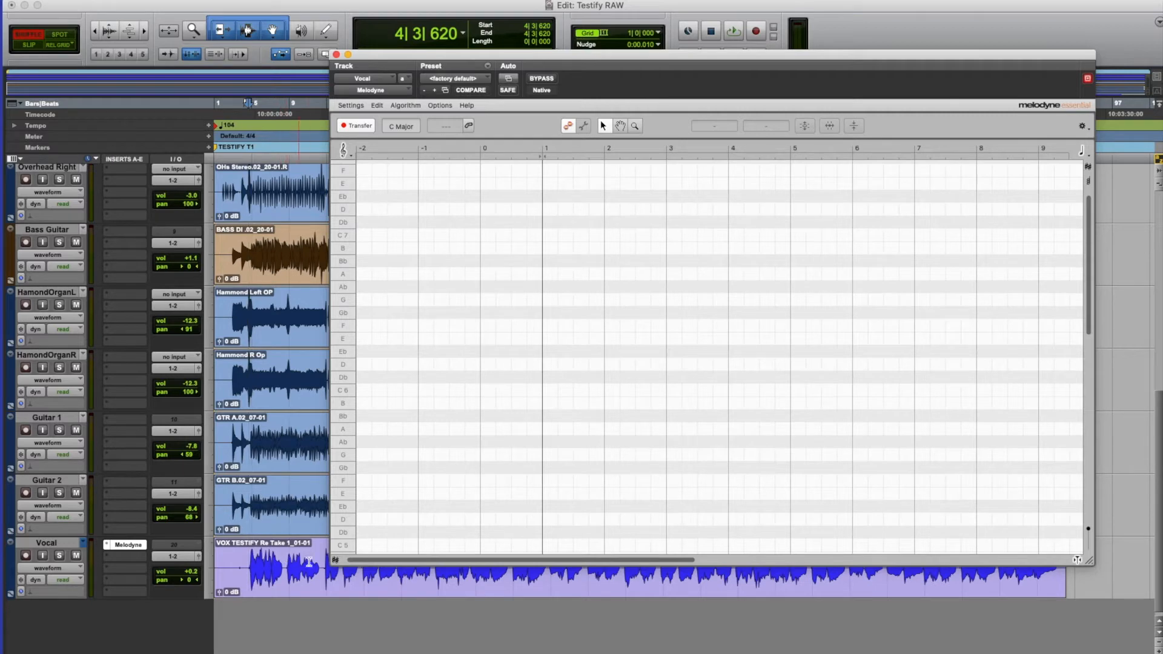
pyautogui.moveTo(376, 524)
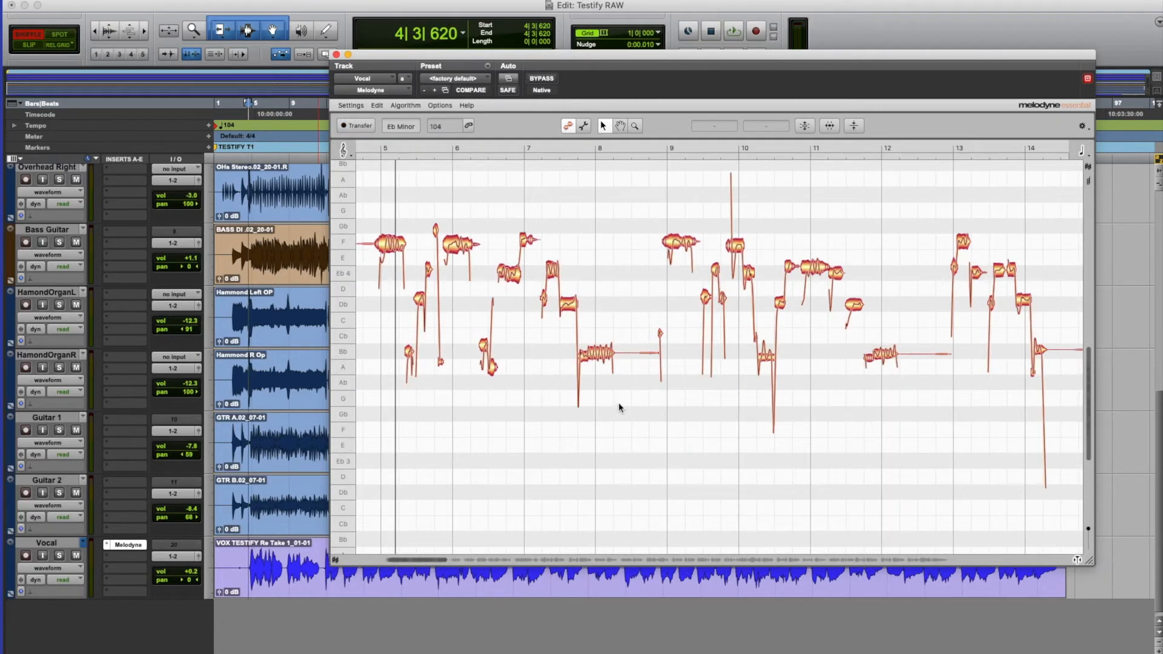
pyautogui.moveTo(545, 424)
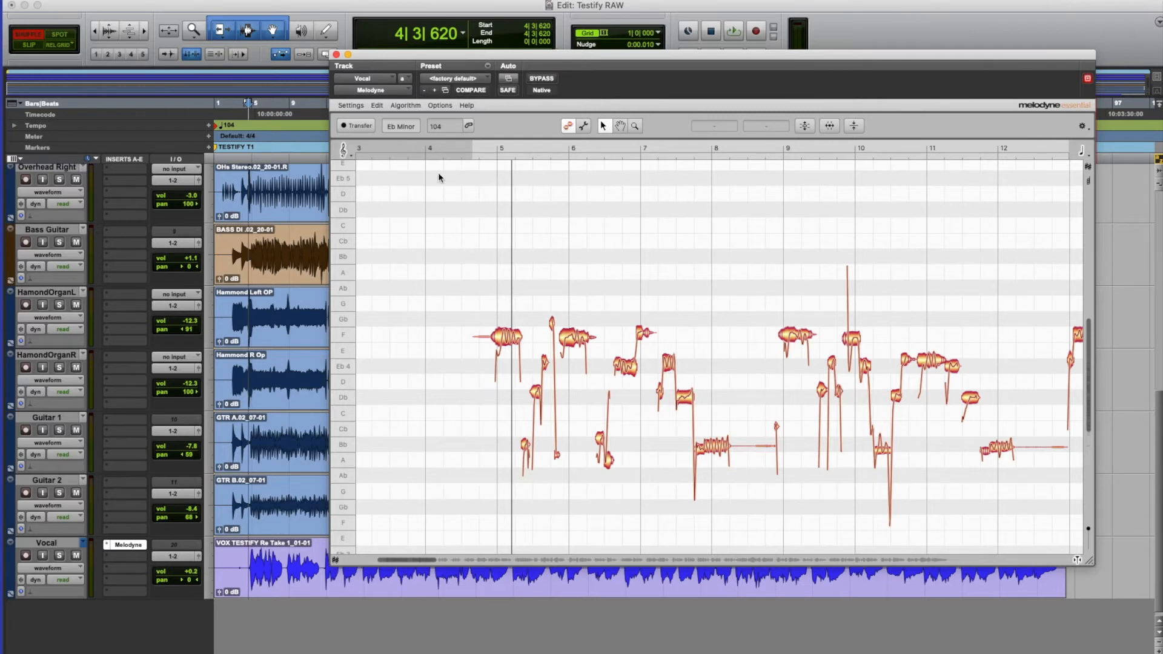
pyautogui.moveTo(463, 399)
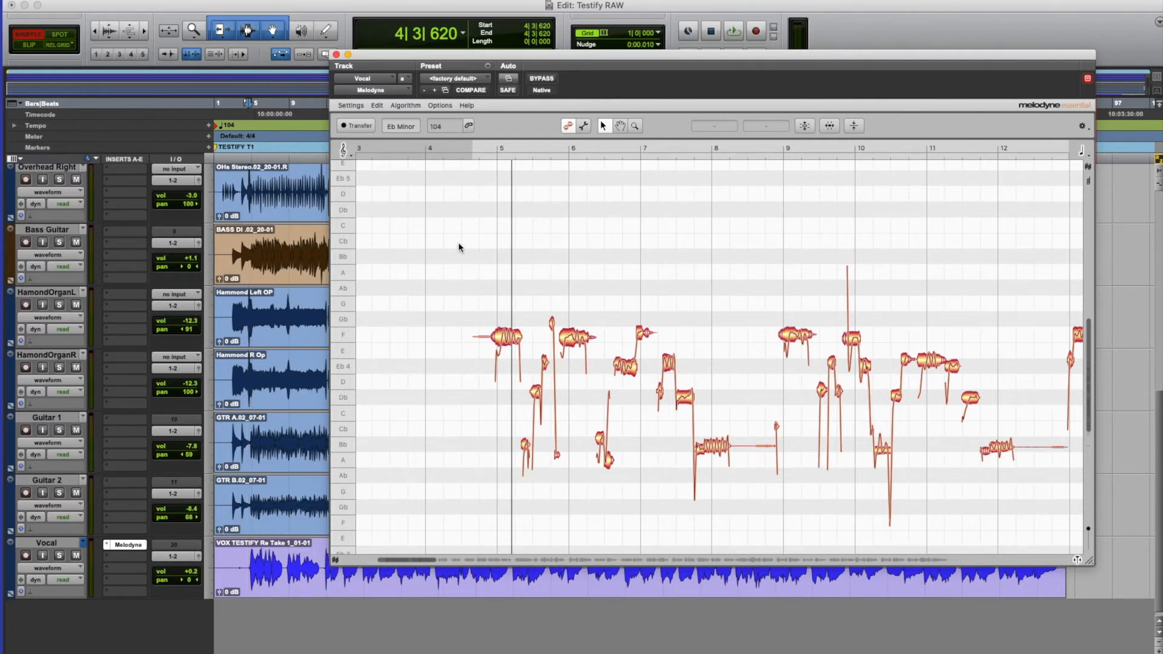
pyautogui.moveTo(477, 291)
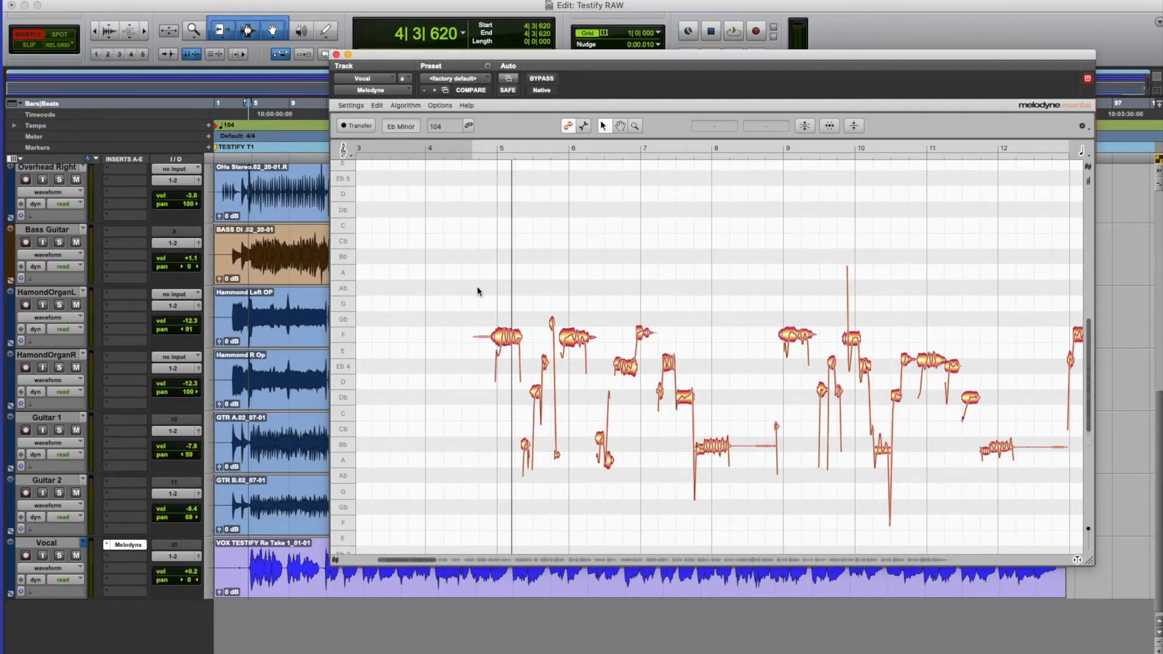
pyautogui.moveTo(421, 321)
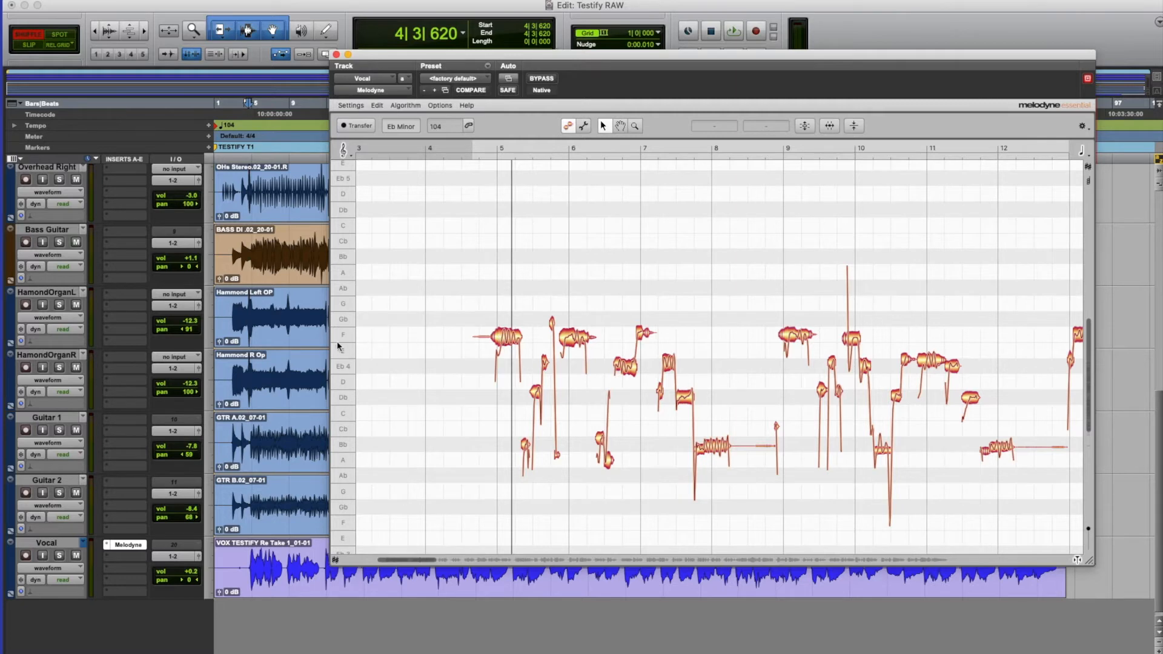
pyautogui.moveTo(528, 380)
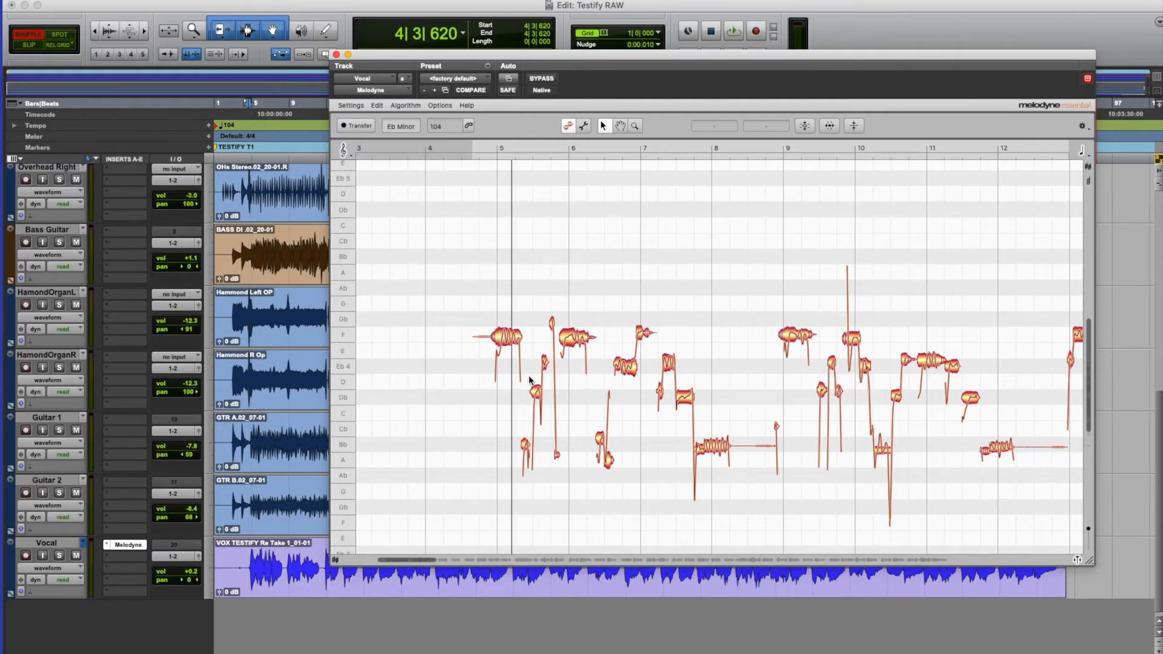
pyautogui.moveTo(491, 399)
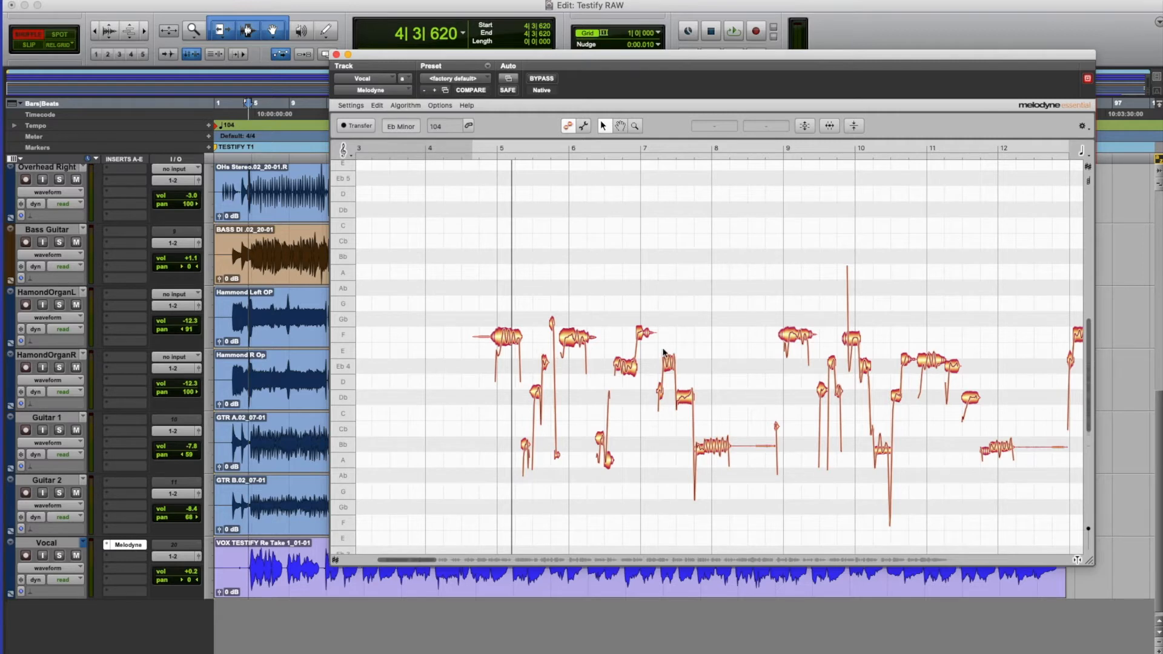
pyautogui.moveTo(511, 341)
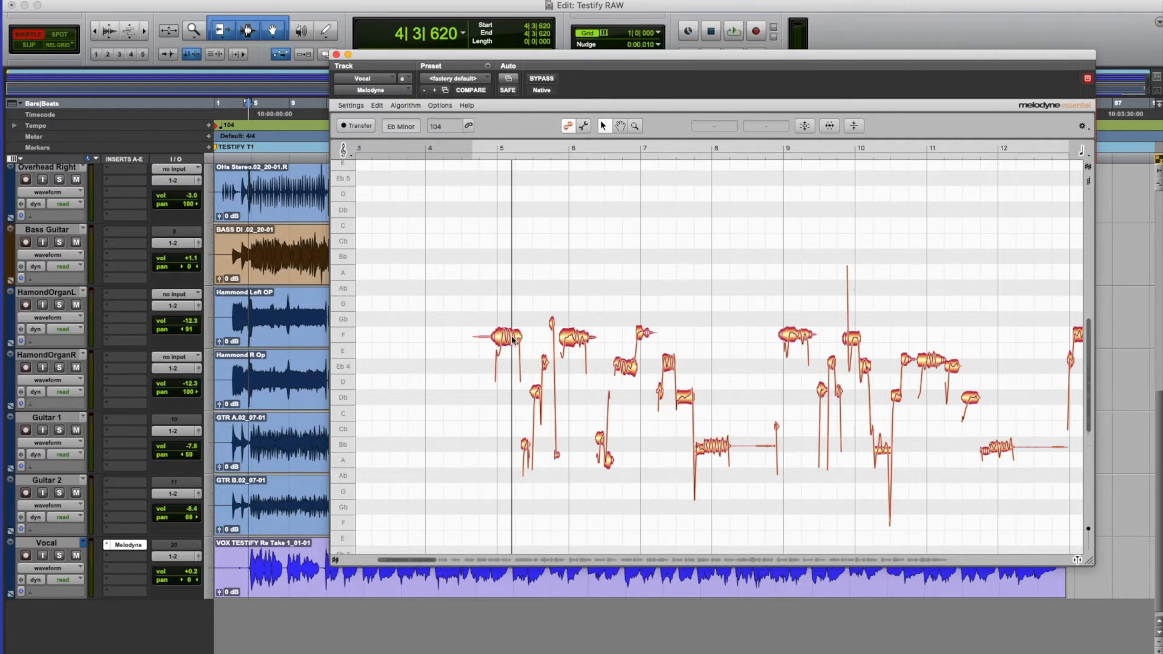
pyautogui.moveTo(614, 346)
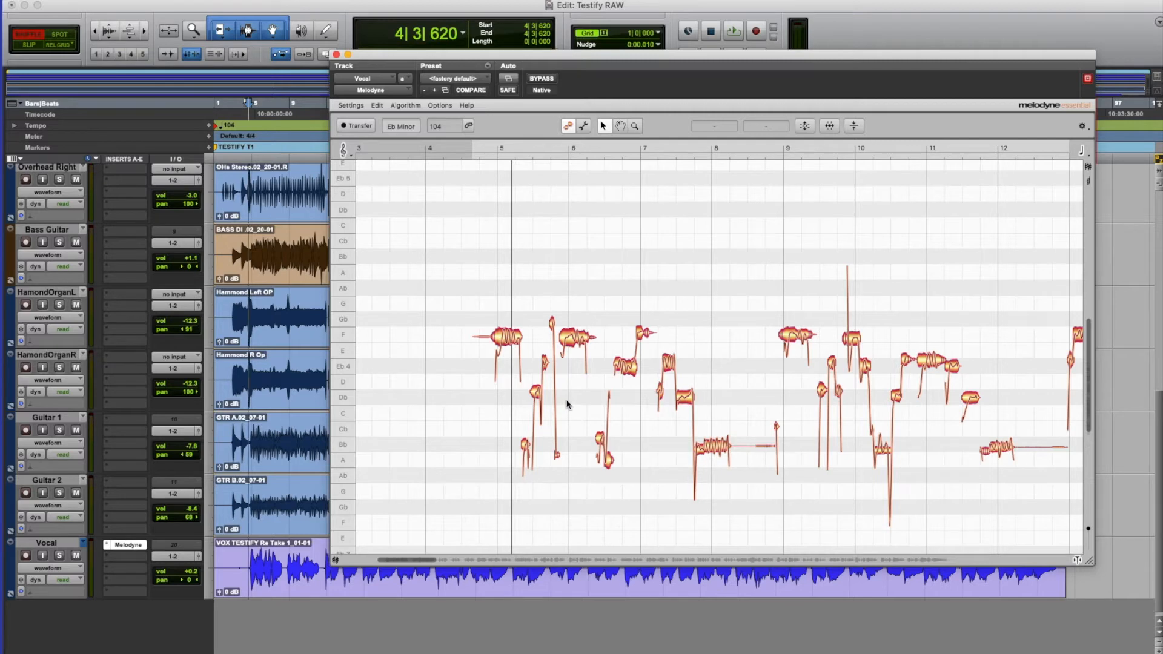
pyautogui.moveTo(575, 401)
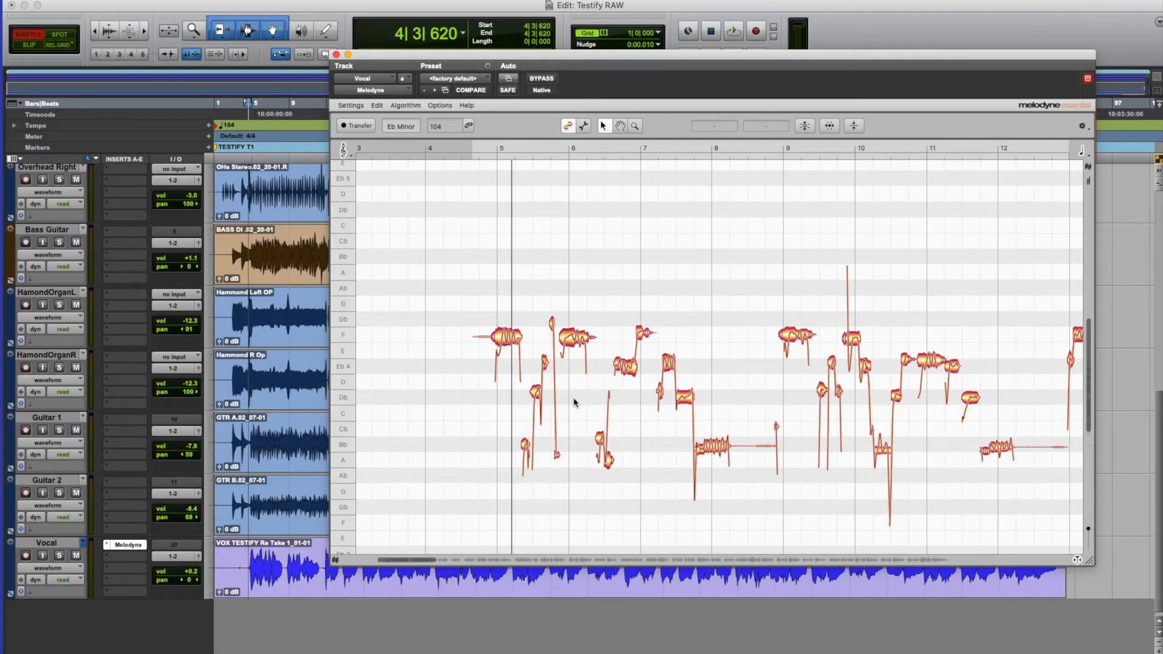
pyautogui.moveTo(451, 298)
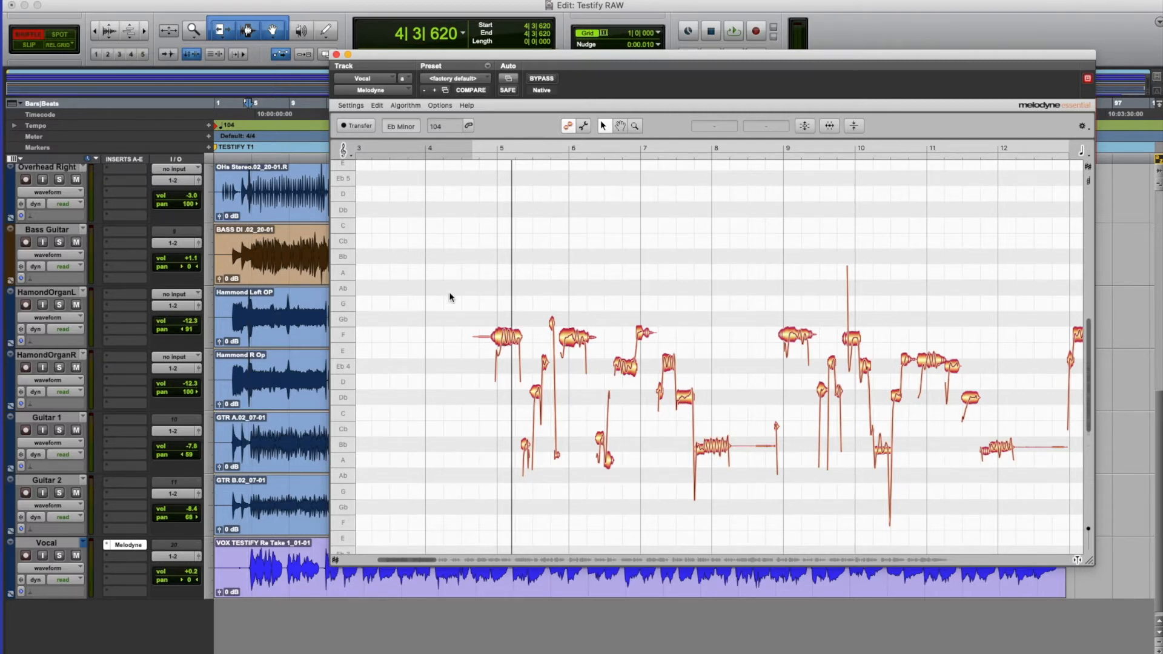
pyautogui.click(500, 336)
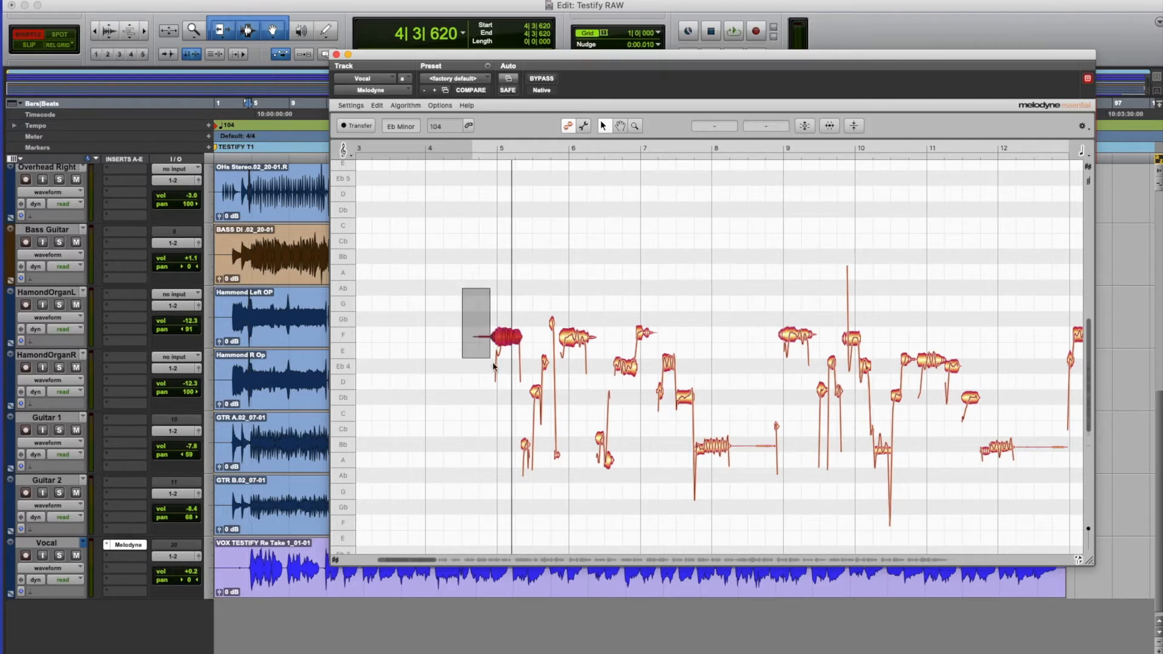
pyautogui.moveTo(464, 289); pyautogui.dragTo(768, 516)
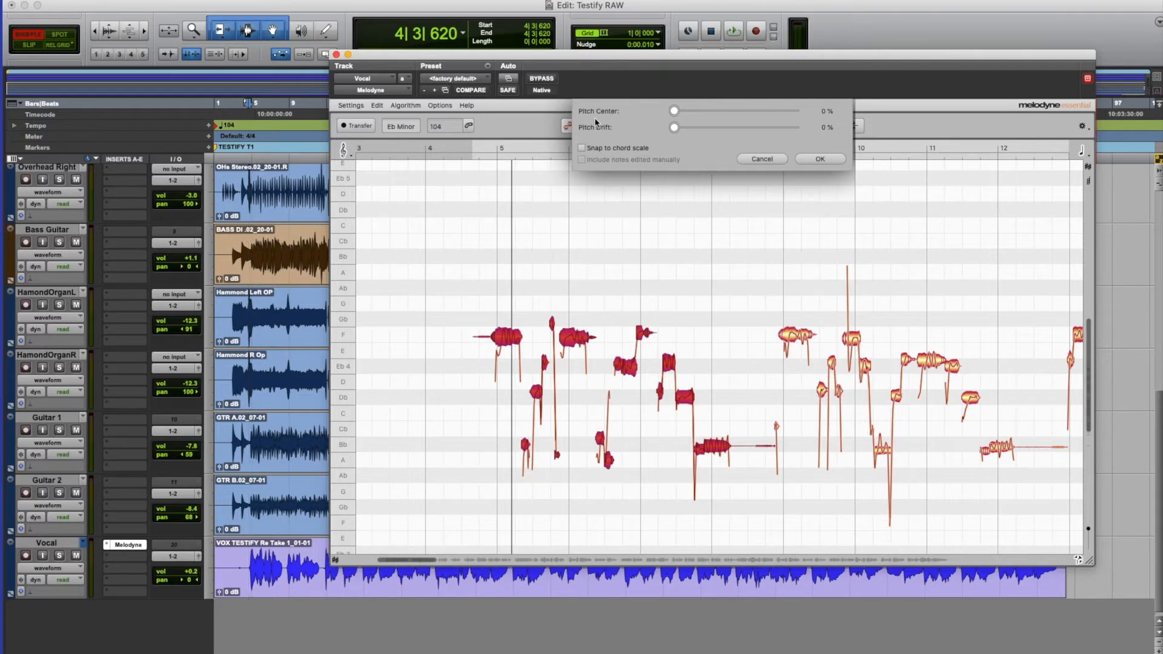
pyautogui.moveTo(672, 112); pyautogui.dragTo(684, 111)
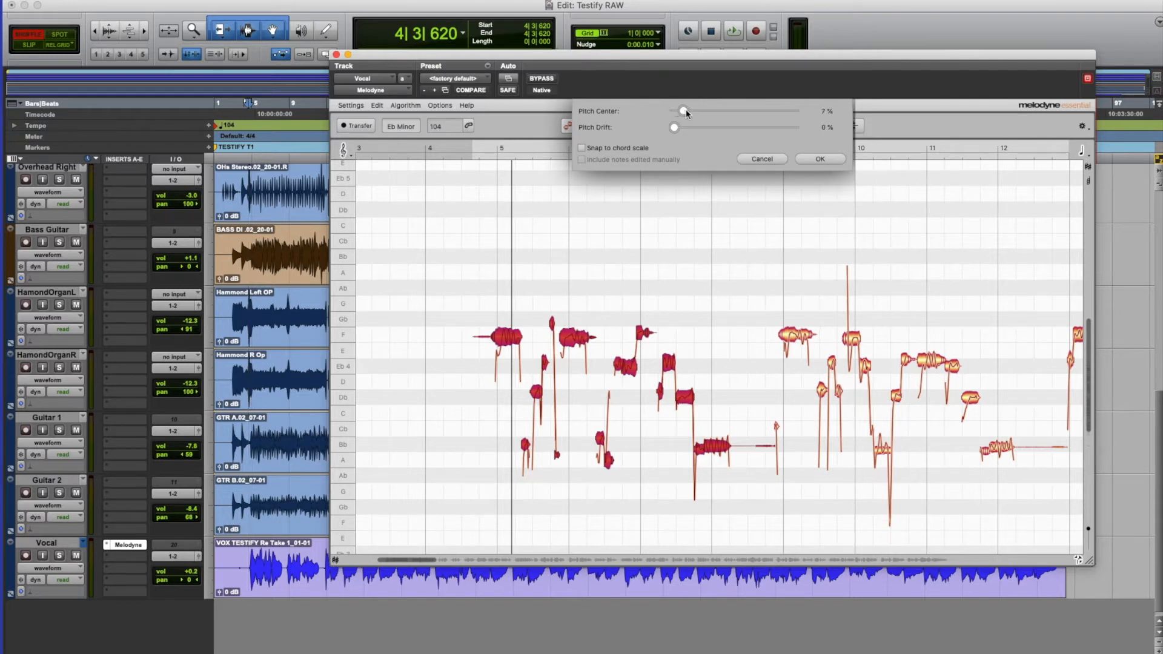
pyautogui.moveTo(682, 112); pyautogui.dragTo(734, 111)
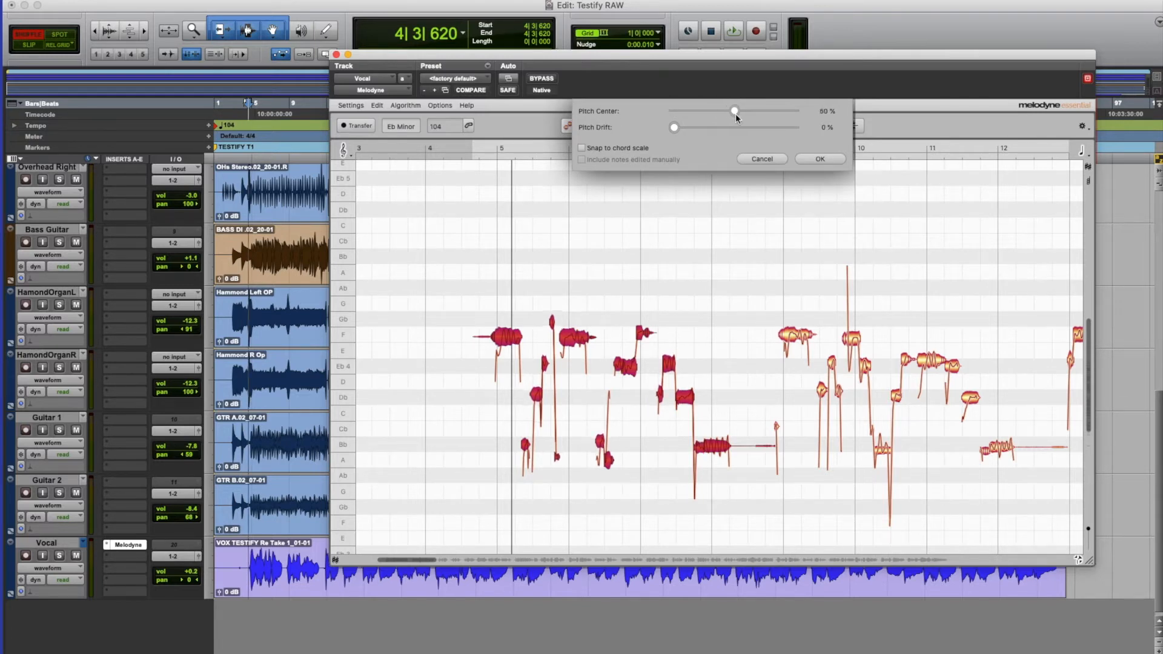
pyautogui.moveTo(734, 111); pyautogui.dragTo(782, 111)
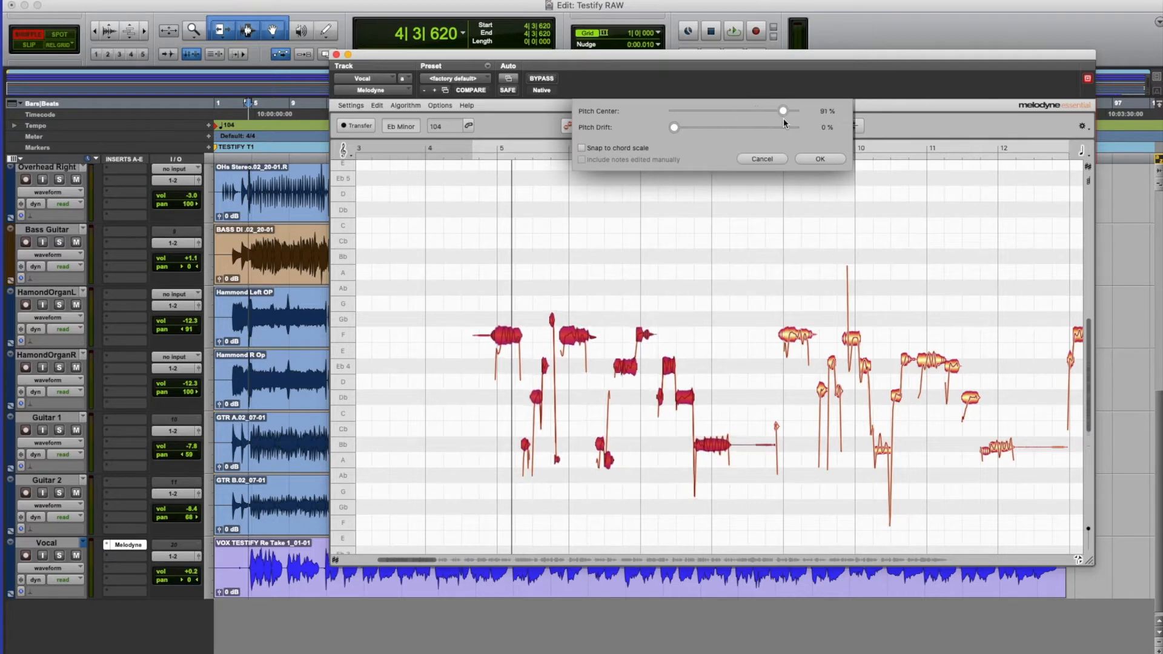
pyautogui.moveTo(783, 110); pyautogui.dragTo(793, 110)
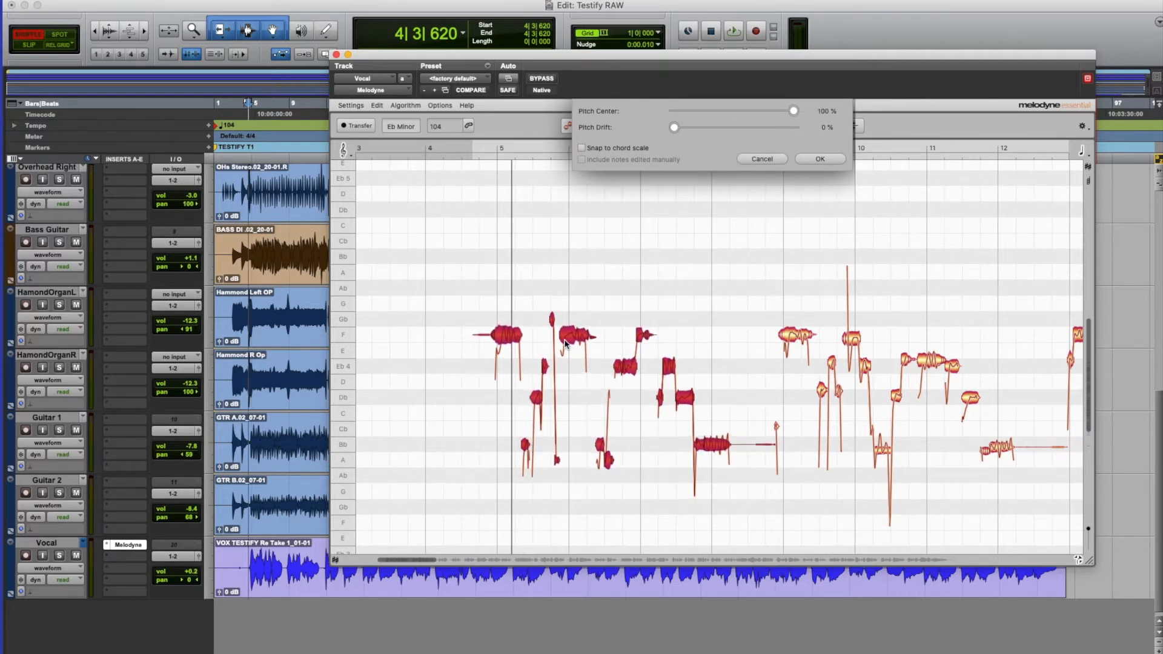
pyautogui.click(819, 159)
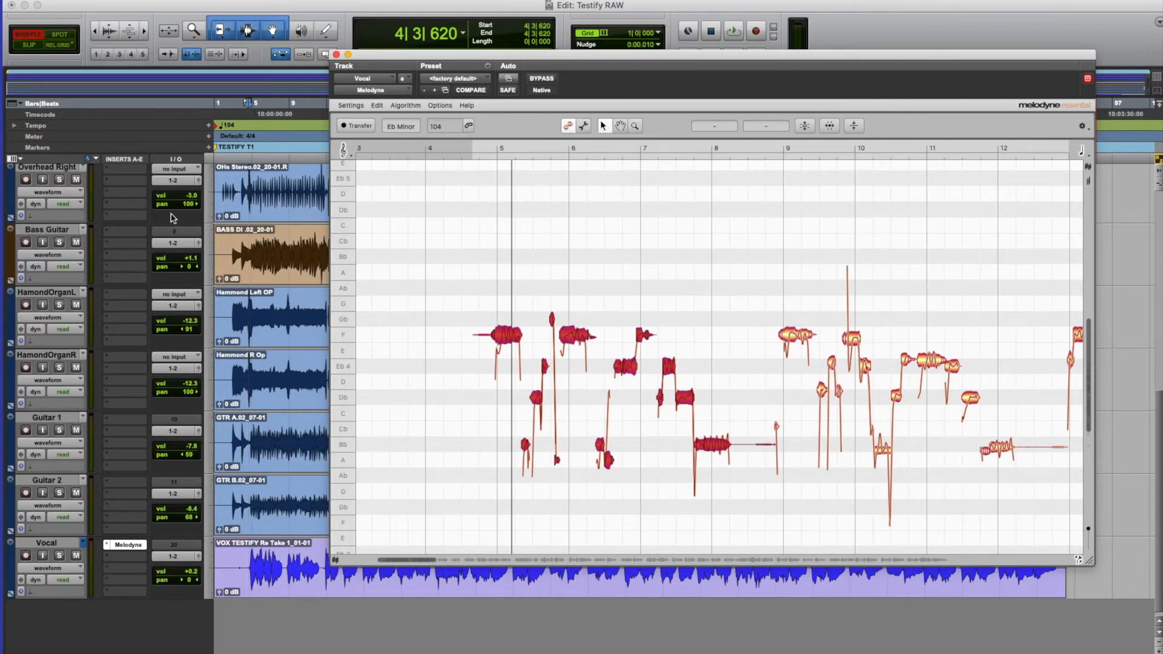
pyautogui.click(733, 30)
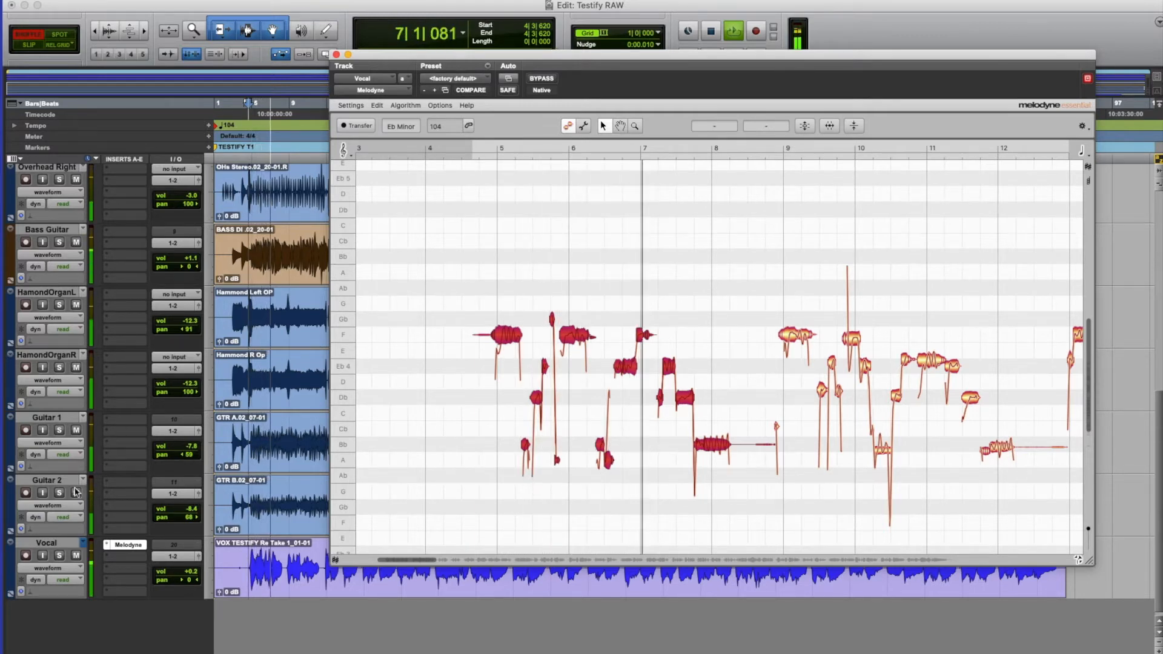
pyautogui.click(58, 555)
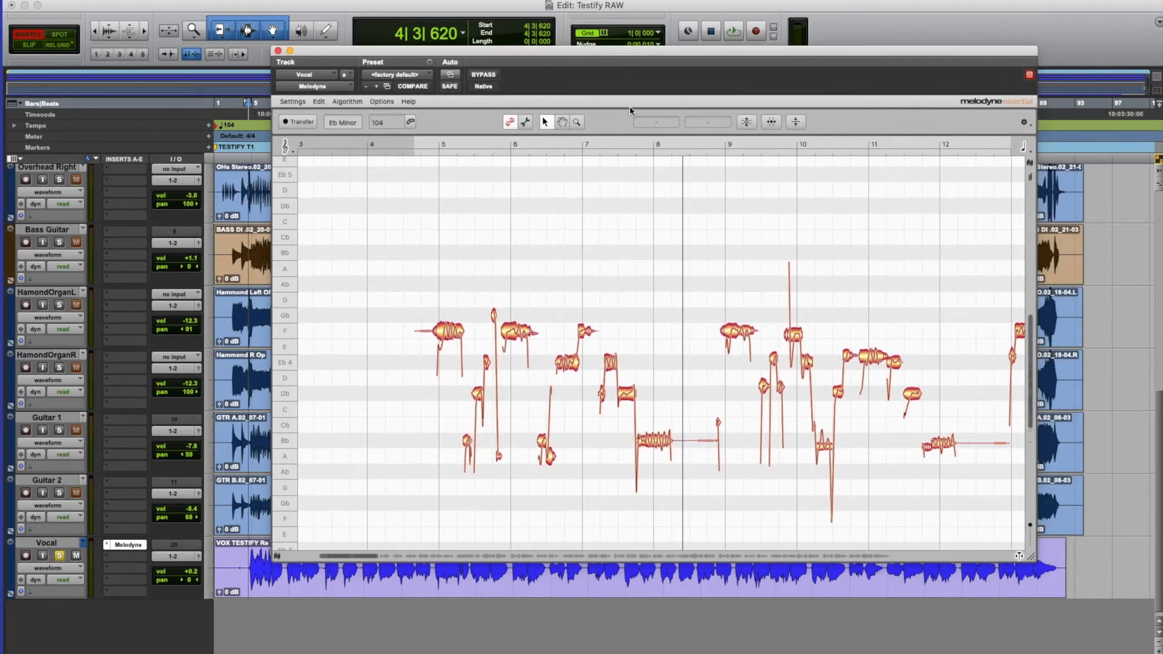
pyautogui.moveTo(479, 272)
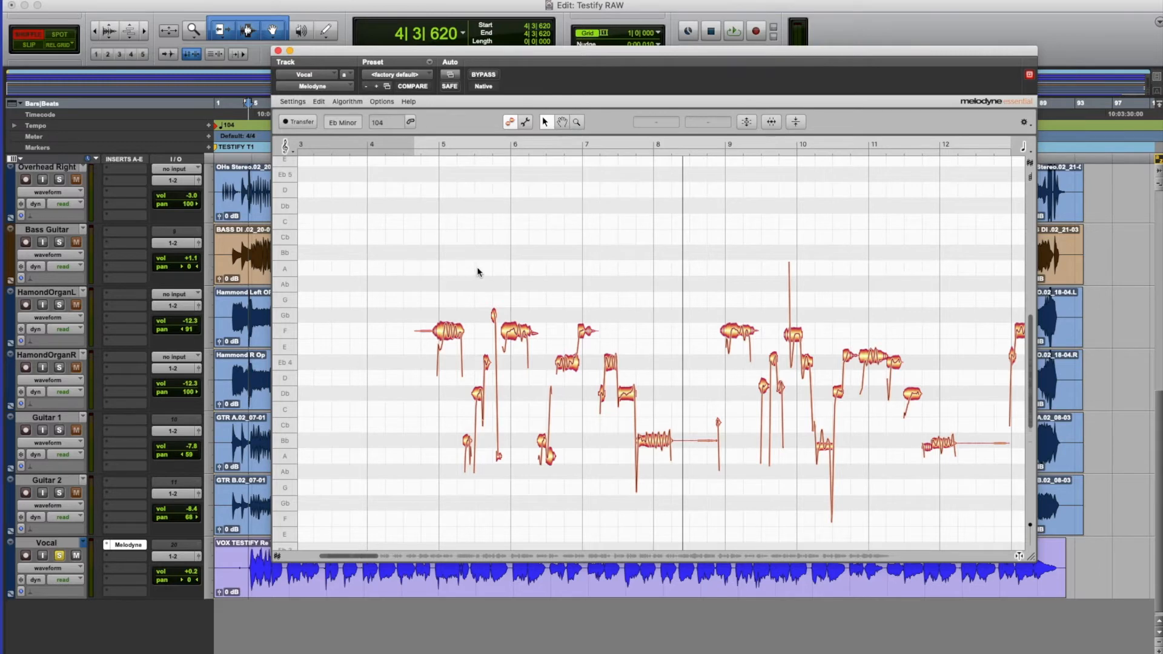
pyautogui.moveTo(482, 275)
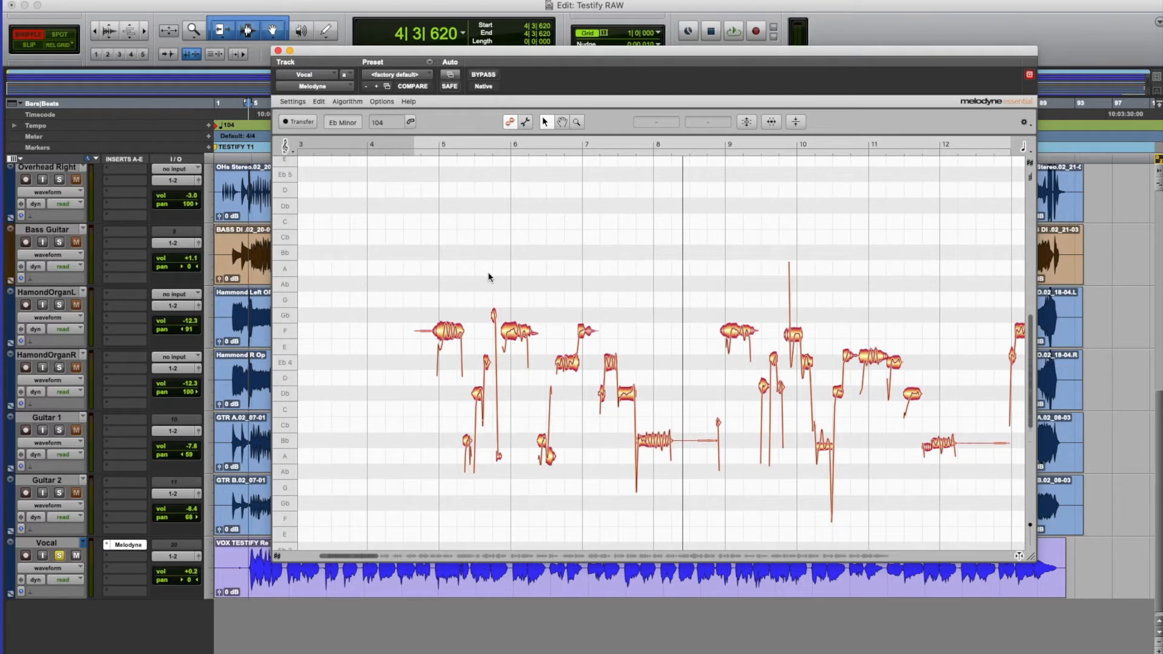
pyautogui.moveTo(521, 272)
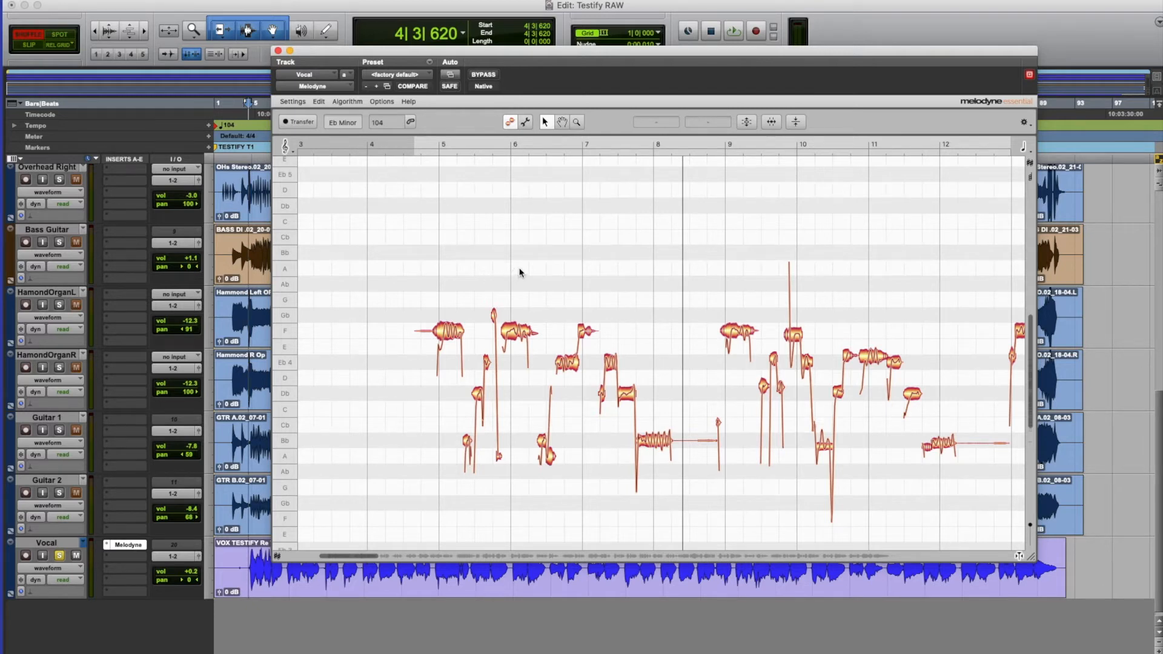
pyautogui.click(445, 331)
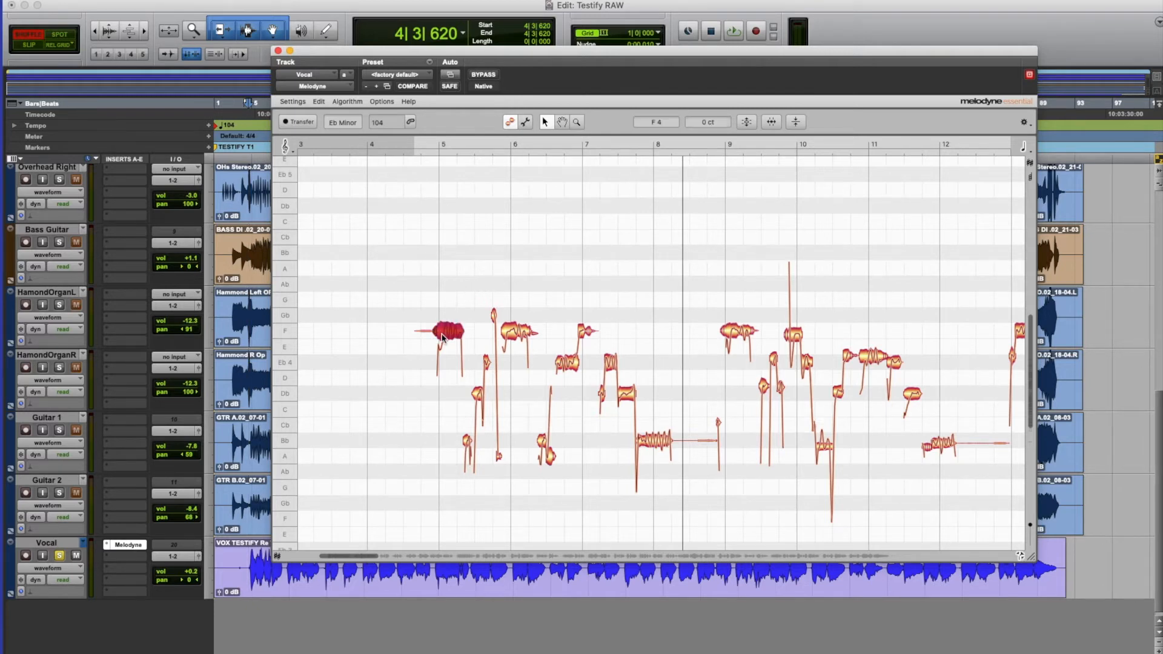
pyautogui.moveTo(444, 332); pyautogui.dragTo(445, 301)
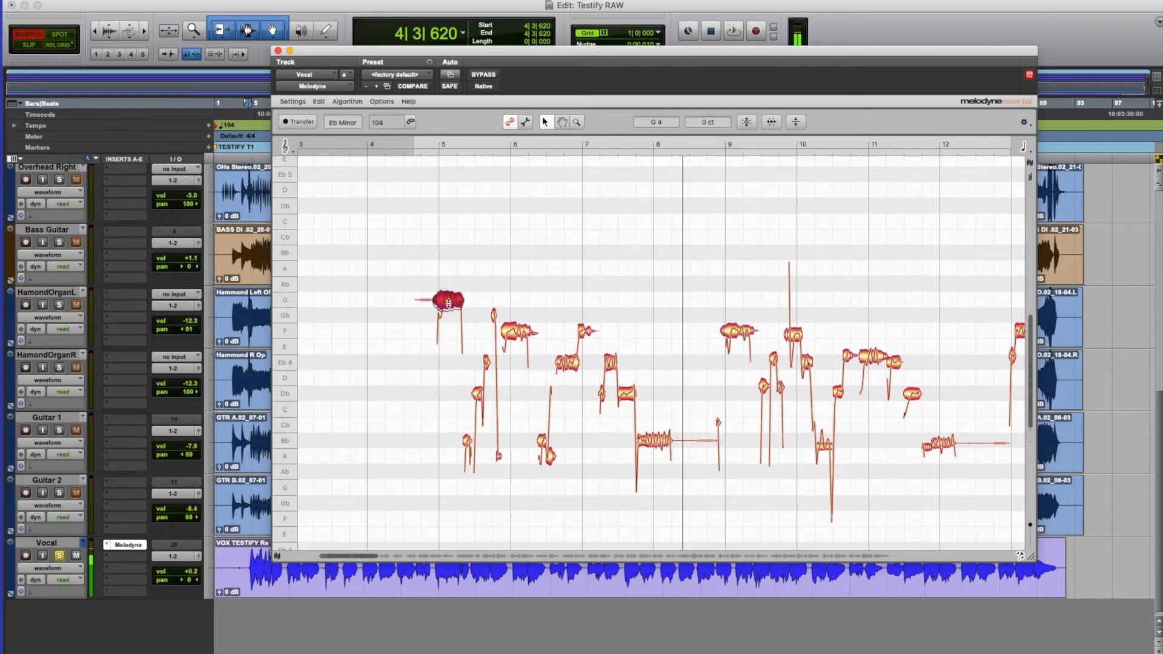
pyautogui.moveTo(445, 300); pyautogui.dragTo(444, 253)
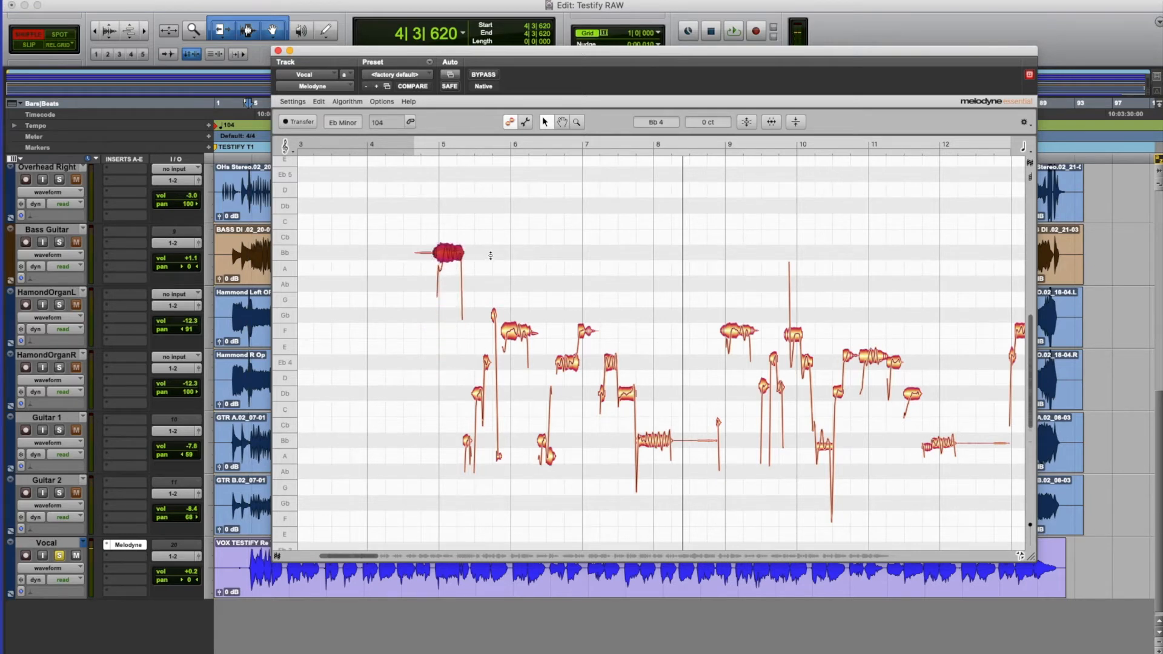
pyautogui.click(565, 363)
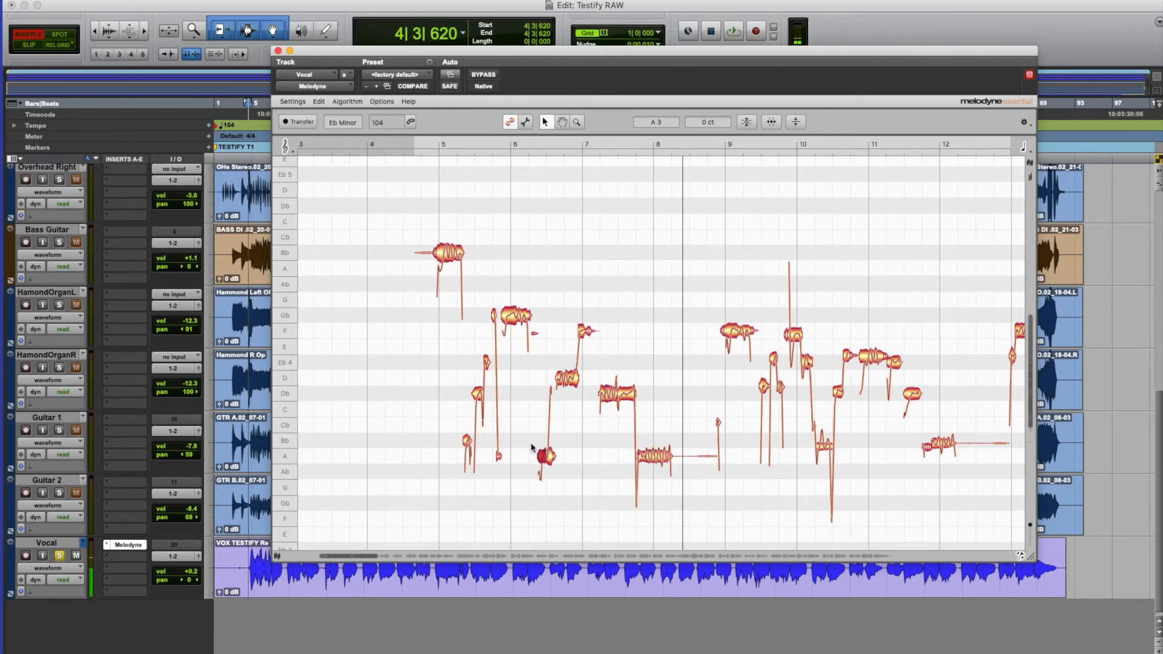
pyautogui.moveTo(456, 187)
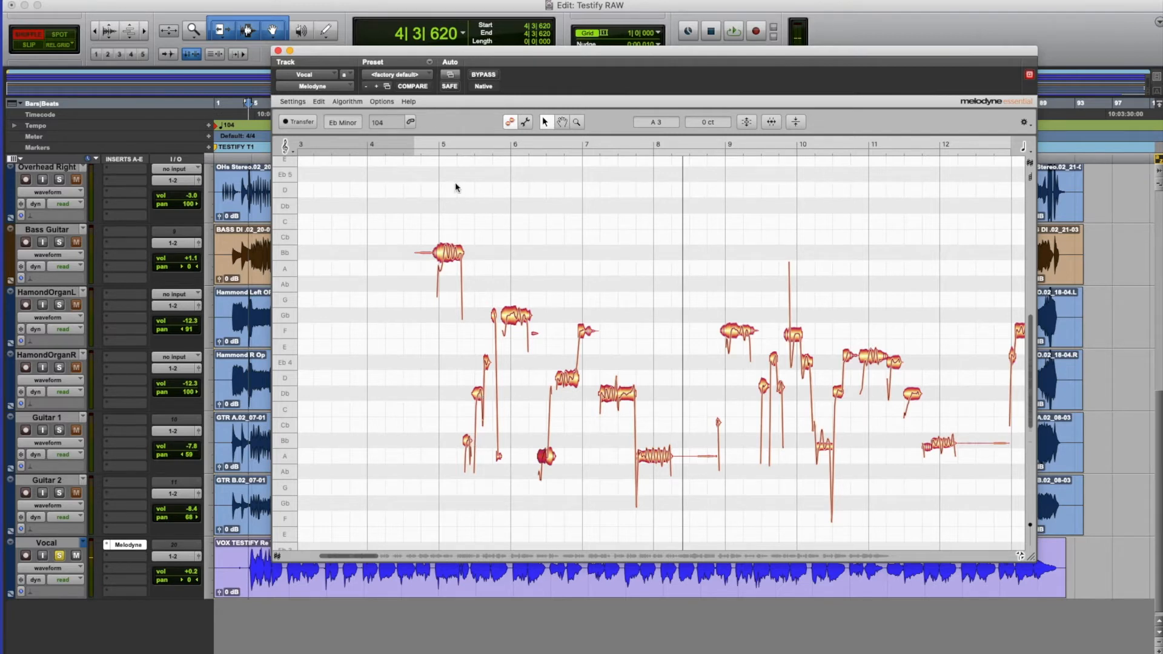
pyautogui.moveTo(460, 176)
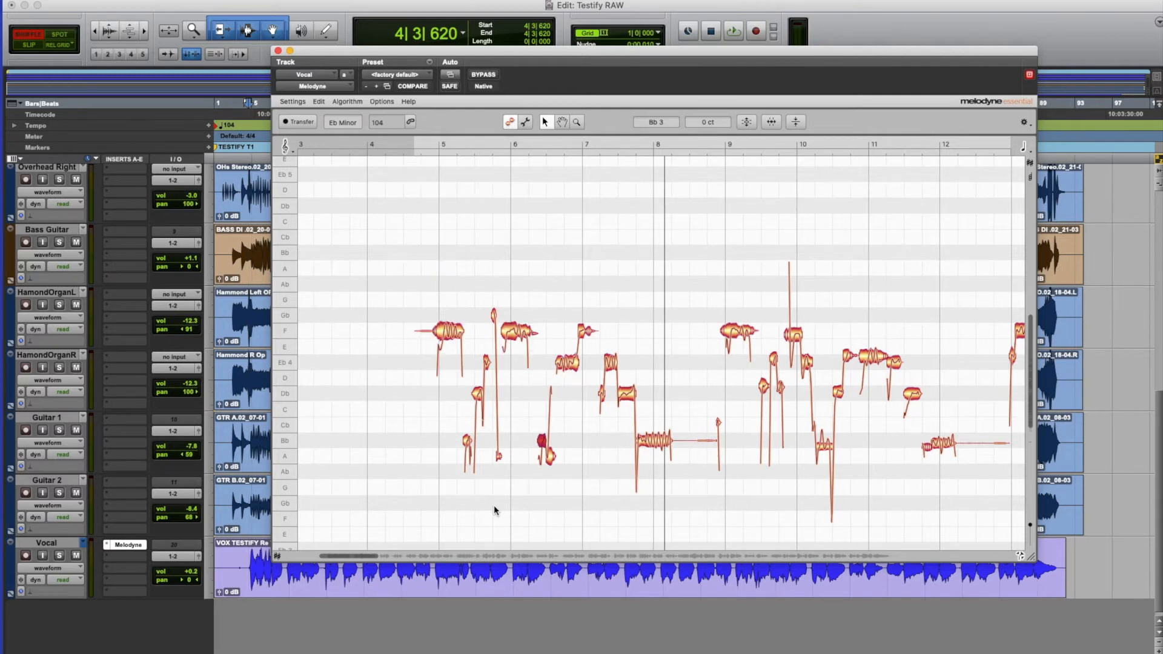
pyautogui.click(733, 30)
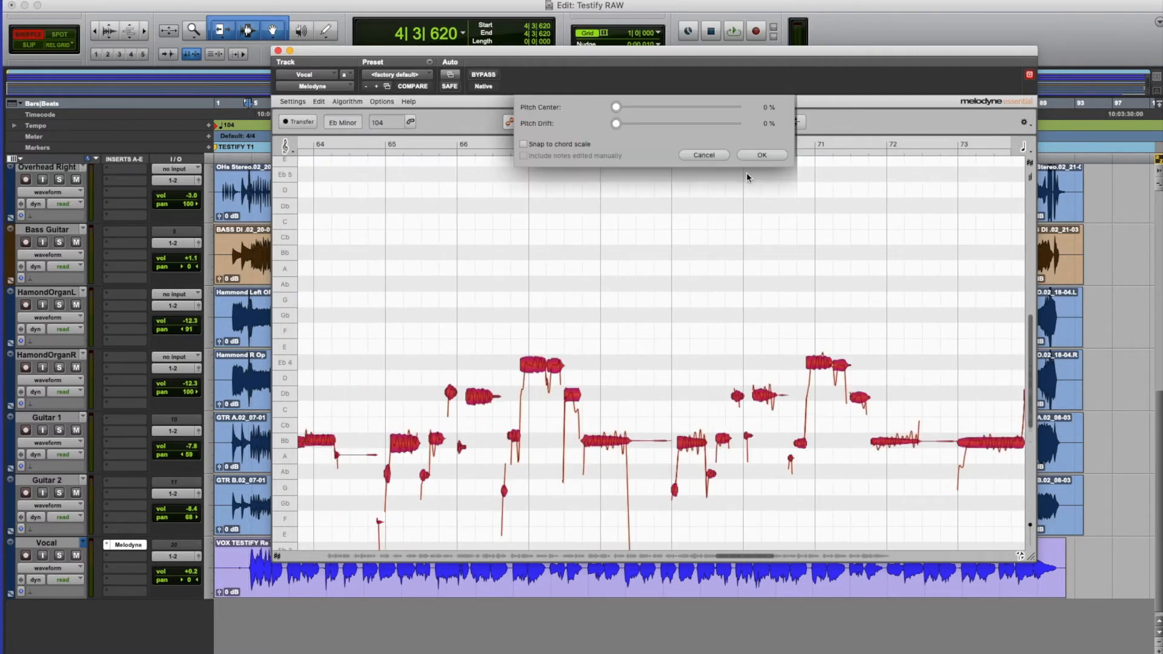
# - Correct all vocal notes with Pitch Center at about 91% and apply it
pyautogui.moveTo(616, 107); pyautogui.dragTo(725, 107)
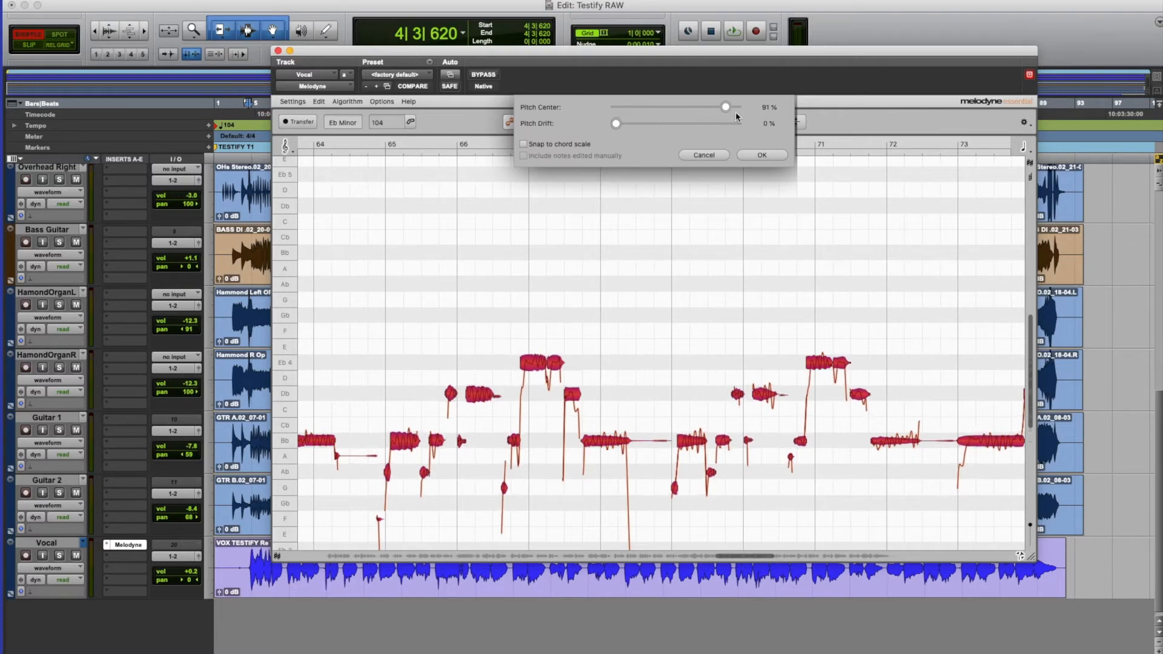
pyautogui.click(760, 155)
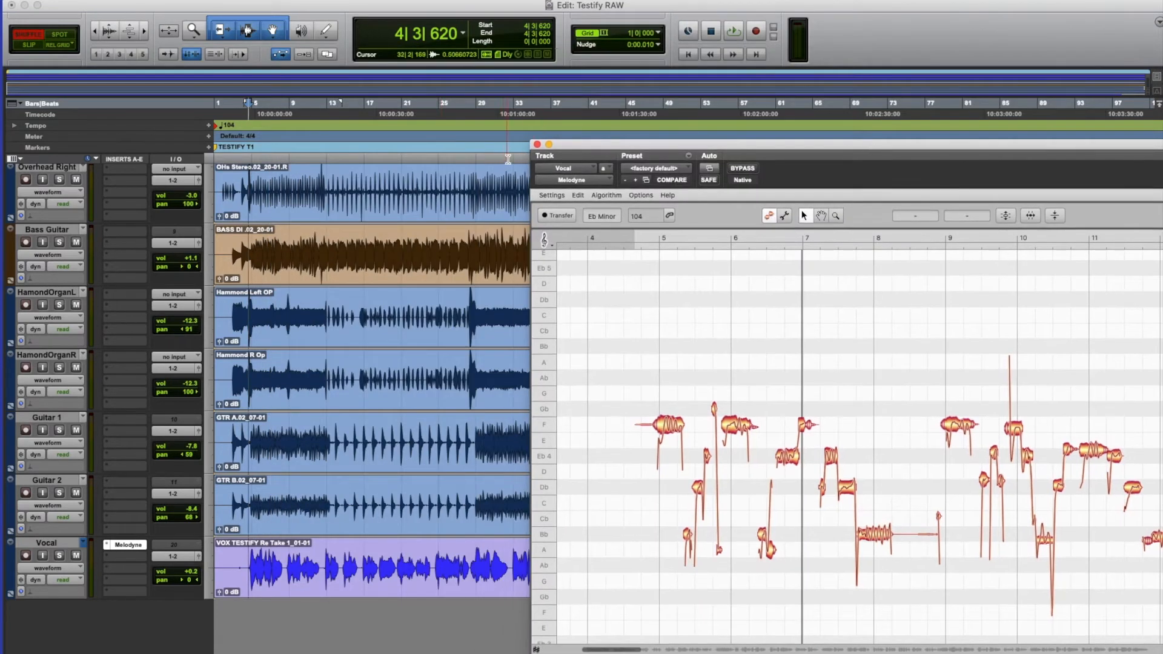
pyautogui.click(733, 31)
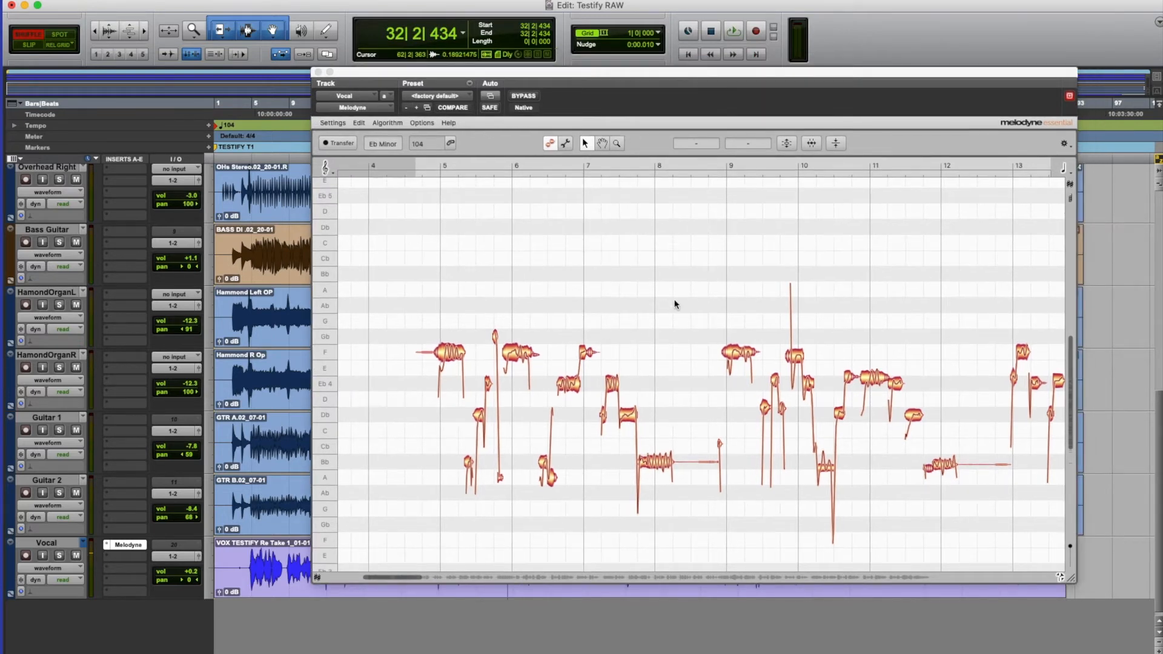
pyautogui.moveTo(667, 278)
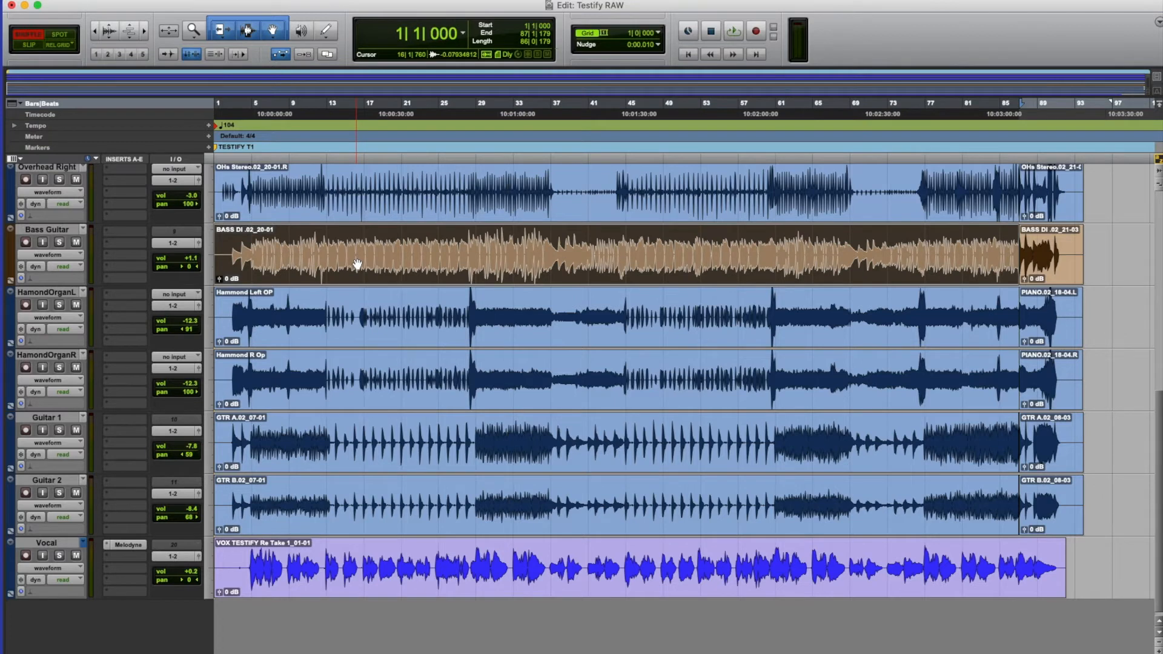
pyautogui.moveTo(370, 263)
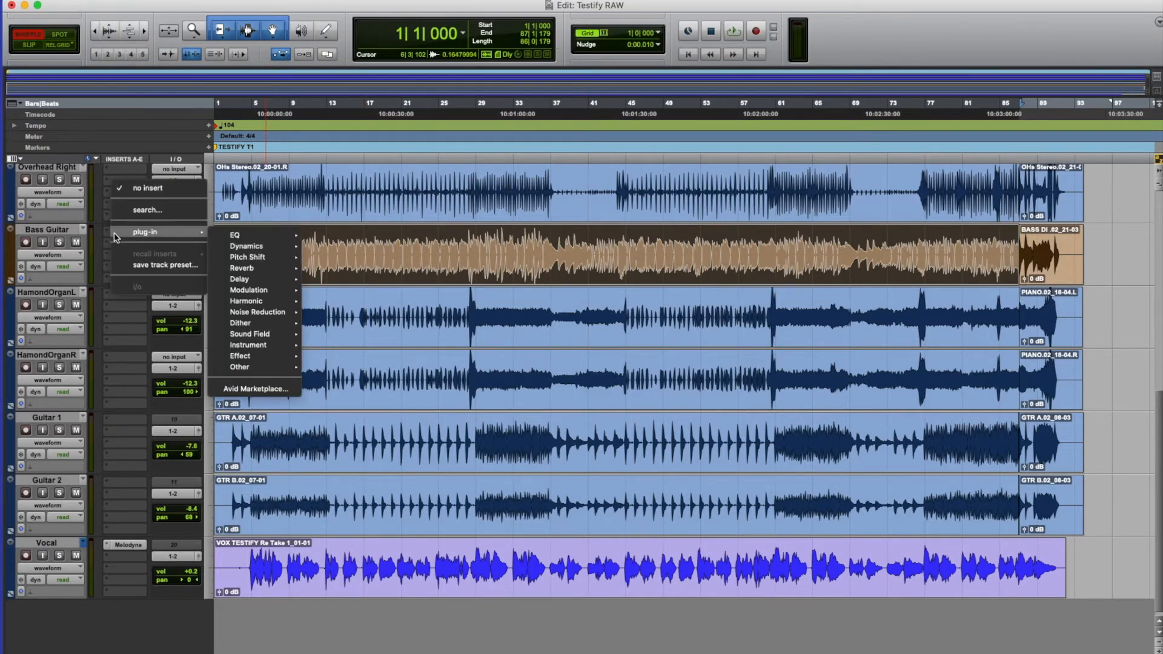
pyautogui.moveTo(247, 367)
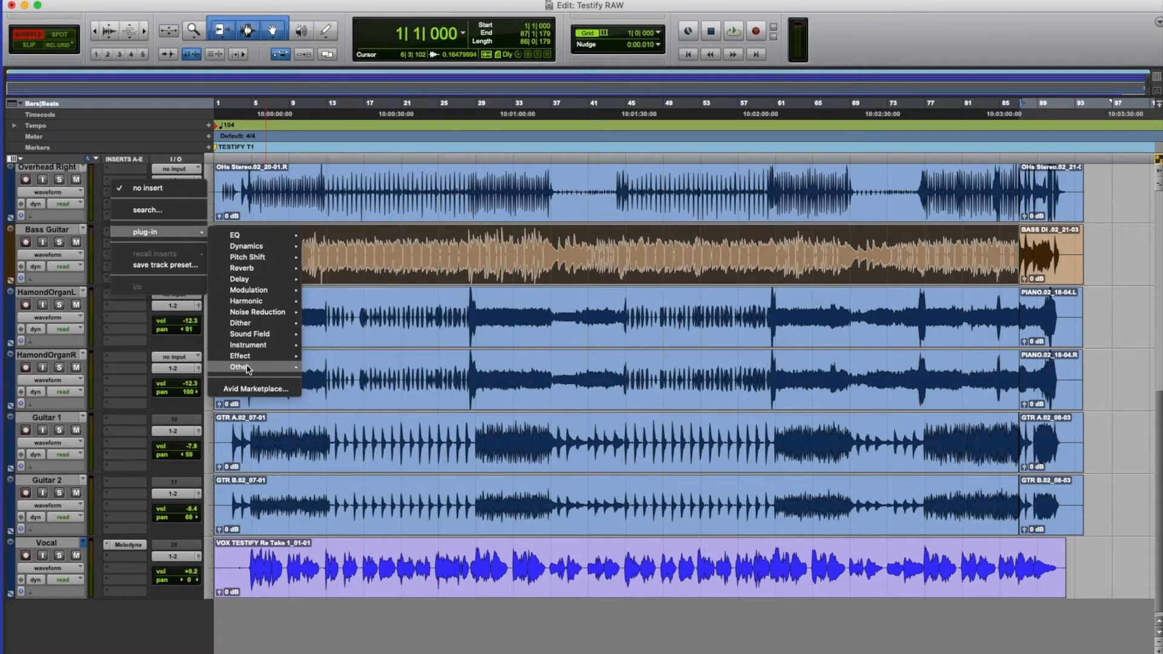
# - Insert Melodyne (mono) from the uncategorised plug-ins on the Bass Guitar track
pyautogui.click(240, 366)
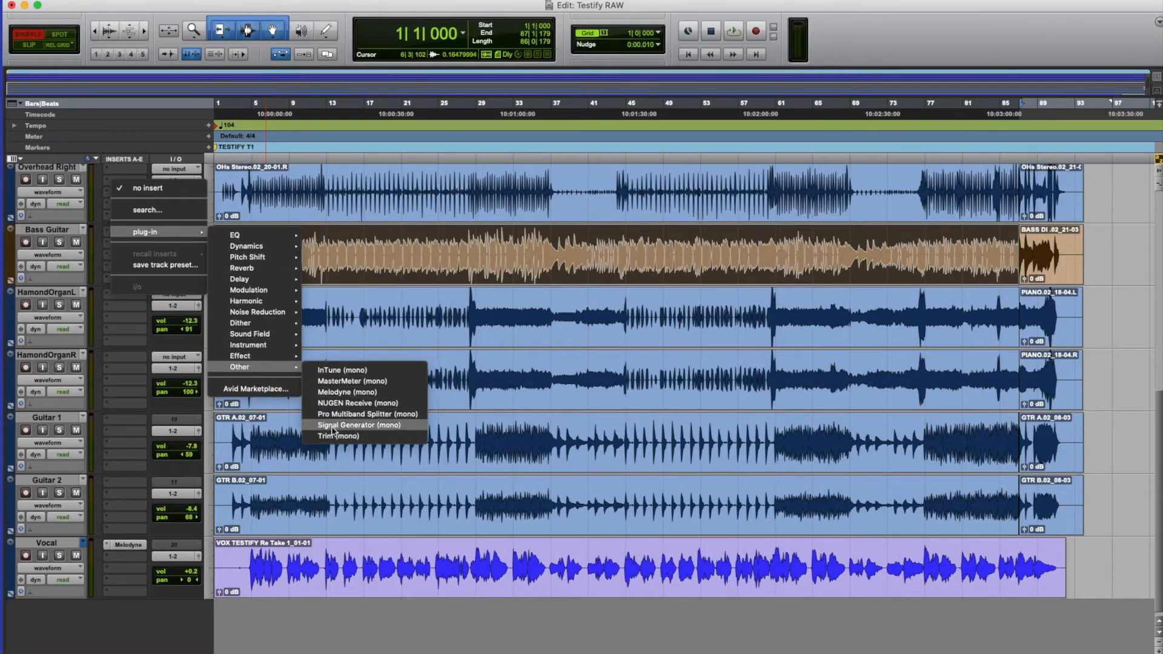
pyautogui.moveTo(349, 393)
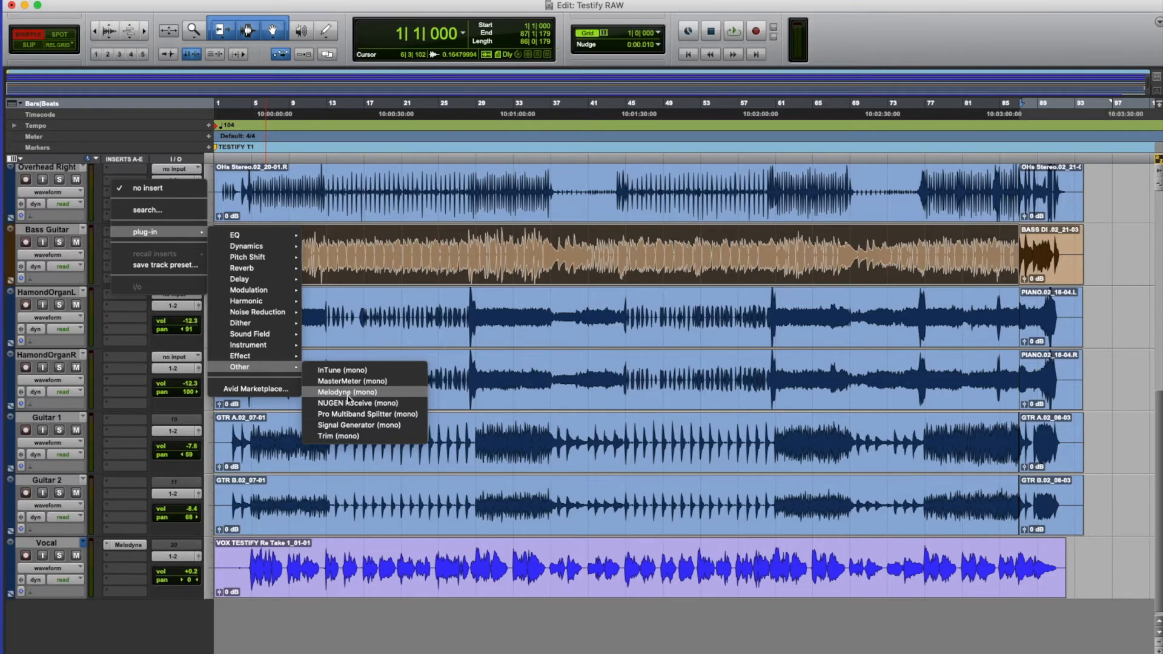
pyautogui.click(346, 393)
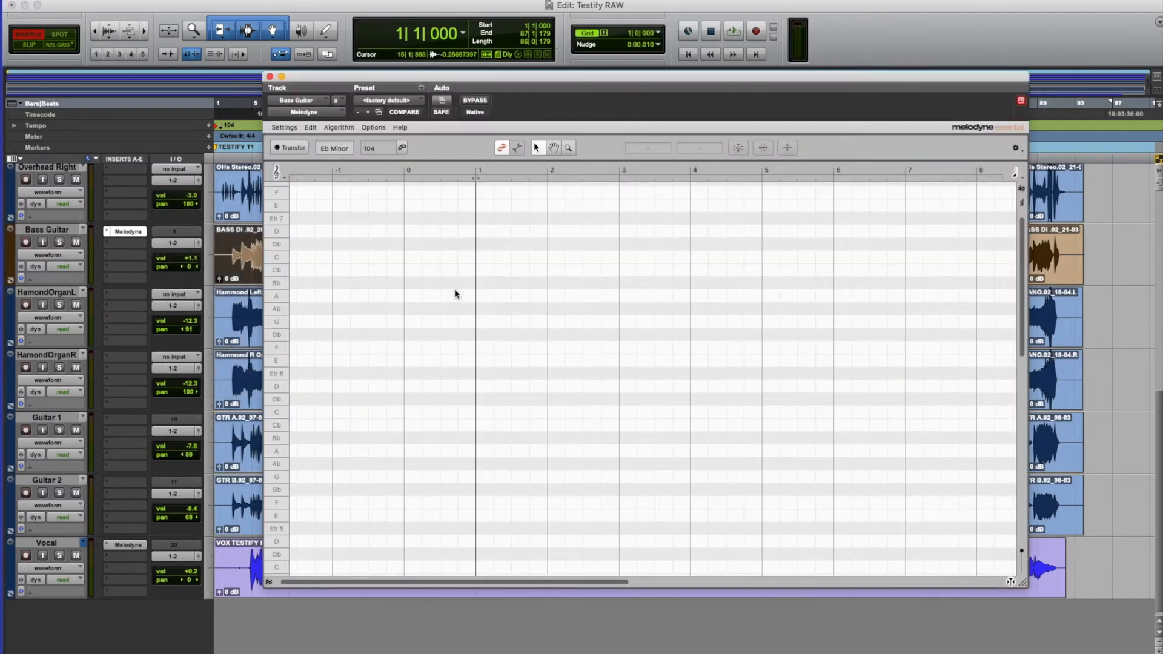
pyautogui.moveTo(238, 67)
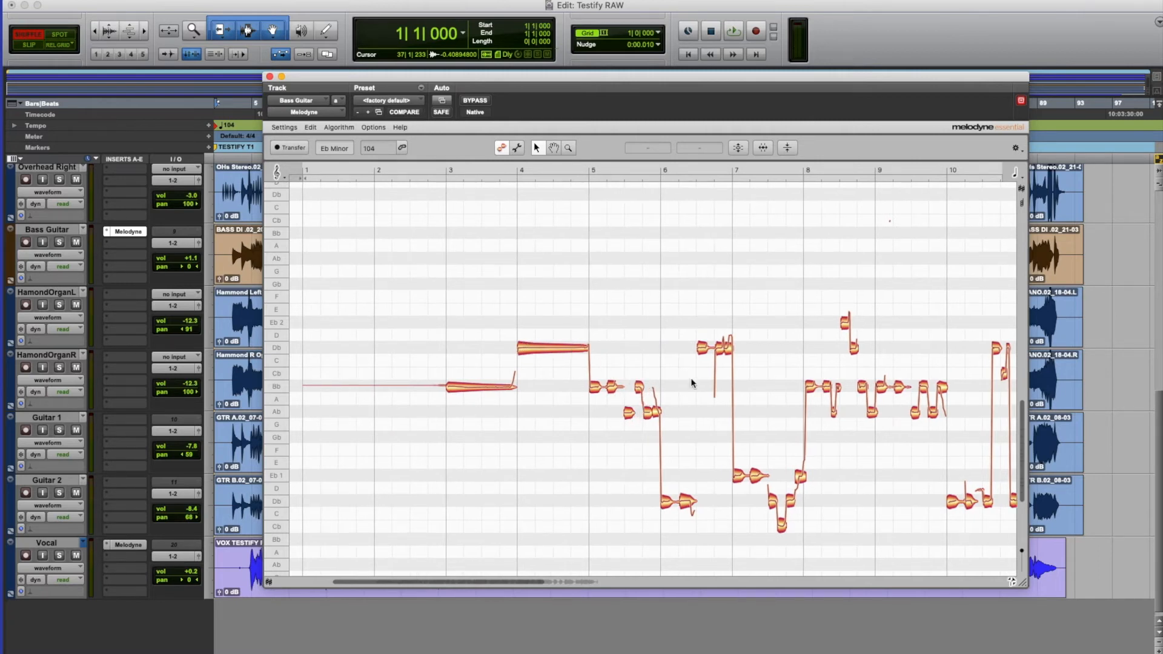
pyautogui.moveTo(785, 530)
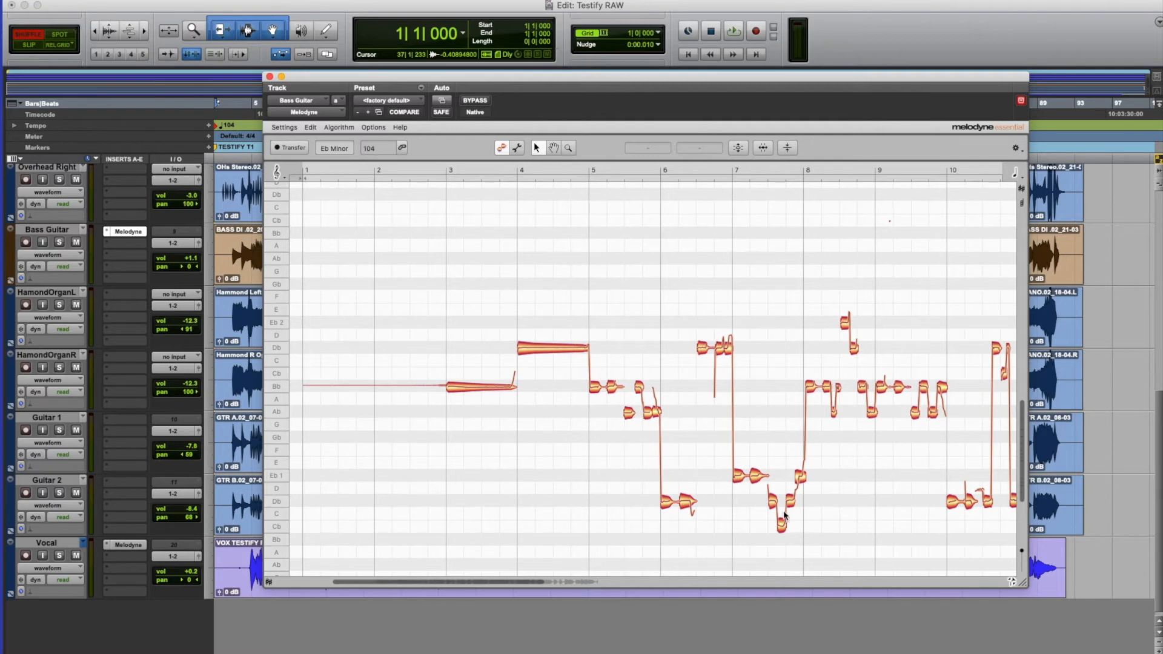
pyautogui.moveTo(409, 296)
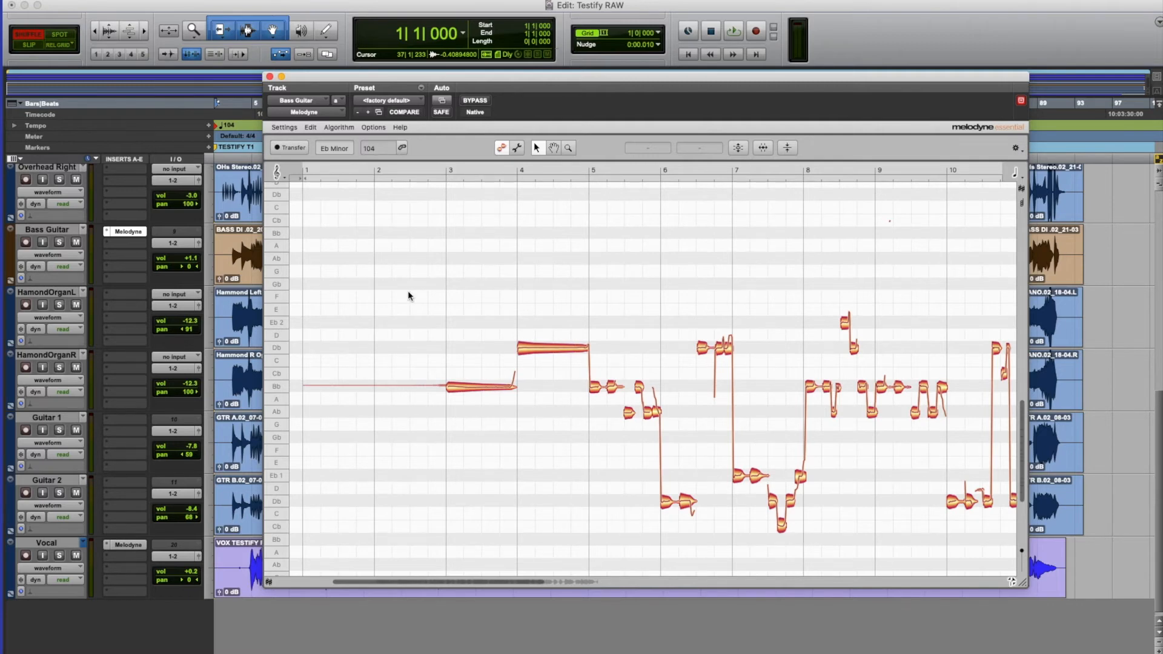
# - Scroll across the transferred bass note blobs in the Melodyne editor
pyautogui.hscroll(3)
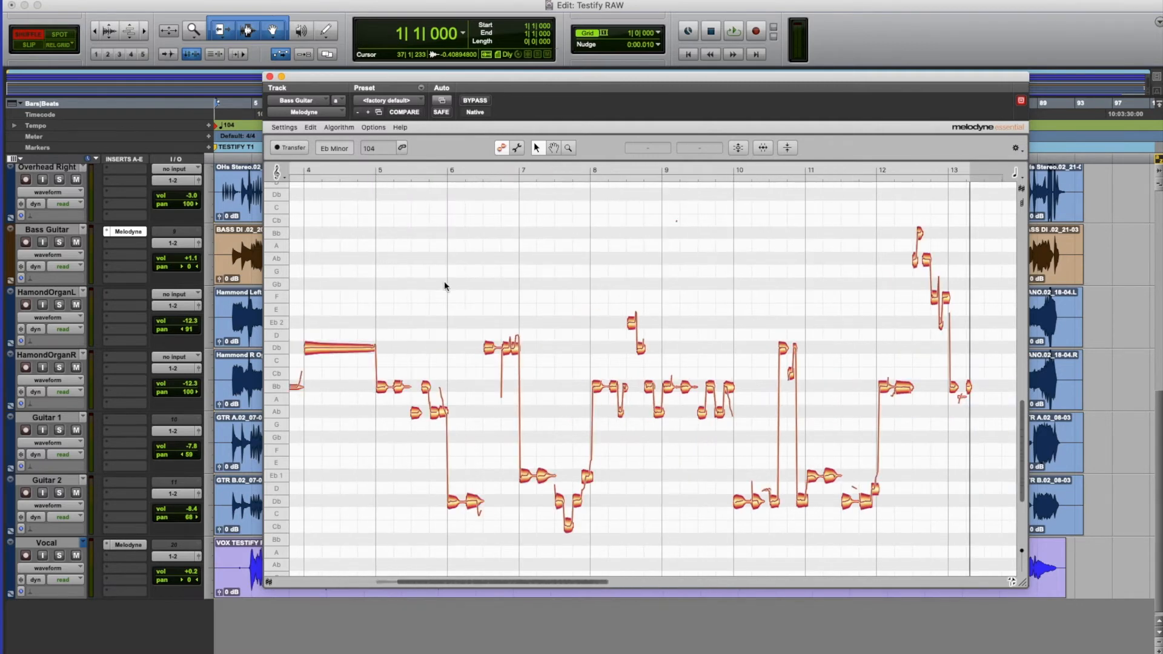
pyautogui.hscroll(-3)
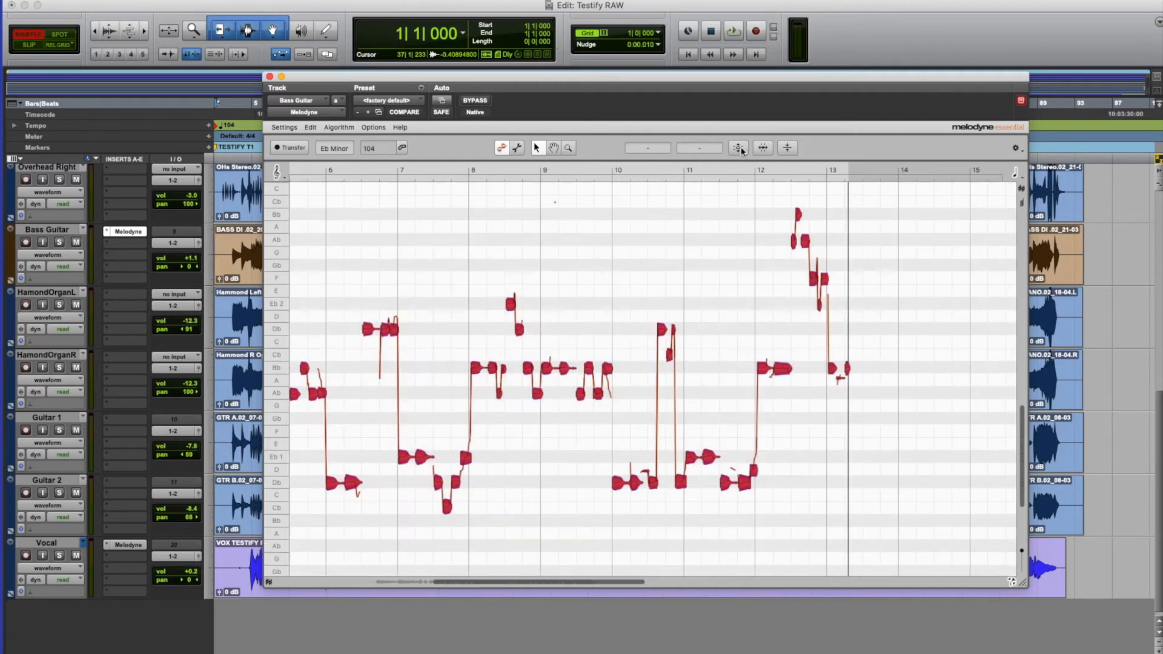
pyautogui.click(738, 147)
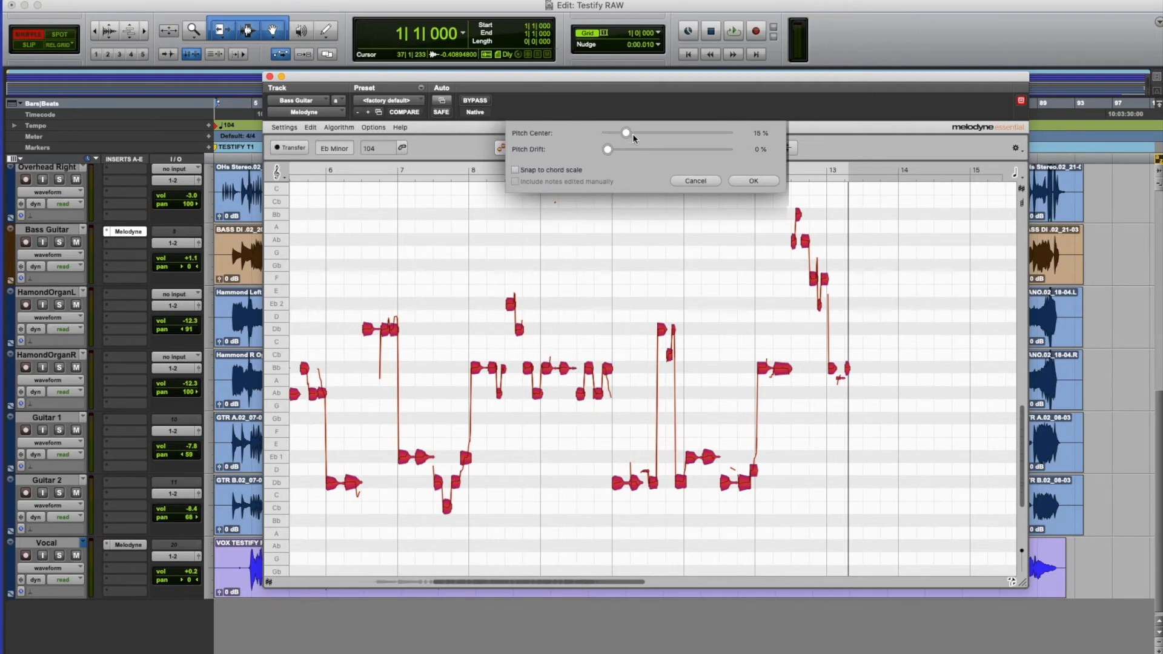
pyautogui.moveTo(625, 134); pyautogui.dragTo(607, 134)
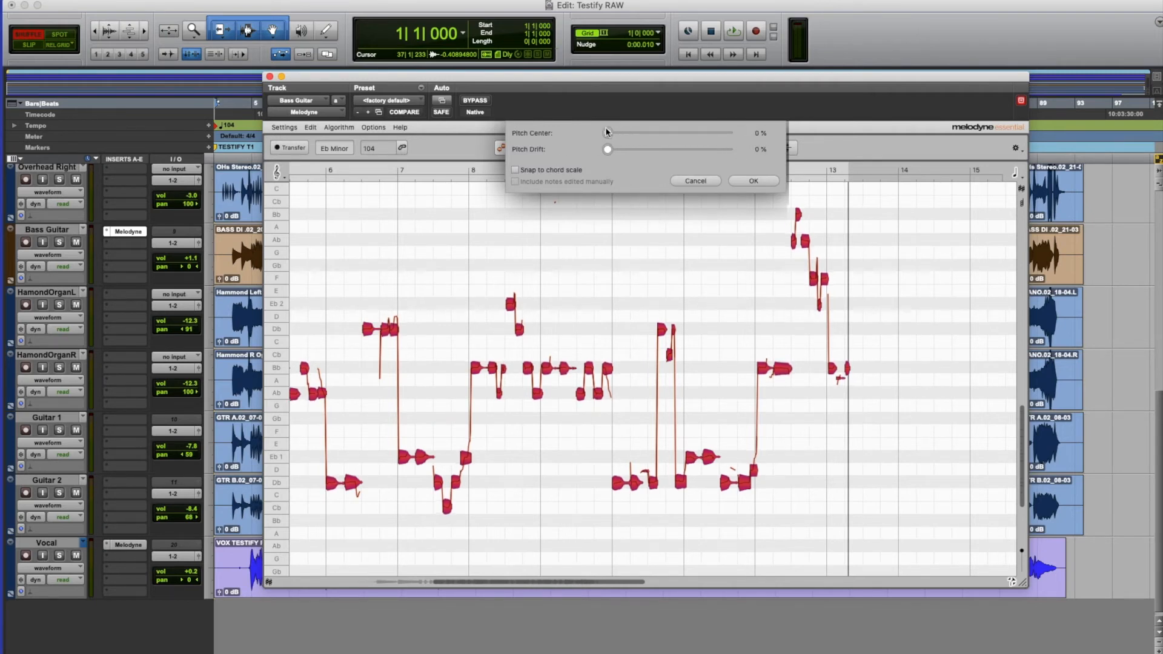
pyautogui.click(753, 180)
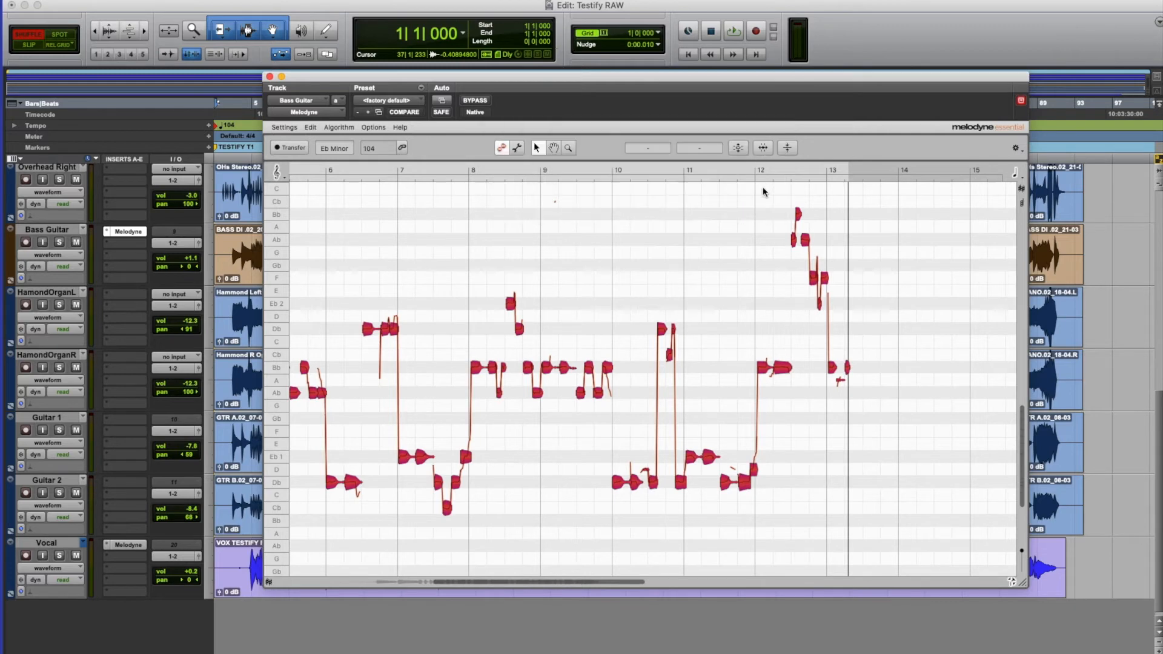
pyautogui.hscroll(-3)
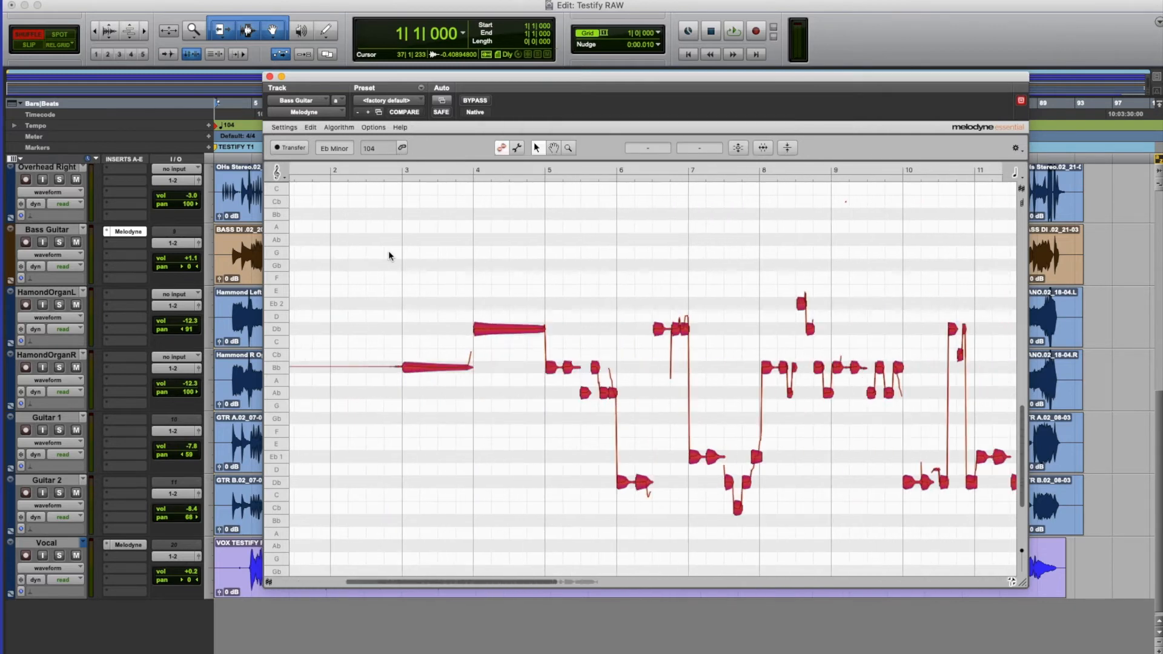
pyautogui.moveTo(406, 197)
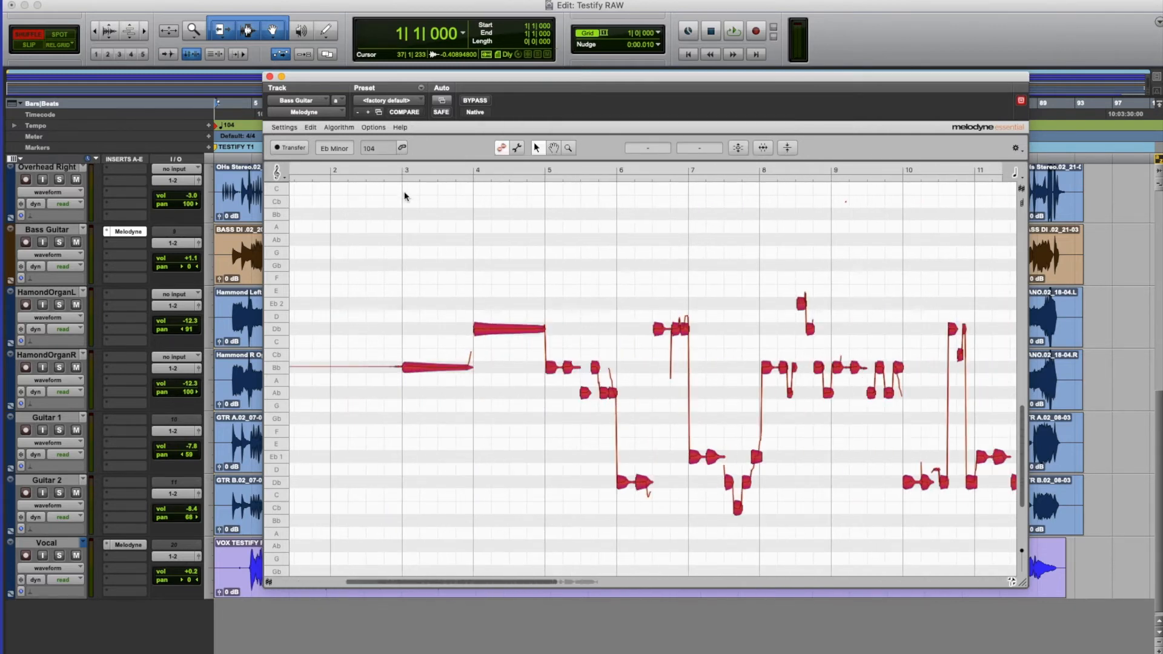
pyautogui.moveTo(419, 221)
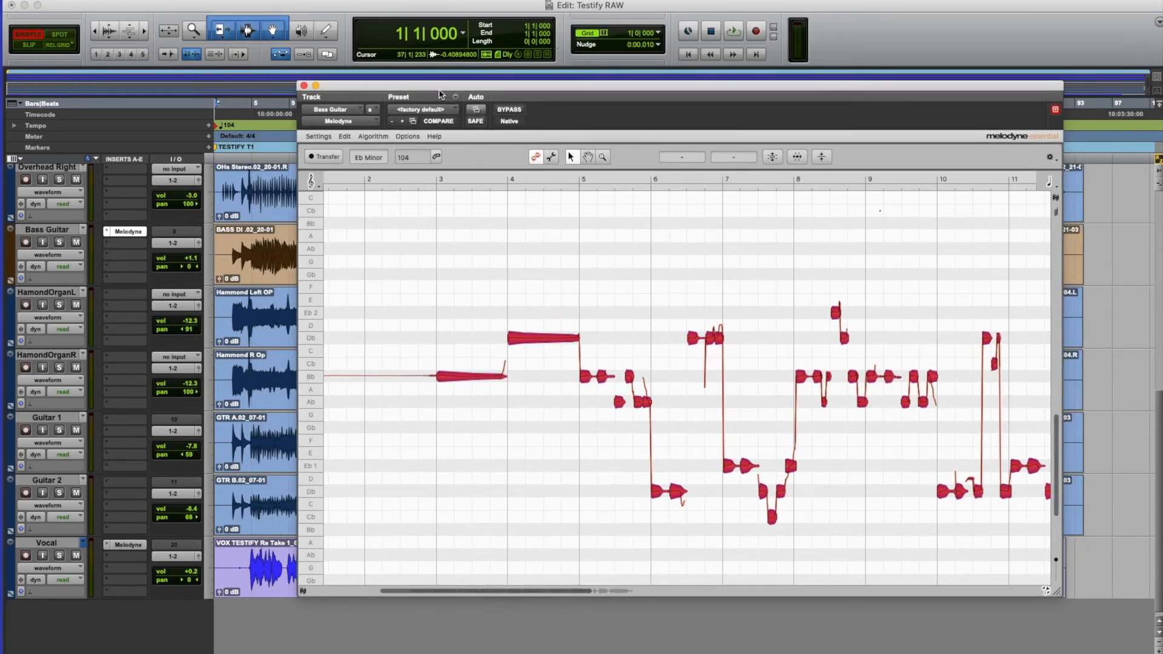
pyautogui.moveTo(306, 85)
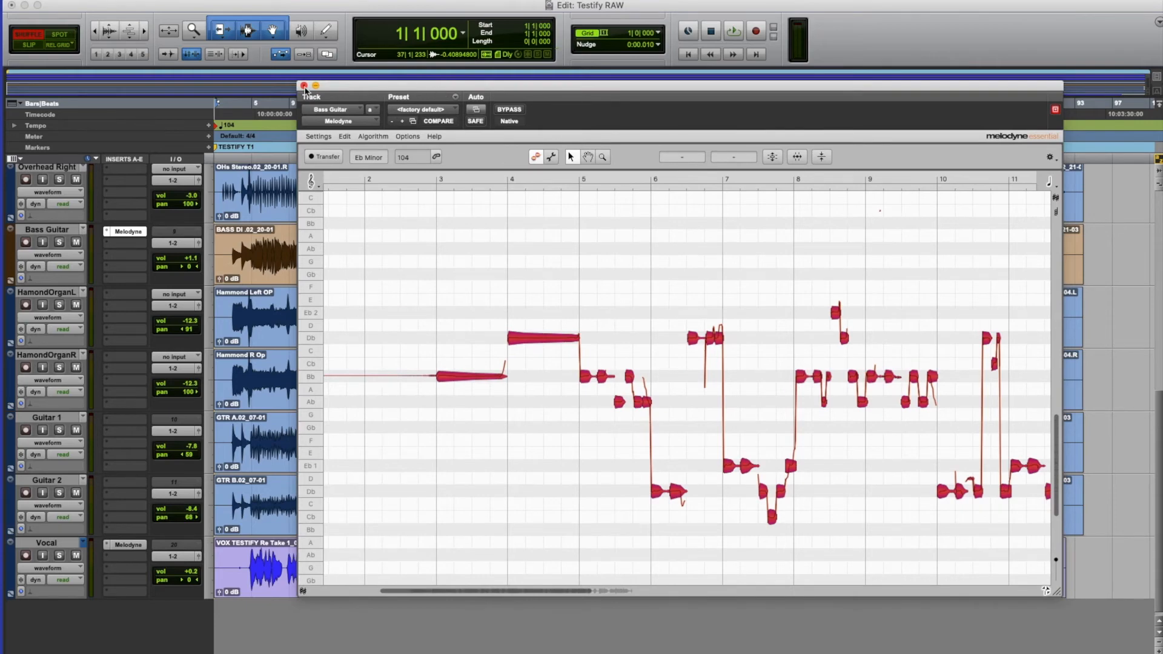
pyautogui.click(306, 85)
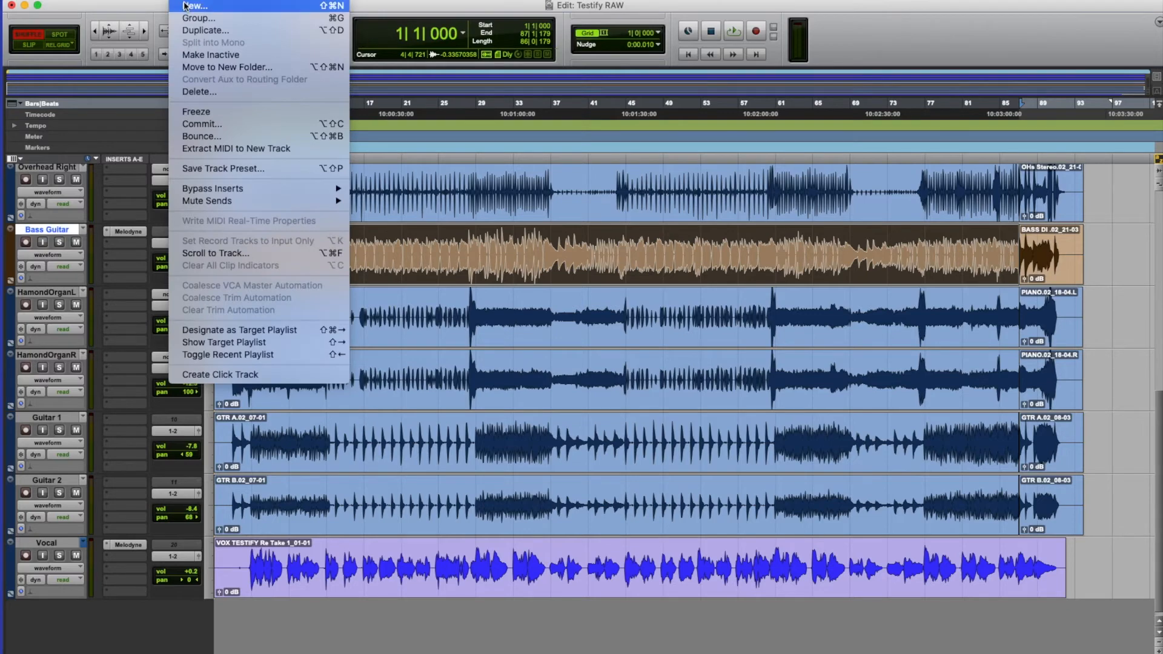
# - Start a new track via Track > New and set its type to Instrument Track
pyautogui.click(195, 5)
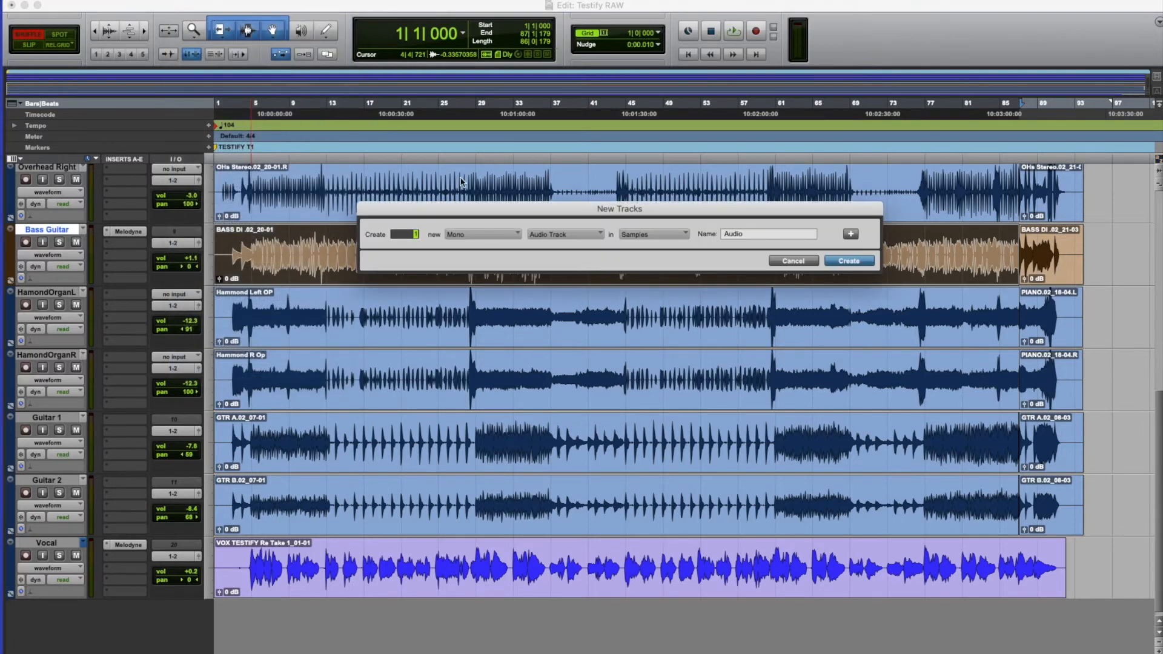
pyautogui.moveTo(591, 250)
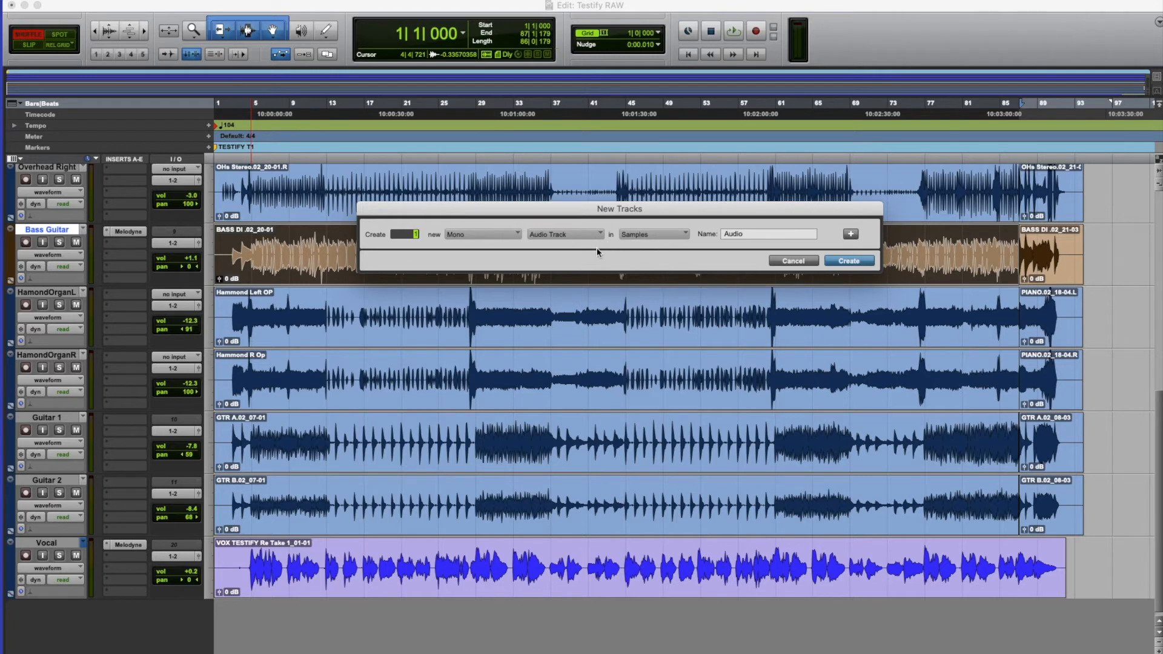
pyautogui.moveTo(594, 256)
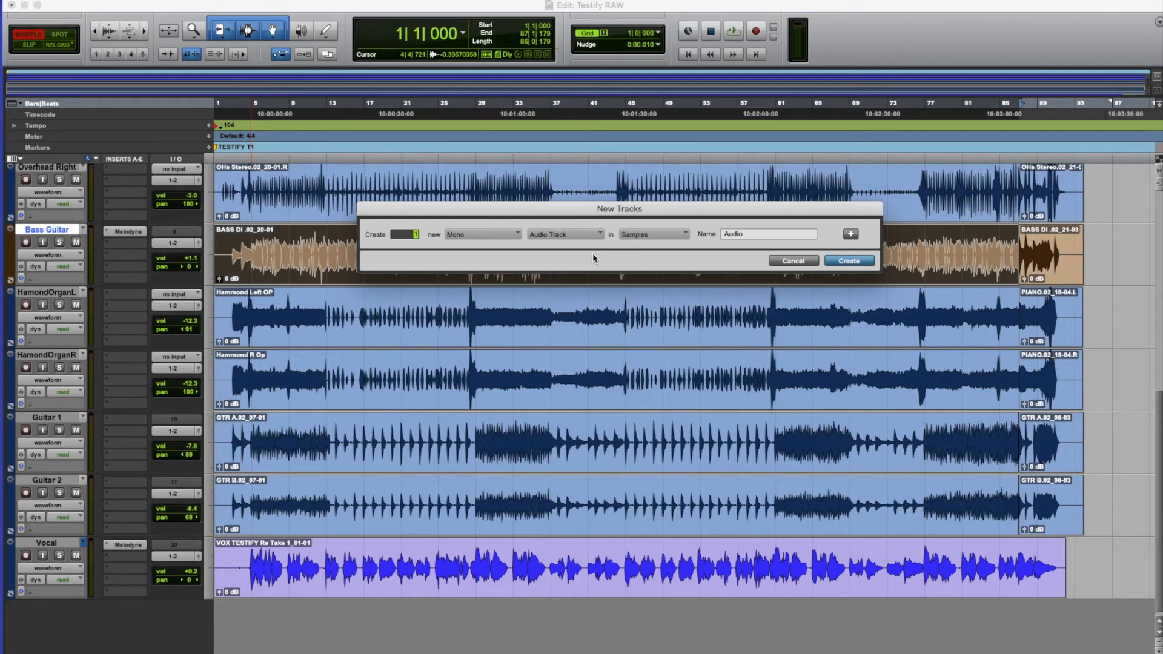
pyautogui.moveTo(578, 241)
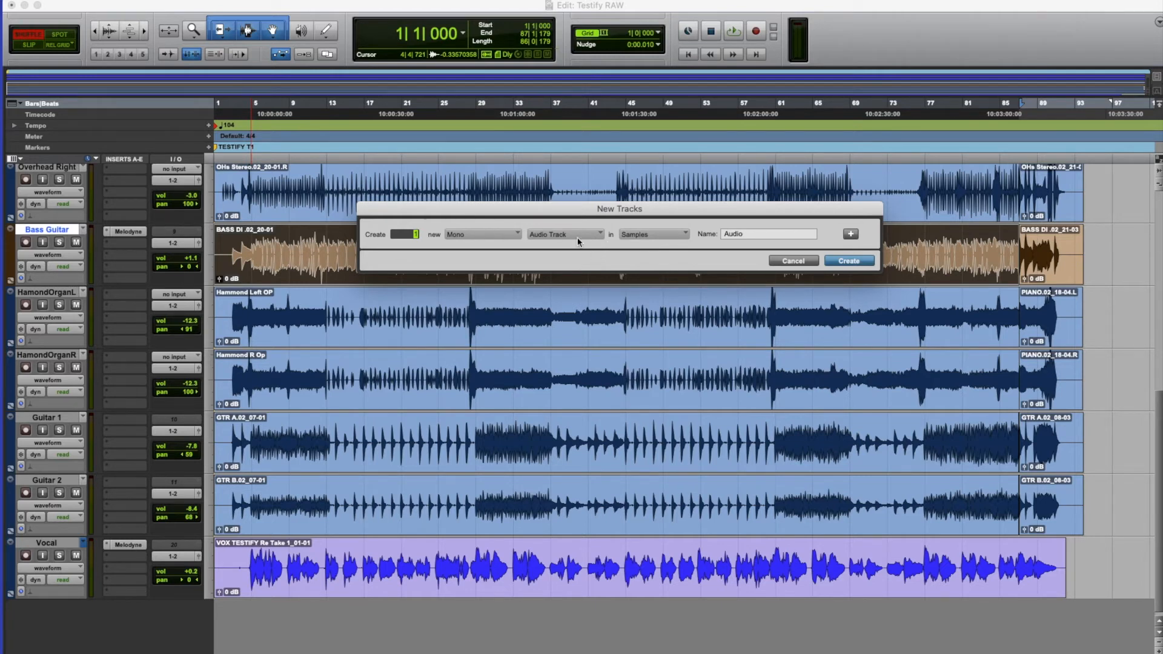
pyautogui.click(564, 235)
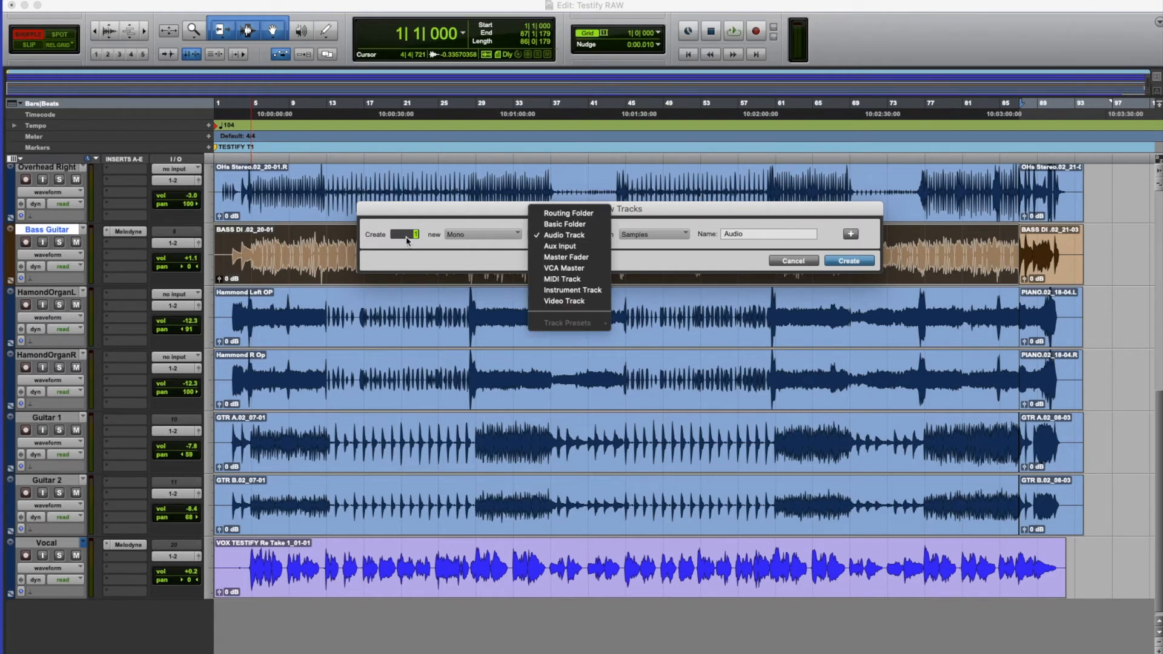
pyautogui.moveTo(566, 292)
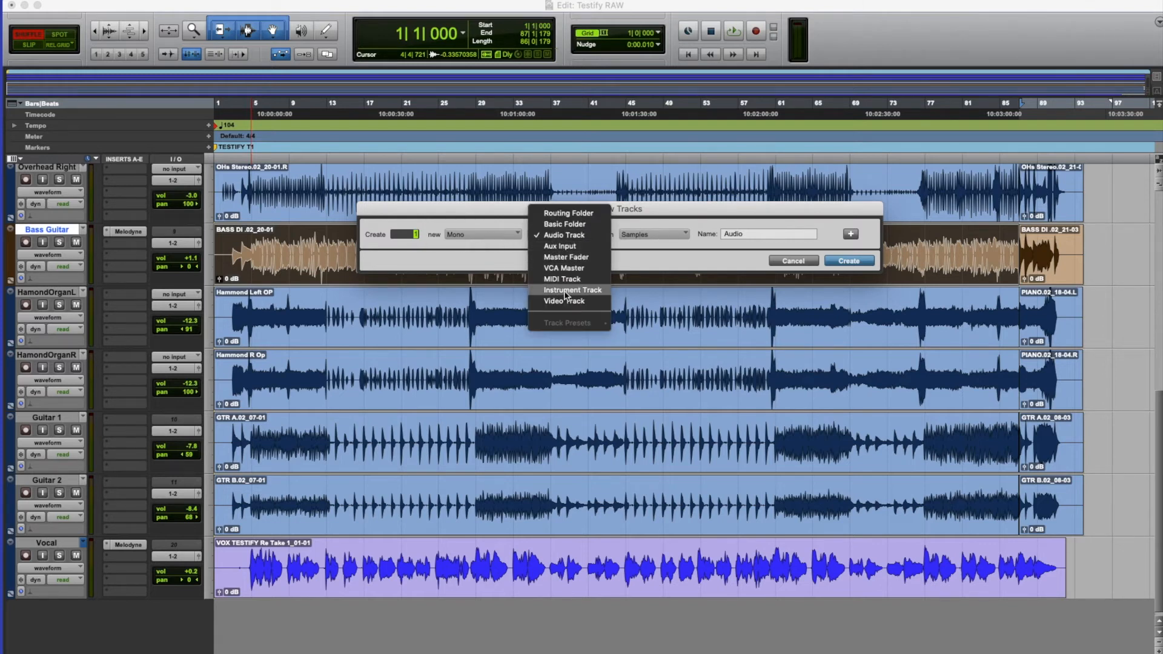
pyautogui.click(572, 289)
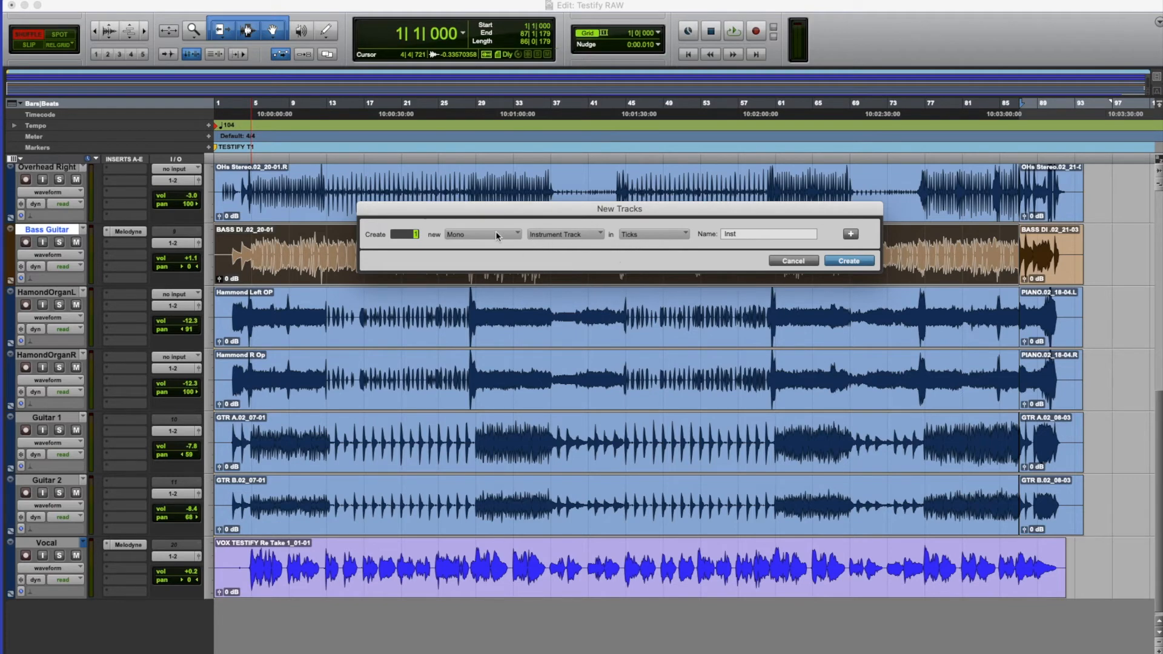
# - Create the Inst 1 track and confirm Automatic conversion of the bass audio to MIDI on it
pyautogui.click(848, 260)
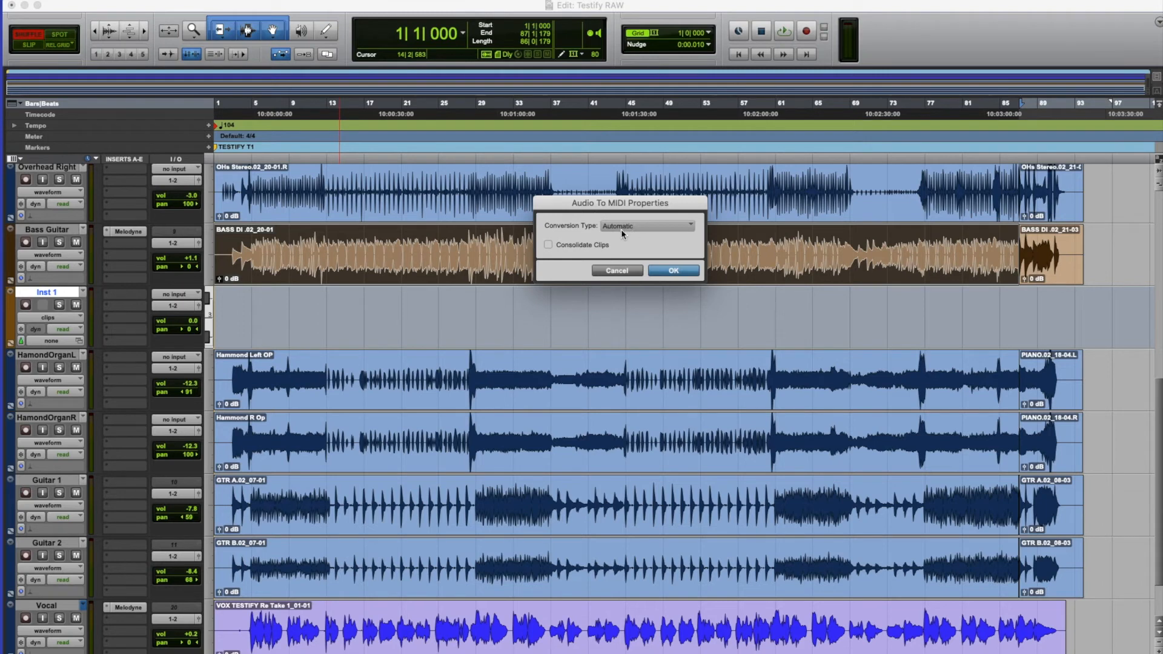
pyautogui.moveTo(637, 250)
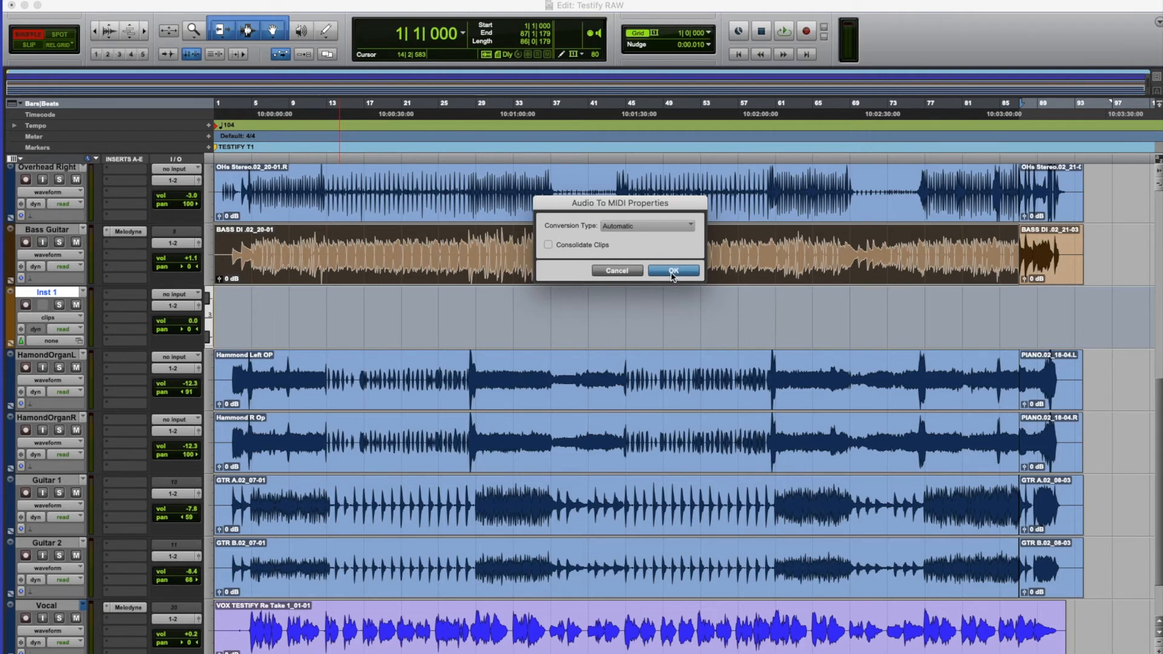
pyautogui.click(673, 270)
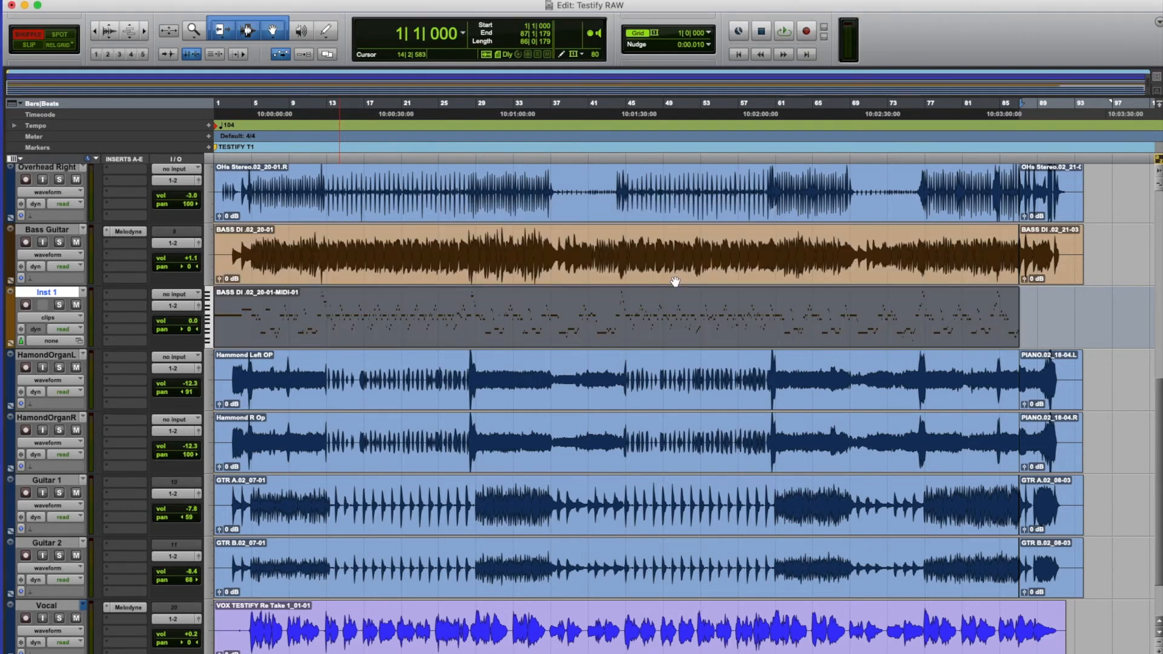
pyautogui.click(558, 325)
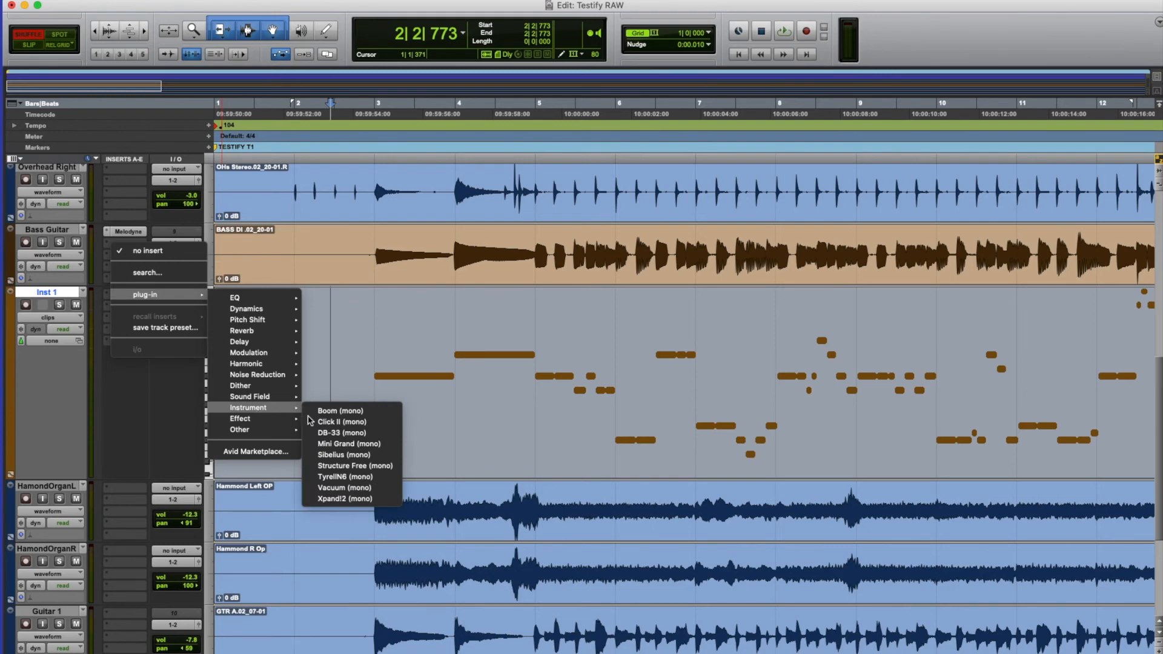
pyautogui.moveTo(344, 487)
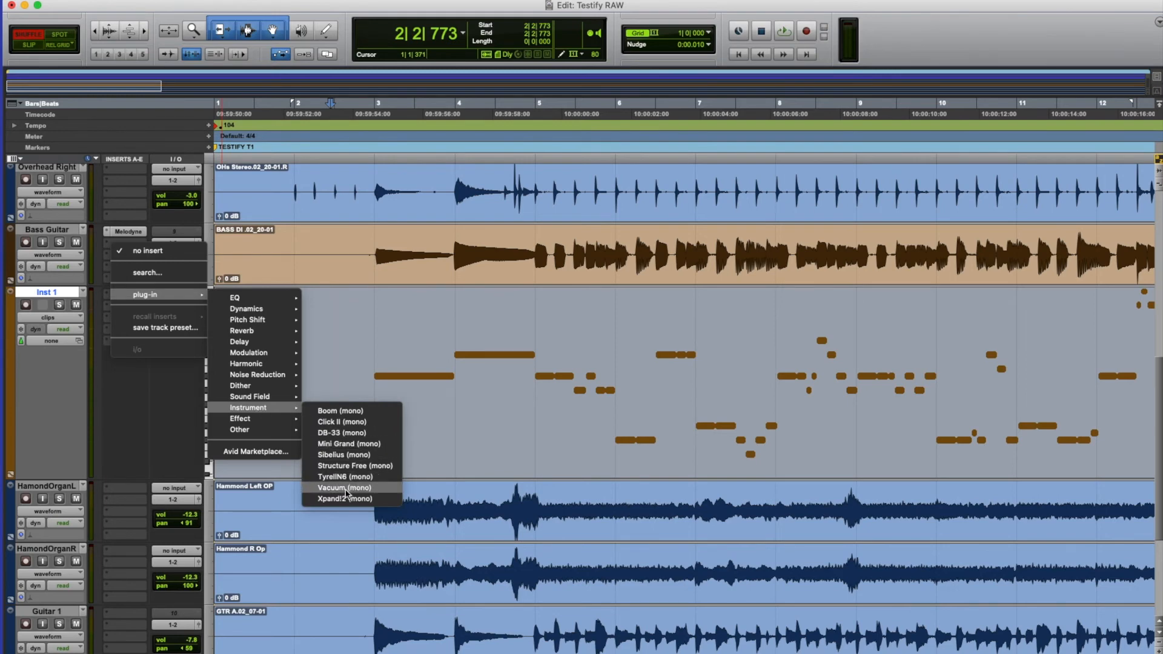
# - Load Vacuum (mono) on Inst 1 and choose the 52 Dusty Bass preset
pyautogui.click(344, 487)
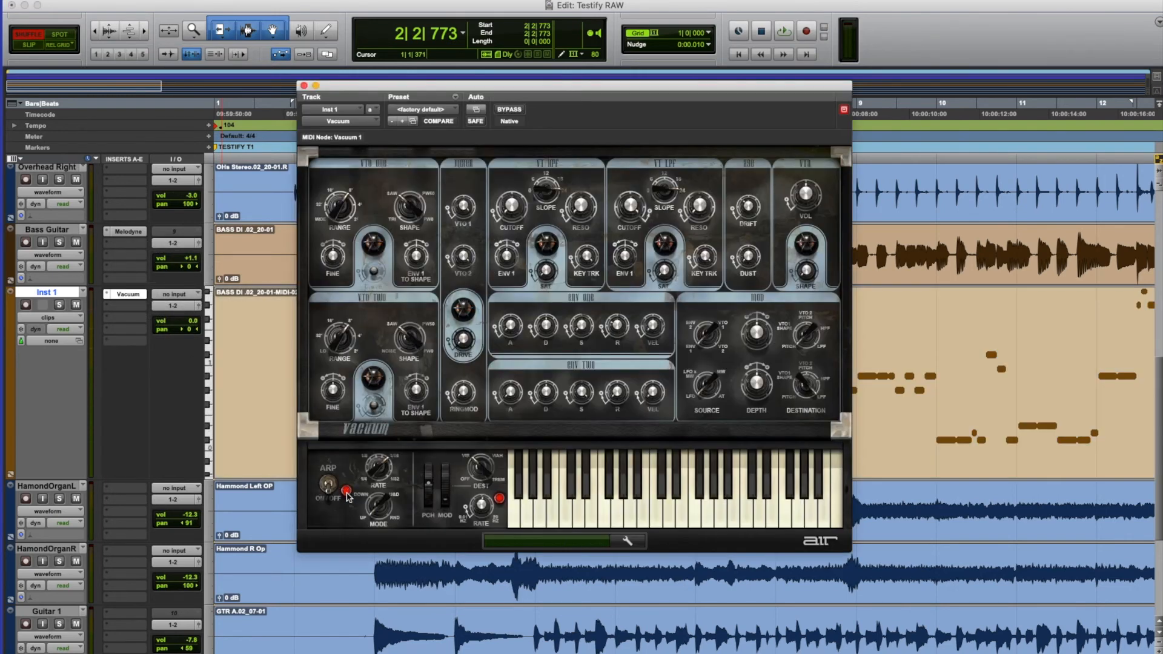
pyautogui.moveTo(570, 87); pyautogui.dragTo(676, 91)
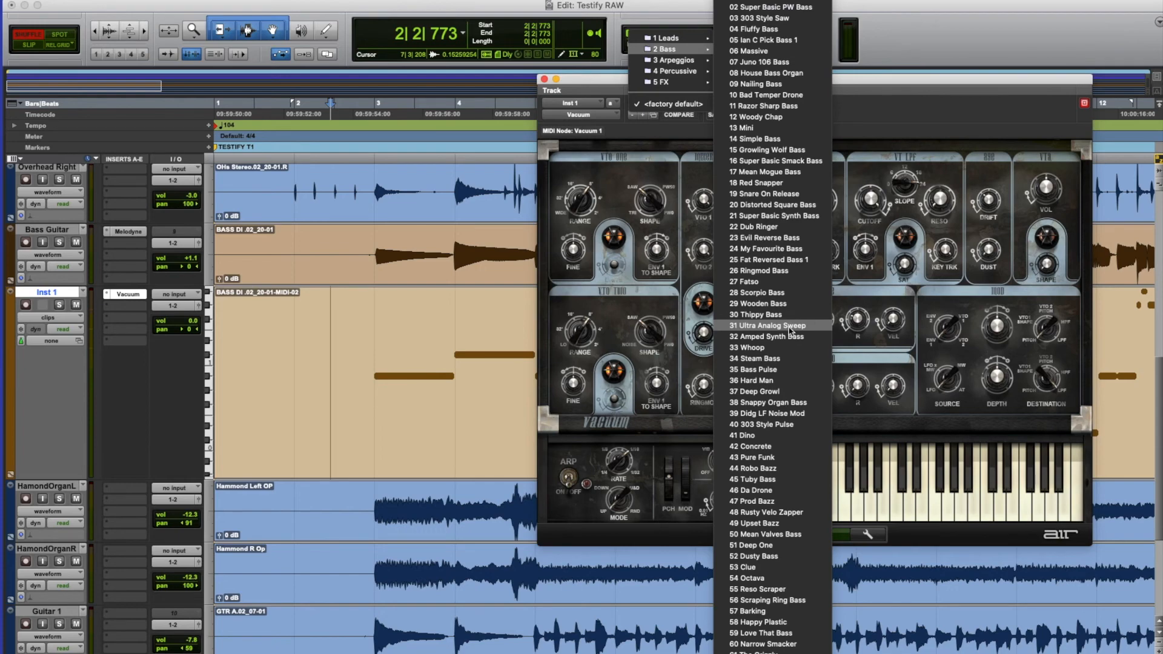
pyautogui.moveTo(774, 556)
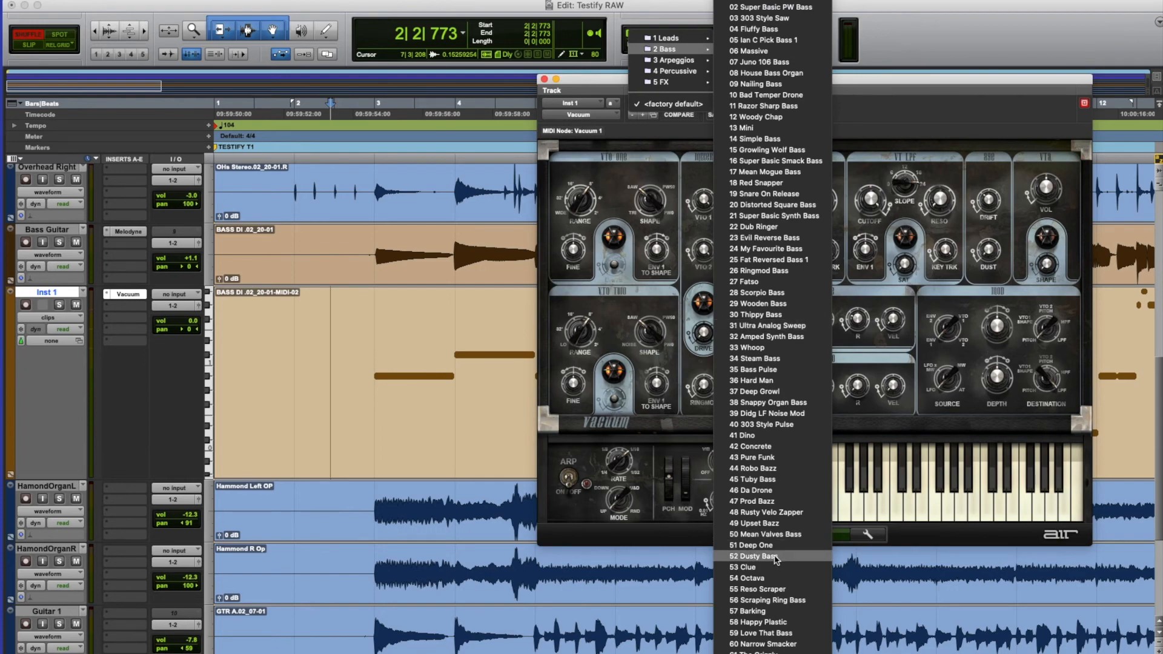
pyautogui.click(754, 556)
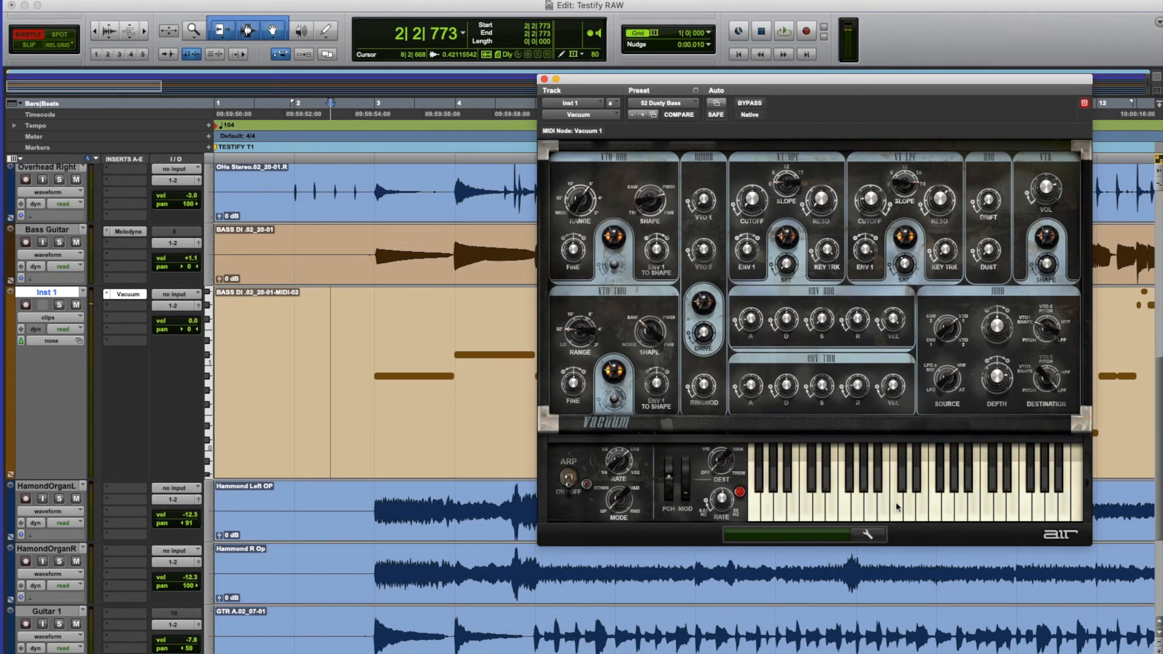
pyautogui.moveTo(925, 503)
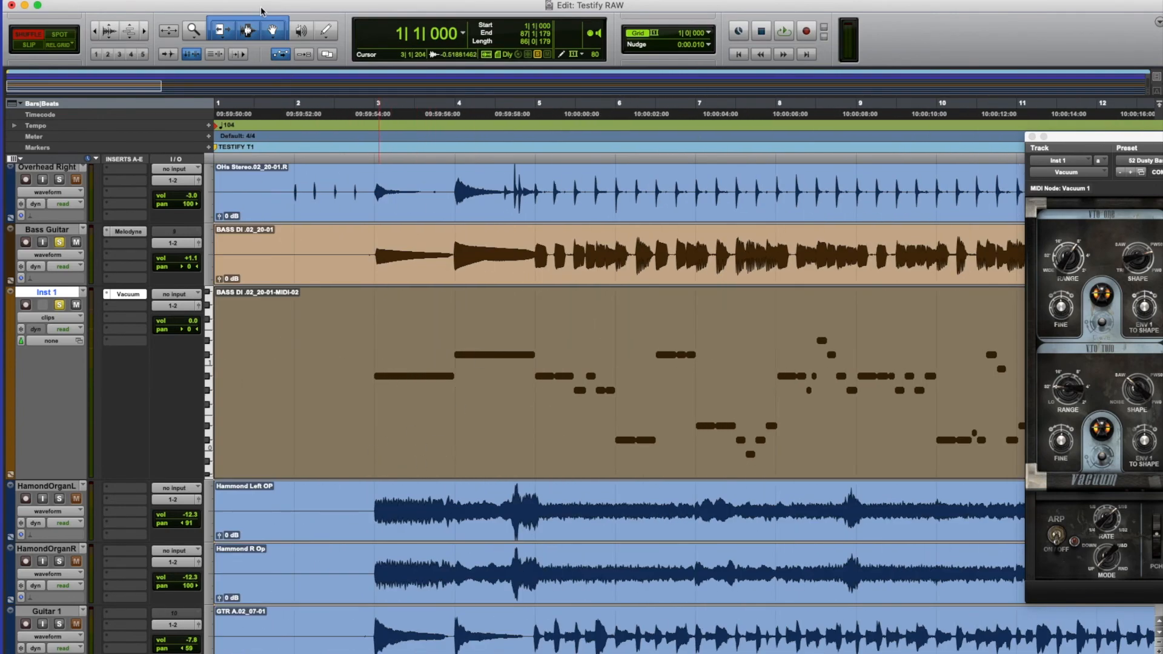
# - Select the MIDI bass clip and apply an Event Operations Transpose to its notes
pyautogui.click(280, 29)
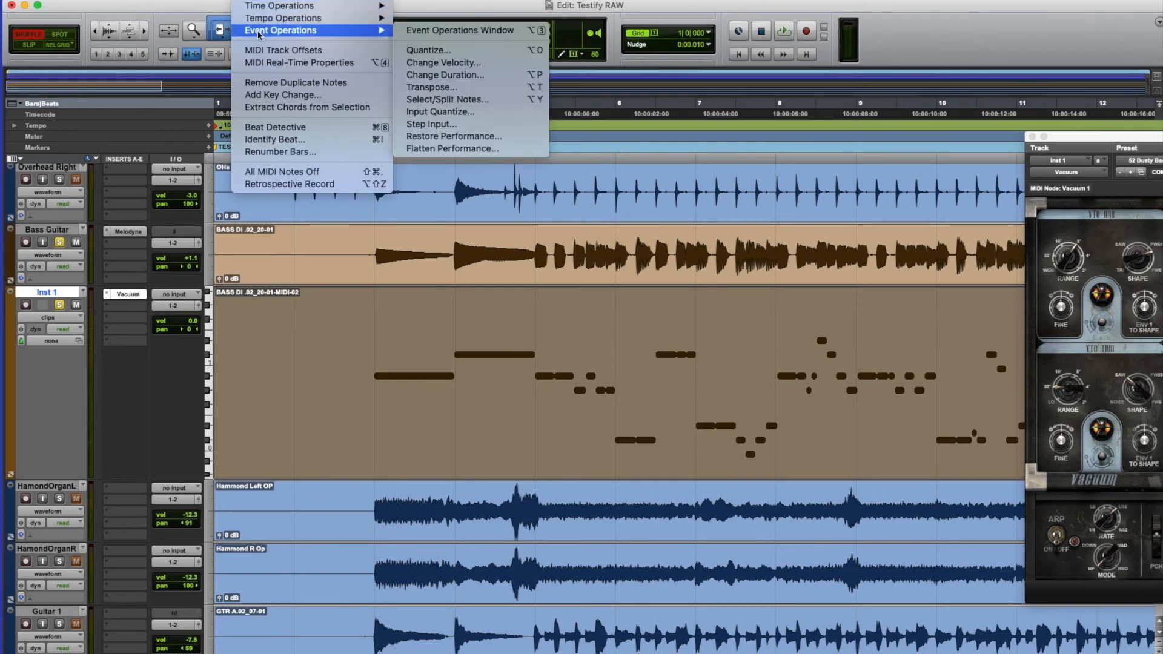
pyautogui.moveTo(432, 87)
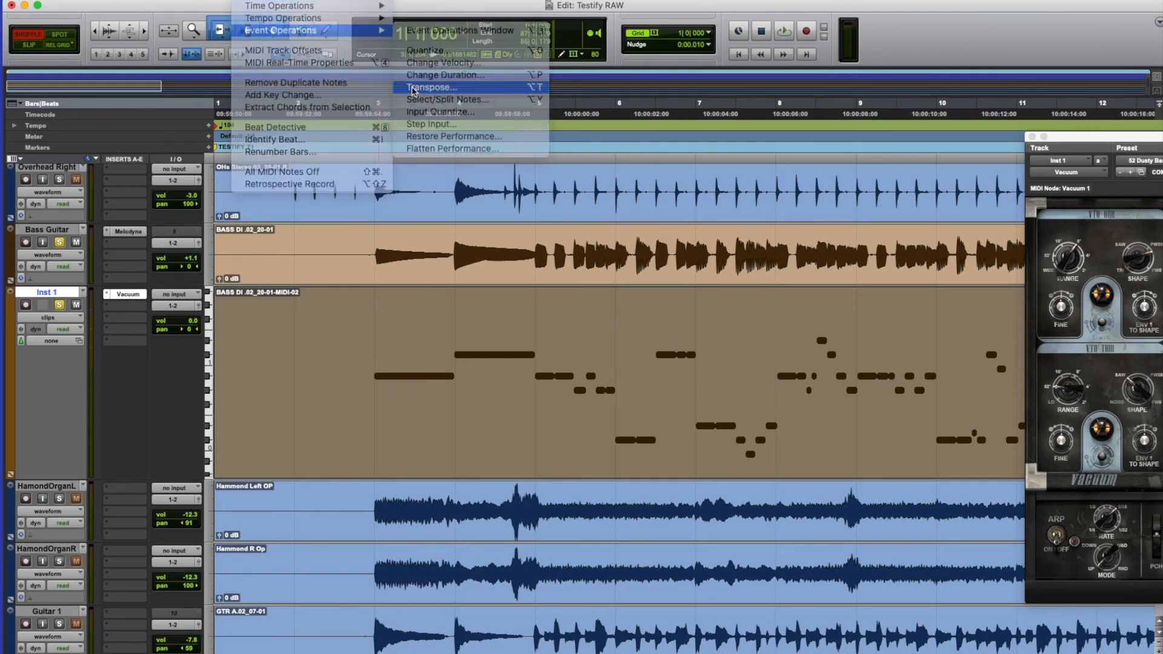
pyautogui.click(432, 87)
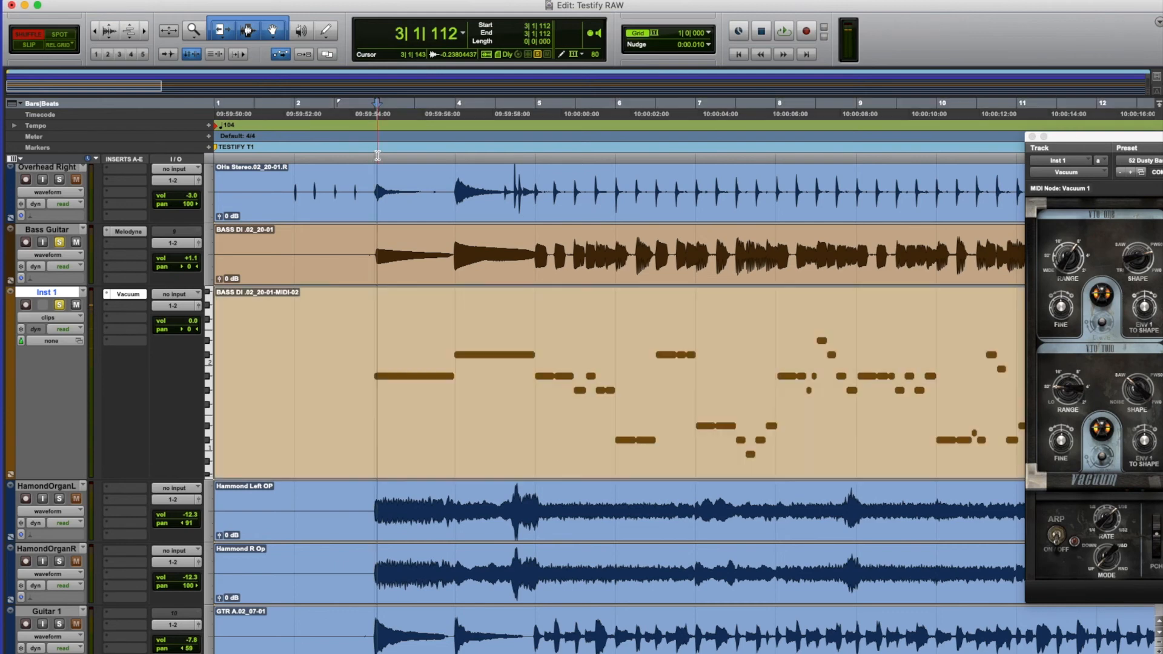
pyautogui.click(782, 32)
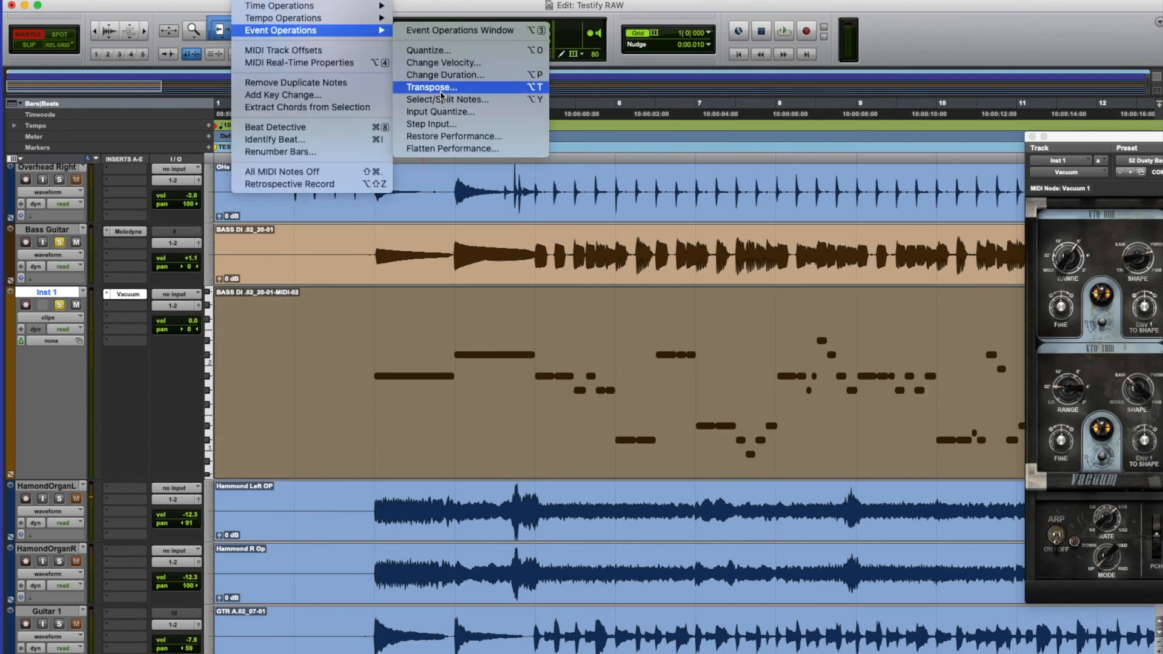
pyautogui.click(432, 87)
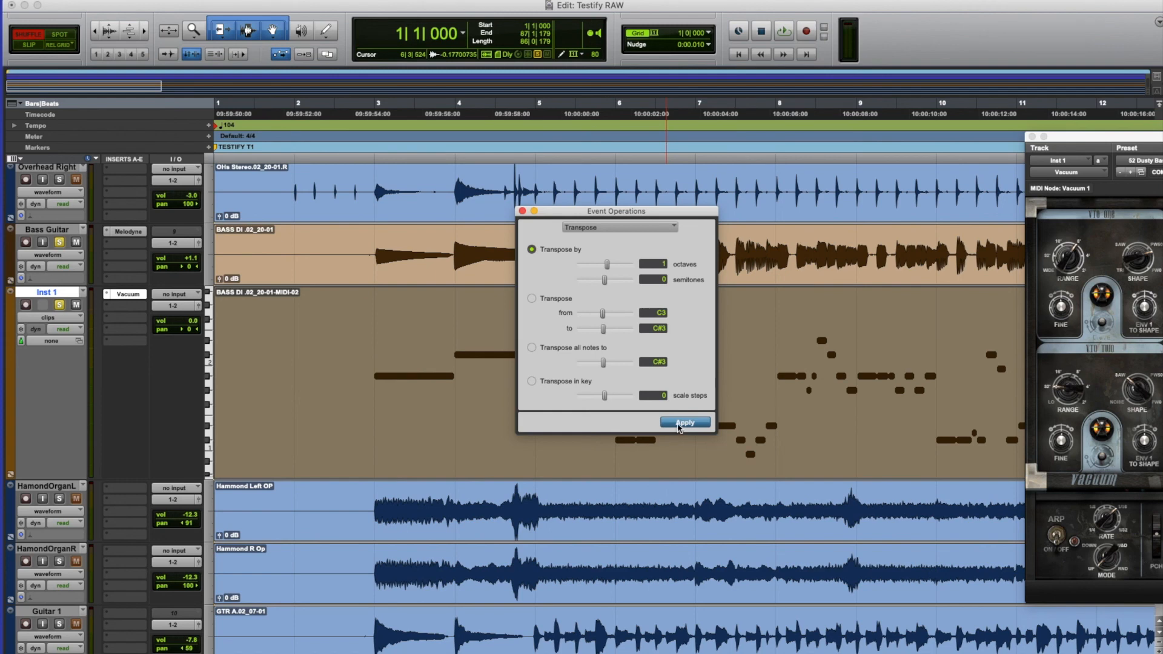
pyautogui.click(684, 422)
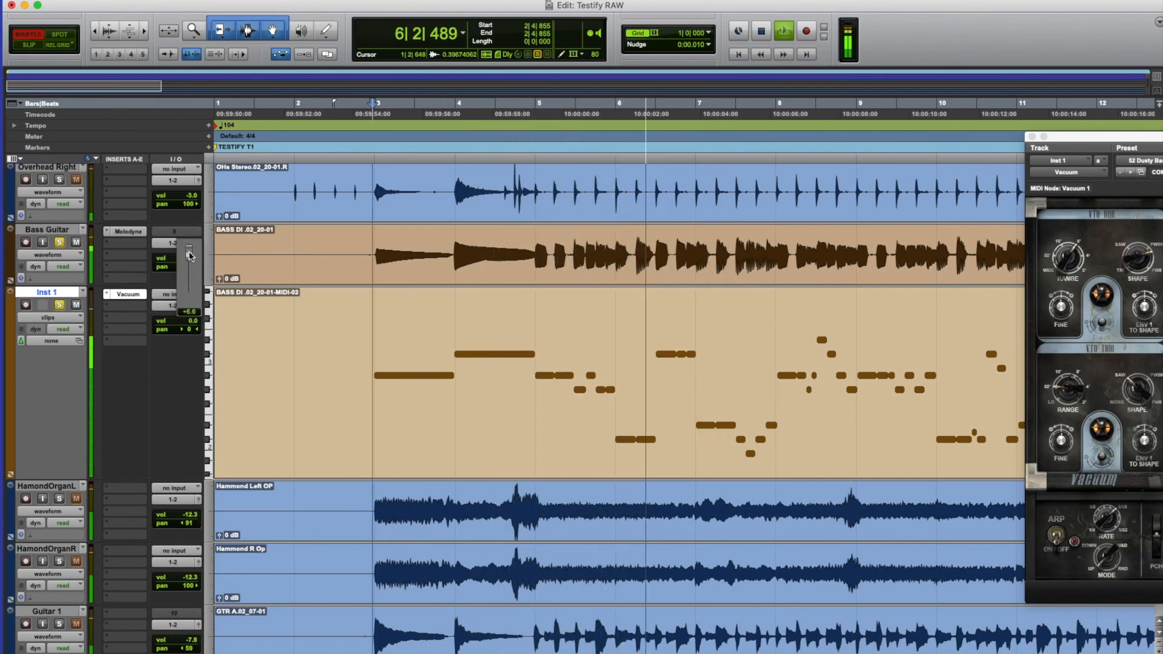
# - Set the Bass Guitar fader to +6.0 and pull the Inst 1 synth bass down to about -9
pyautogui.moveTo(190, 255); pyautogui.dragTo(190, 330)
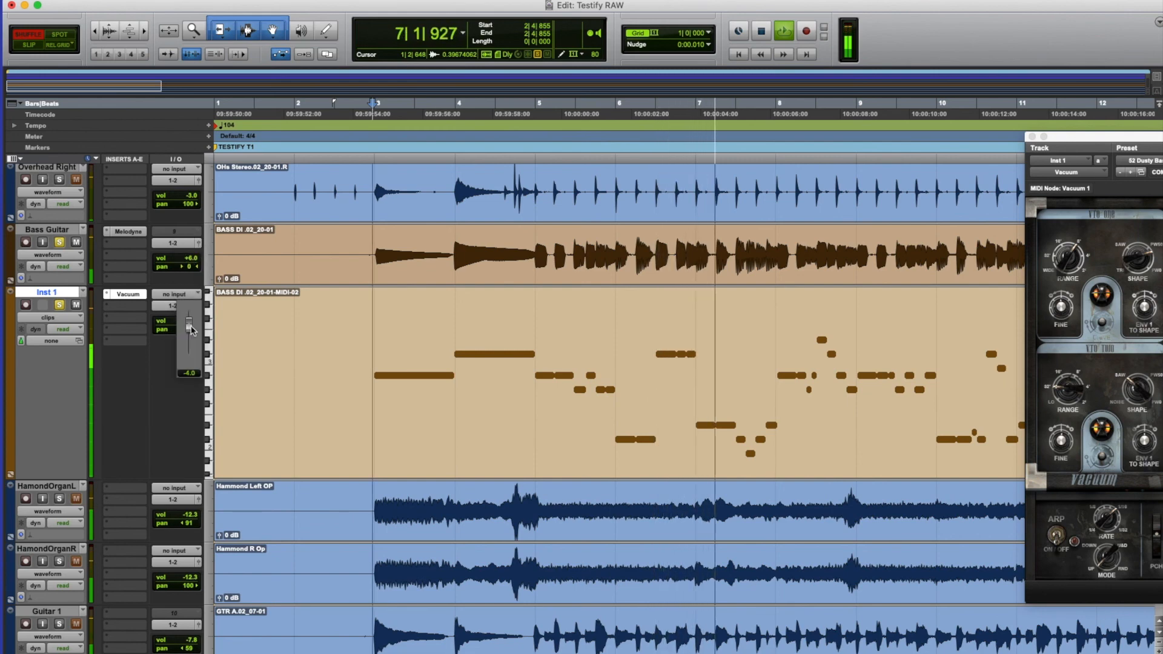
pyautogui.moveTo(190, 329); pyautogui.dragTo(191, 338)
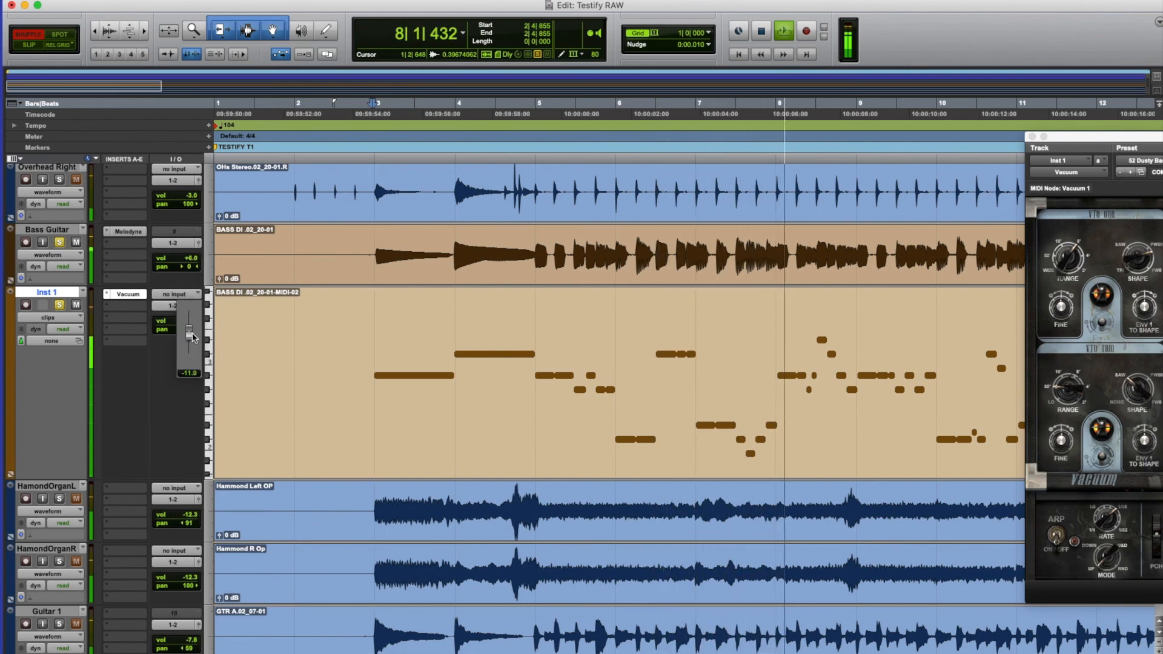
pyautogui.moveTo(189, 341); pyautogui.dragTo(189, 329)
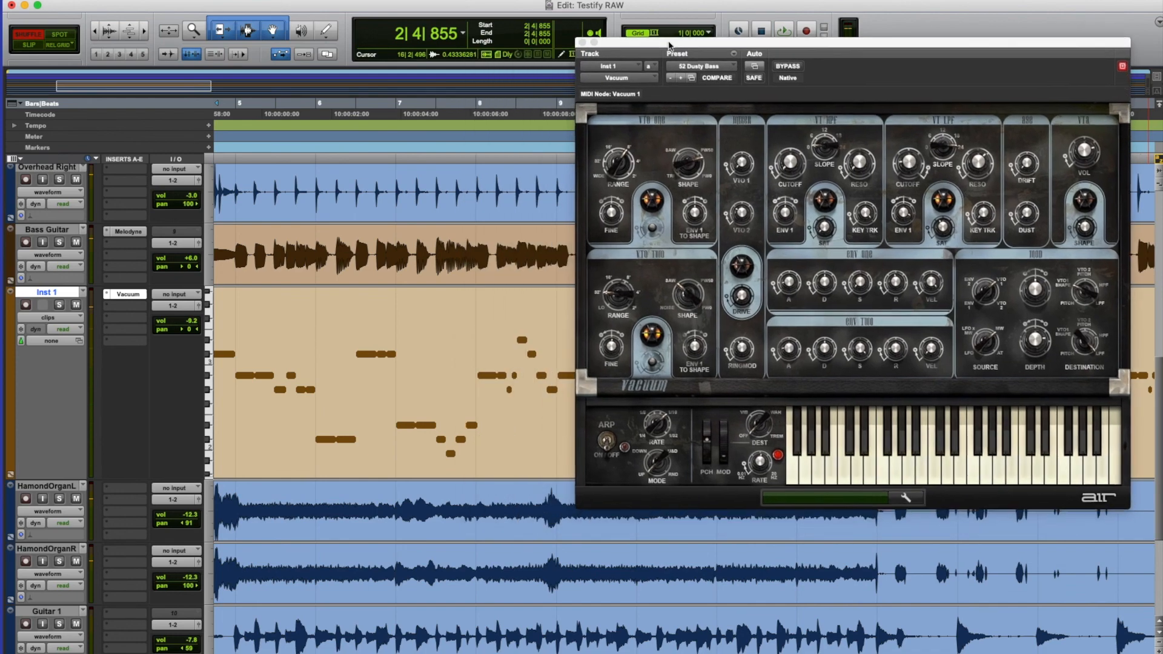
# - Drag the Vacuum synth panel back into view over the edit area
pyautogui.moveTo(667, 45); pyautogui.dragTo(894, 185)
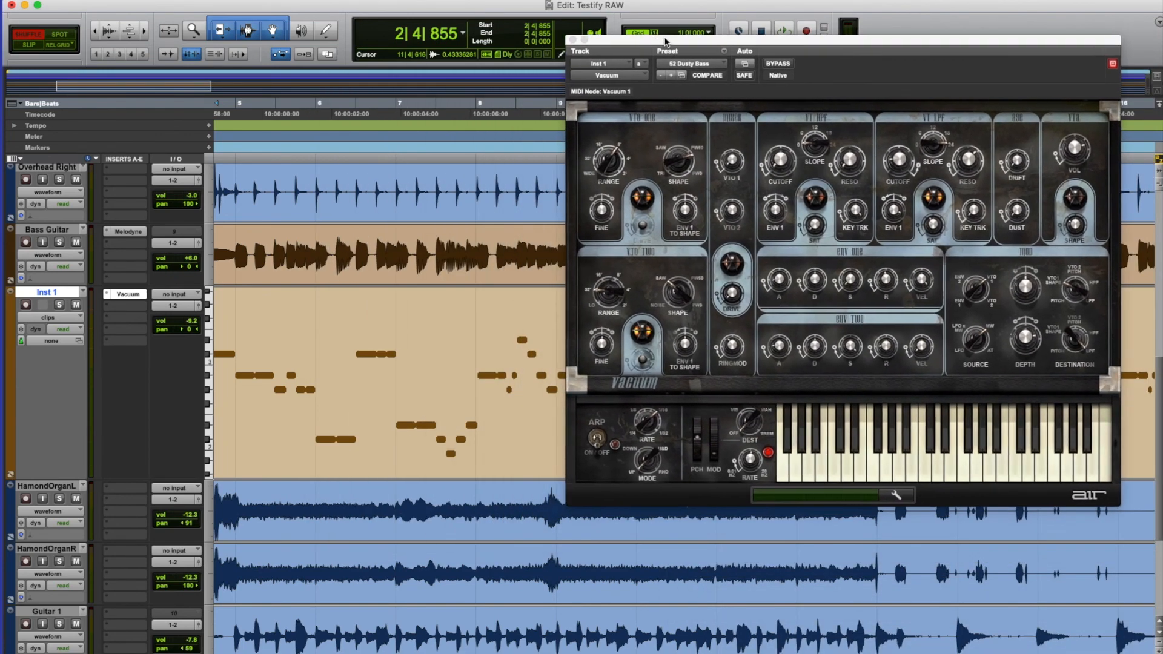
pyautogui.moveTo(663, 41); pyautogui.dragTo(698, 39)
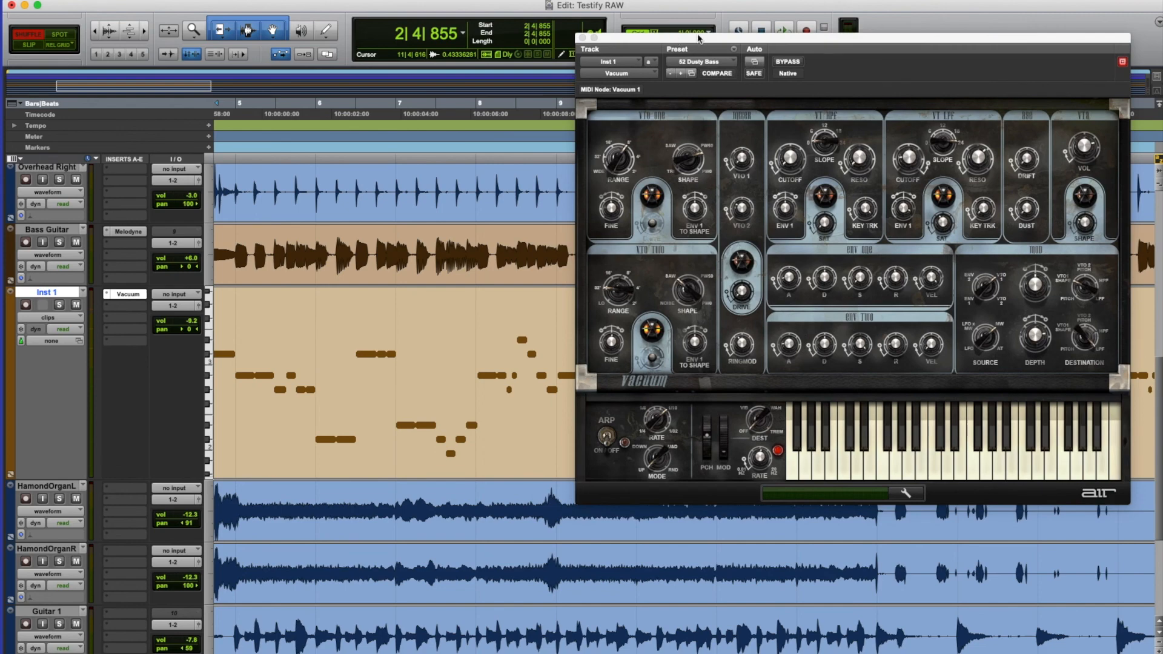